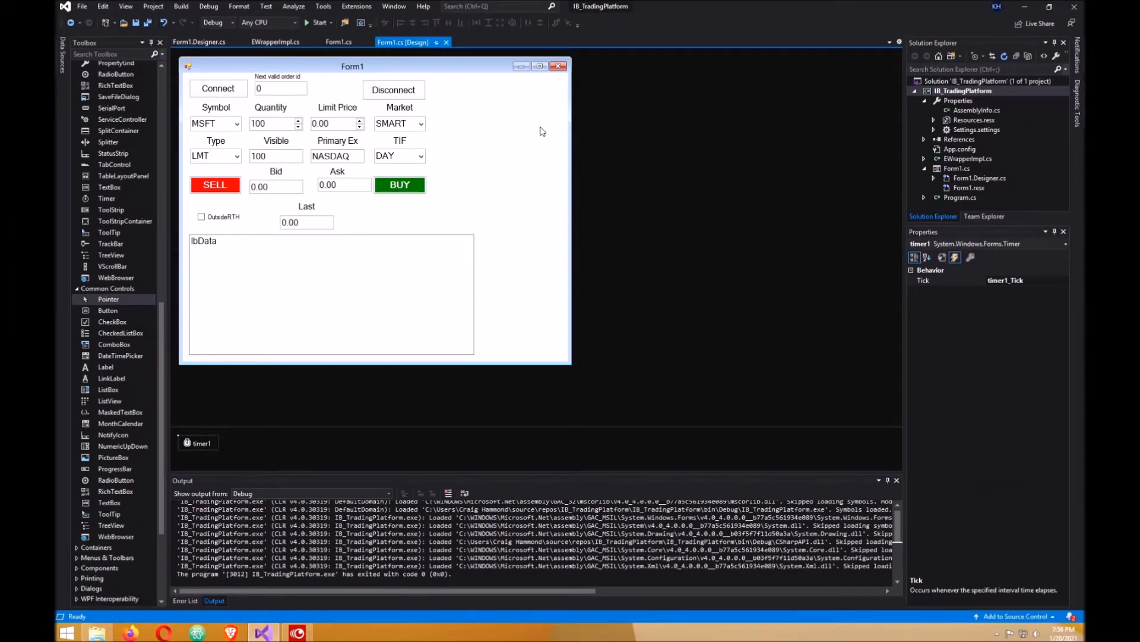
{"action": "mouse_move", "coordinate": [466, 132]}
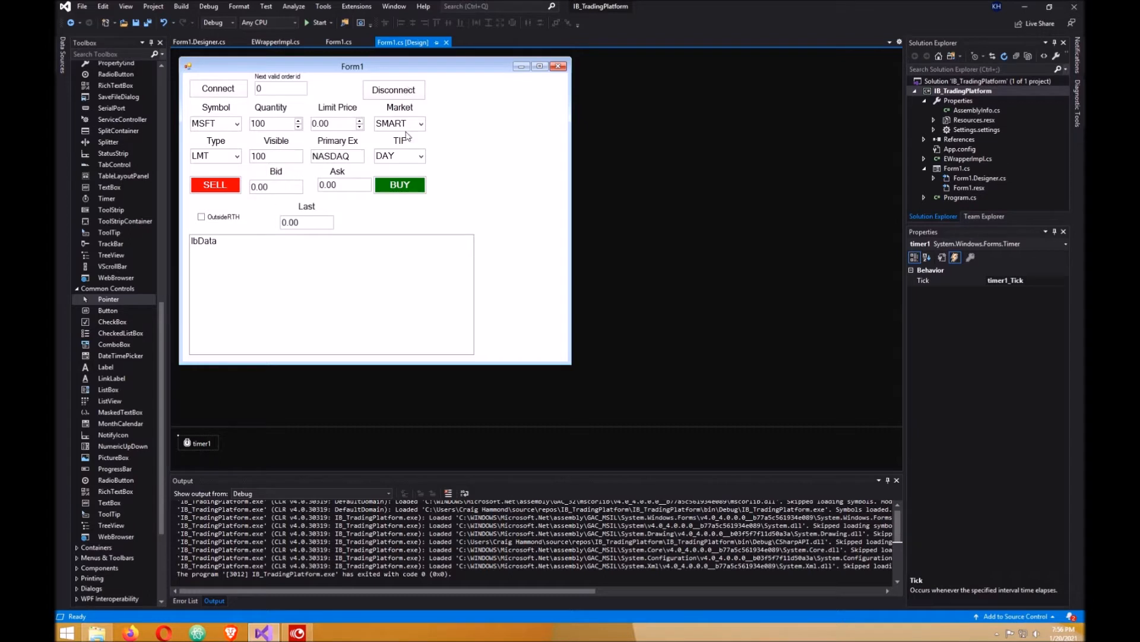
{"action": "mouse_move", "coordinate": [229, 216]}
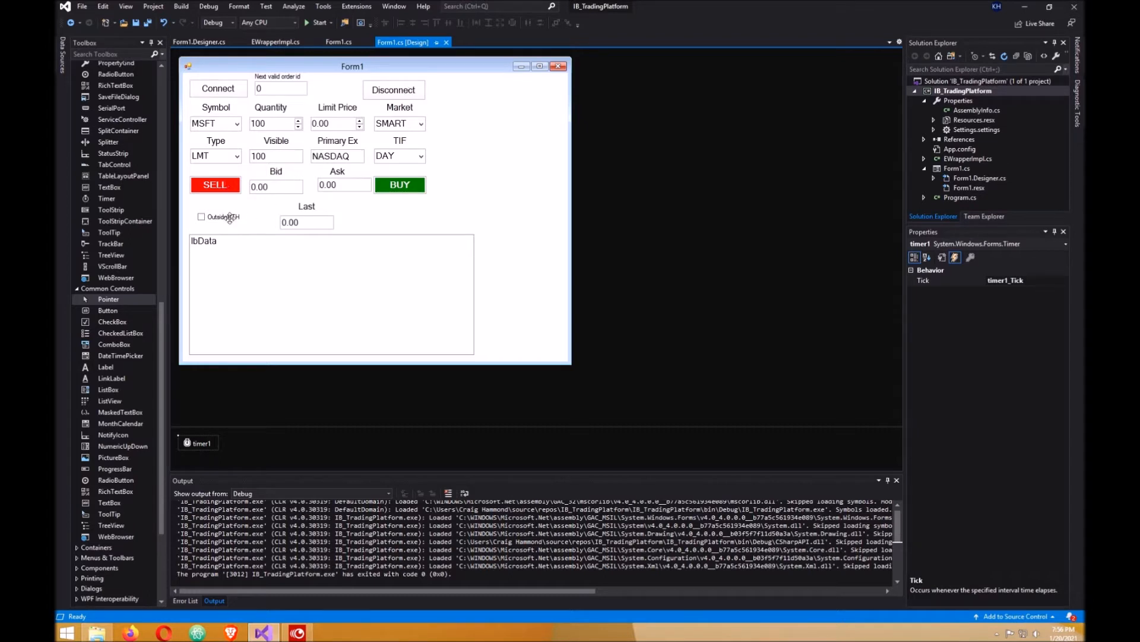
{"action": "mouse_move", "coordinate": [227, 220]}
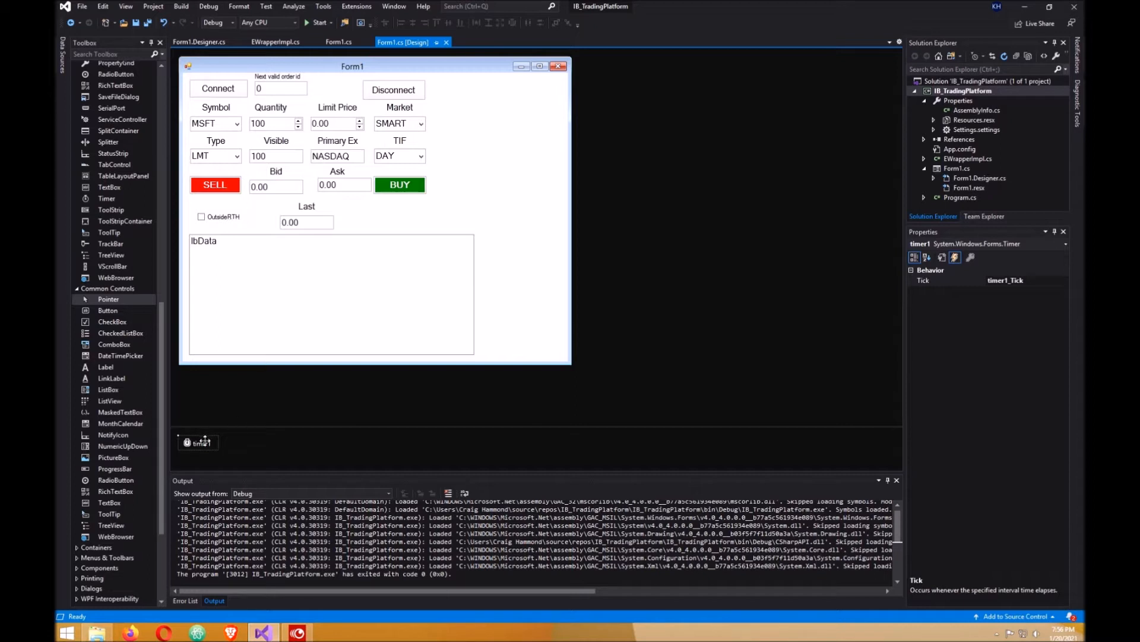
{"action": "mouse_move", "coordinate": [282, 94]}
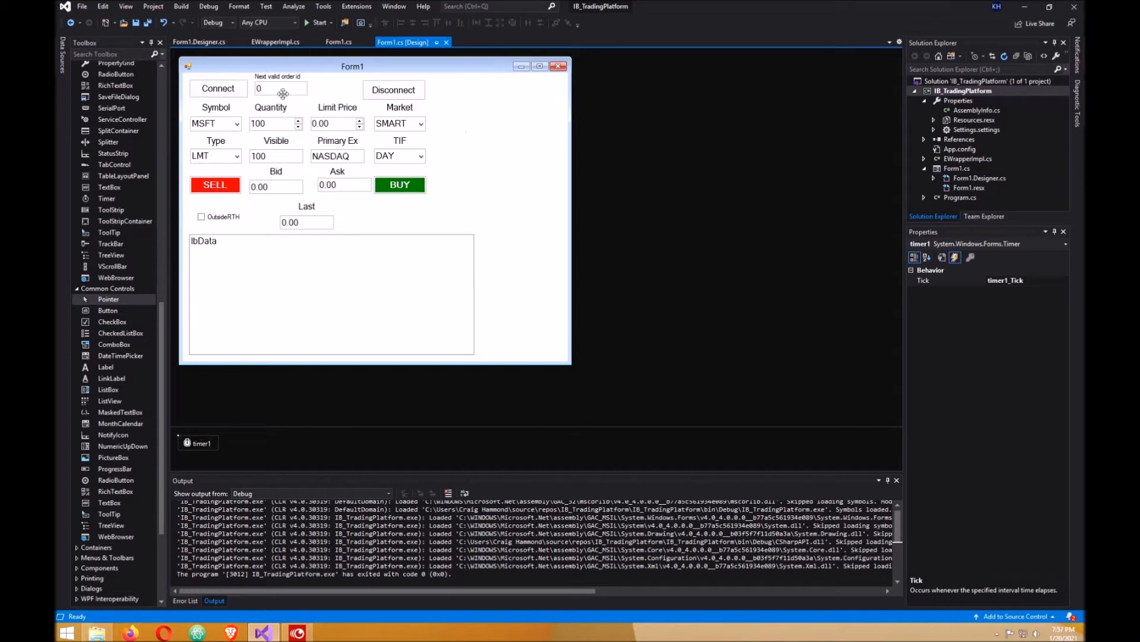
Step: Select the tbValid_Id order id box and review its property list, text value 0
{"action": "left_click", "coordinate": [279, 88]}
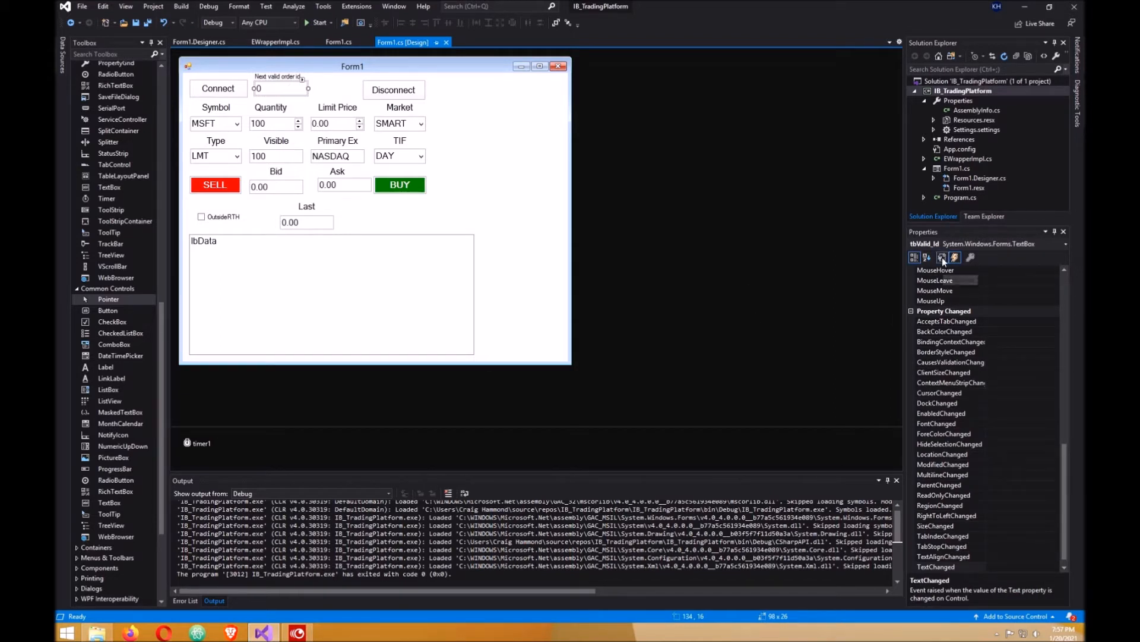
{"action": "left_click", "coordinate": [927, 257]}
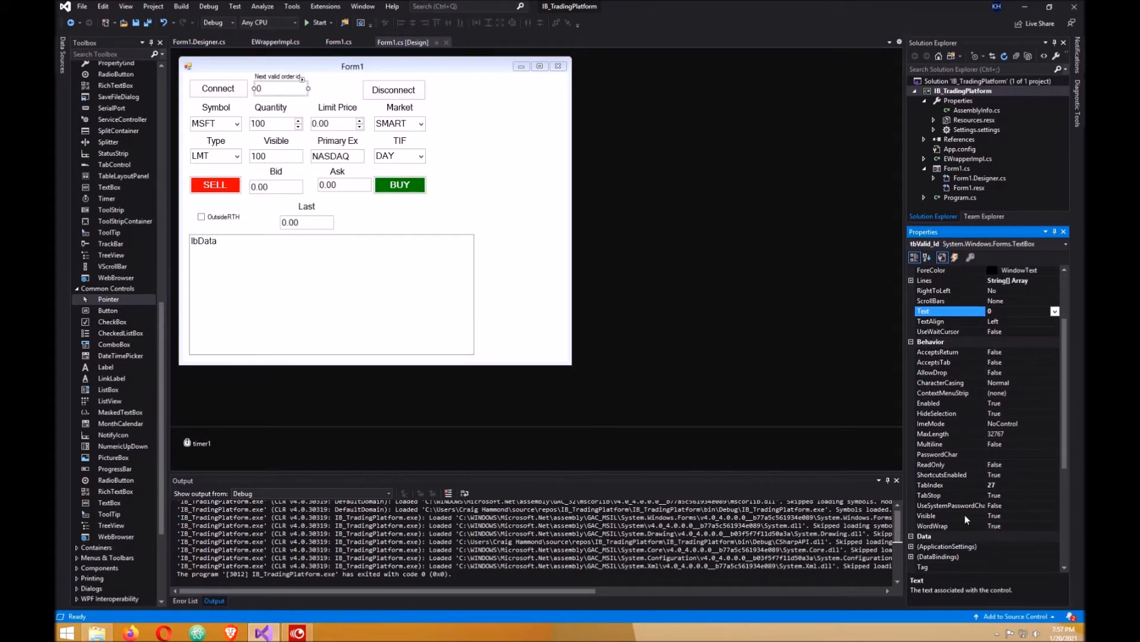
{"action": "scroll", "scroll_direction": "down", "scroll_amount": 3}
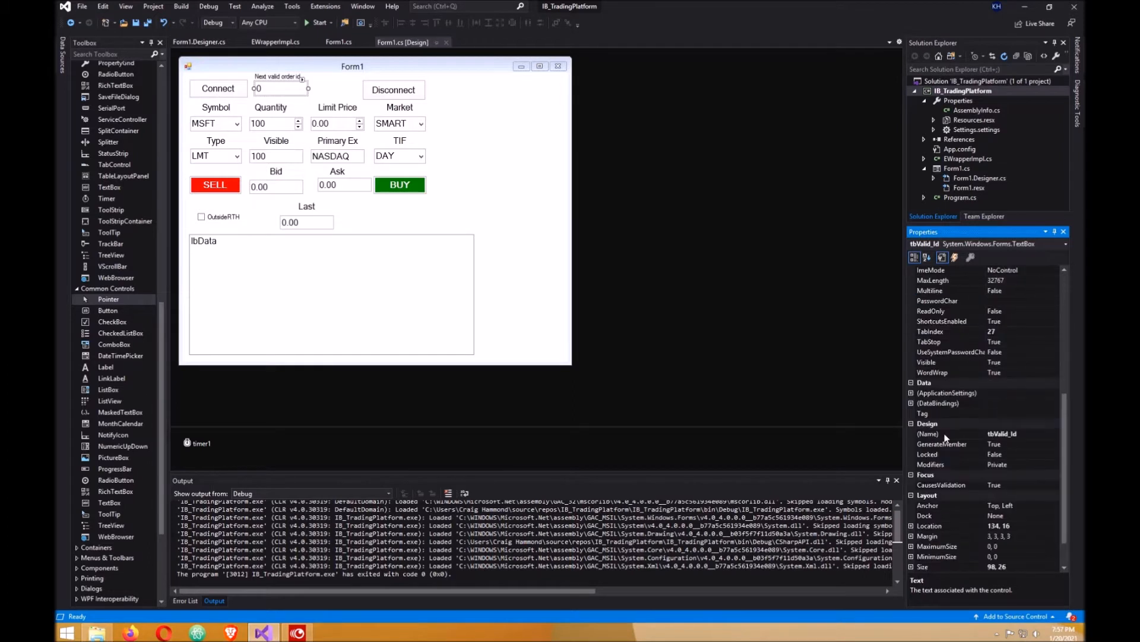
{"action": "mouse_move", "coordinate": [949, 437]}
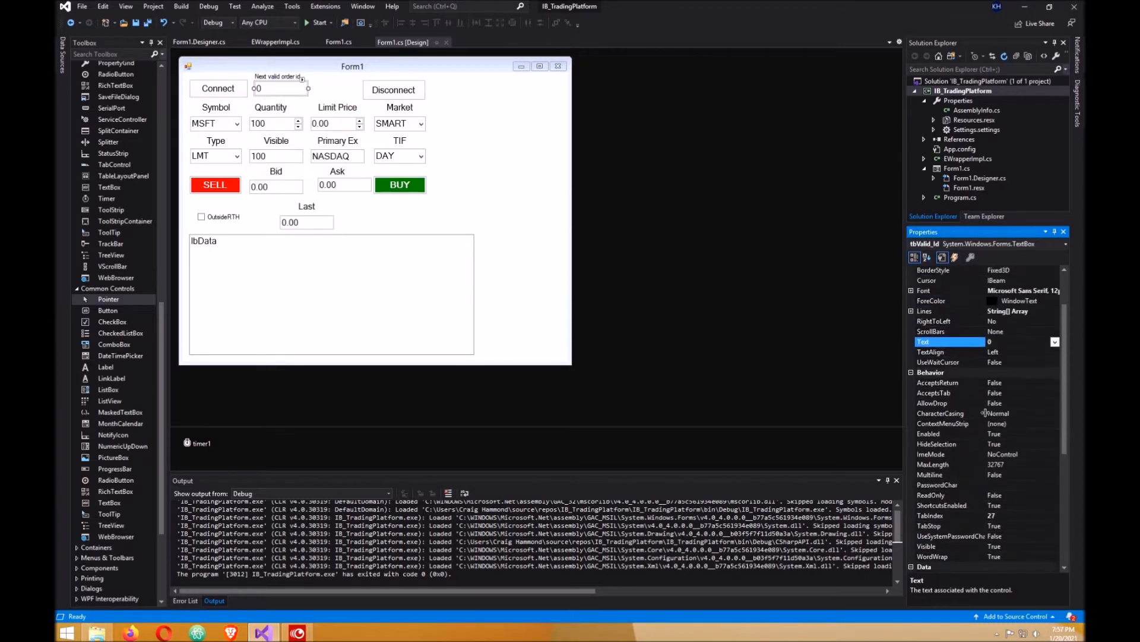
Step: Select the Disconnect button and look through its properties, name btnDisconnect, text 'Disconnect'
{"action": "left_click", "coordinate": [393, 89]}
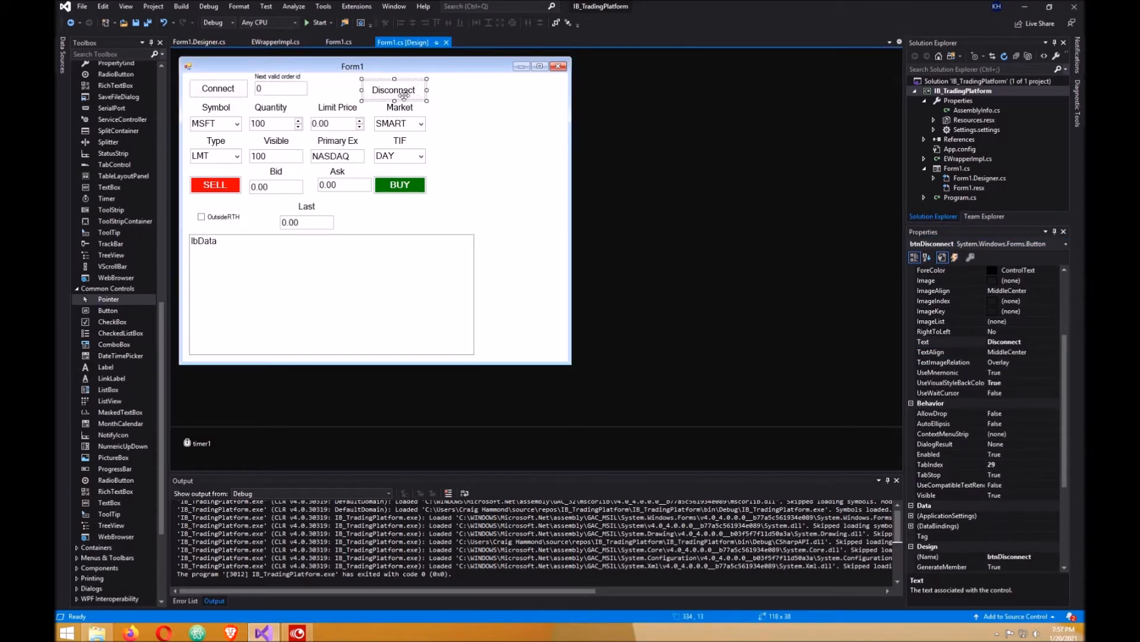
{"action": "mouse_move", "coordinate": [1040, 363]}
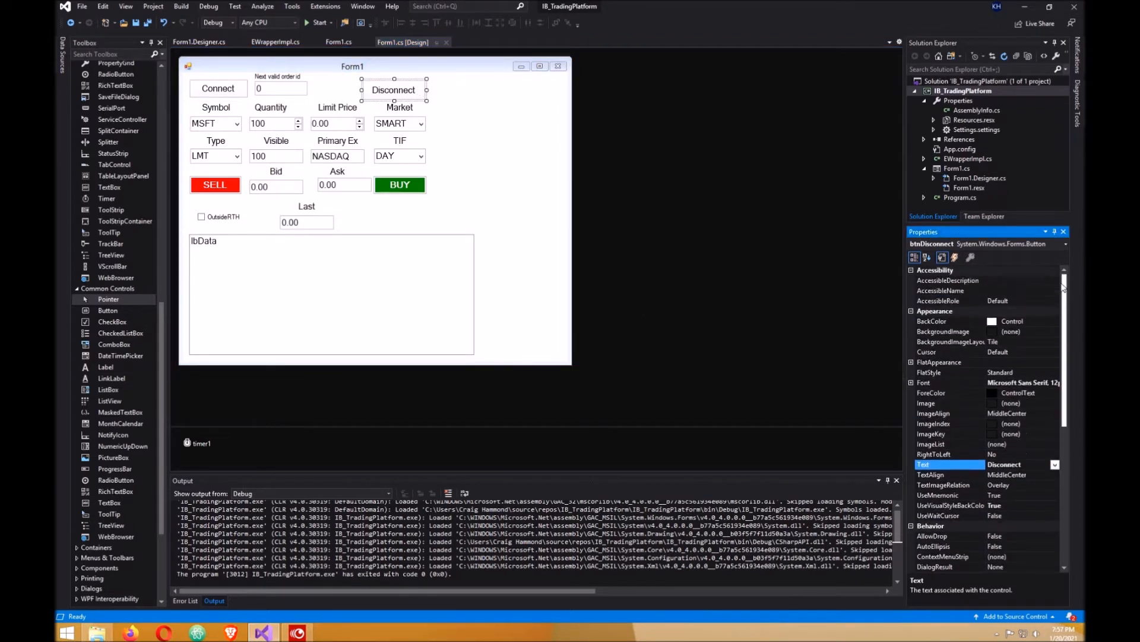
{"action": "scroll", "scroll_direction": "down", "scroll_amount": 3}
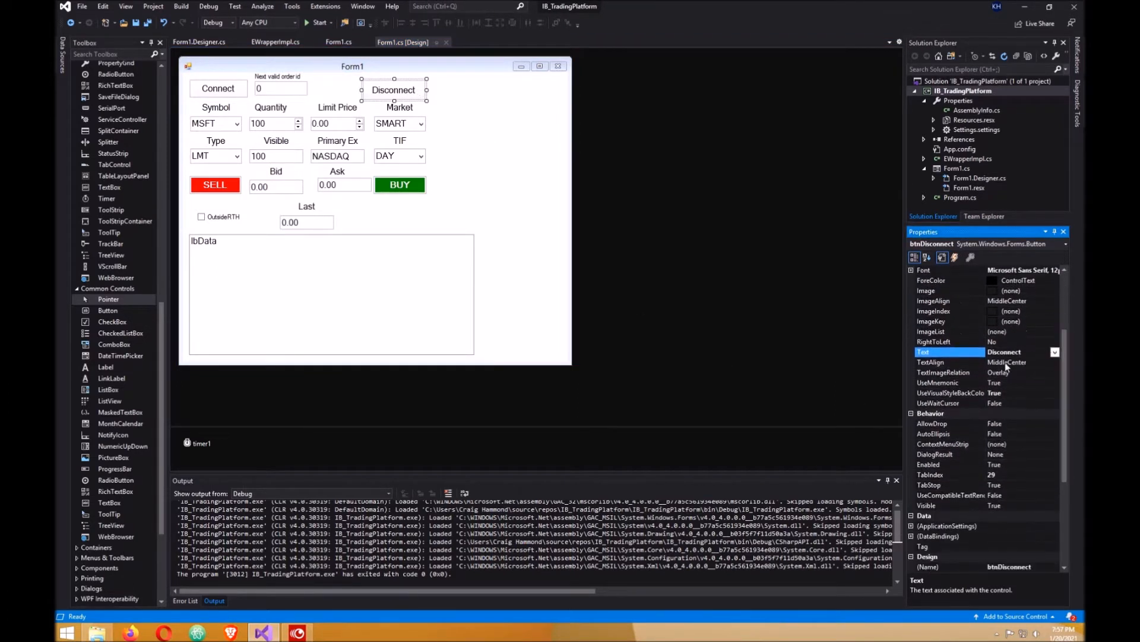
{"action": "scroll", "scroll_direction": "down", "scroll_amount": 3}
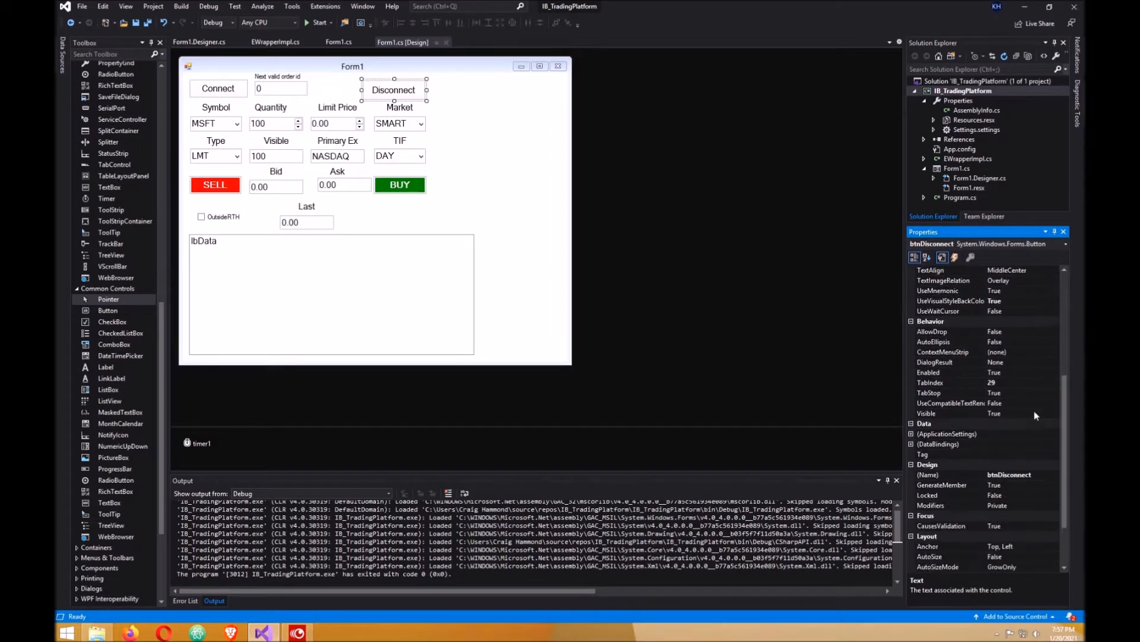
{"action": "scroll", "scroll_direction": "down", "scroll_amount": 3}
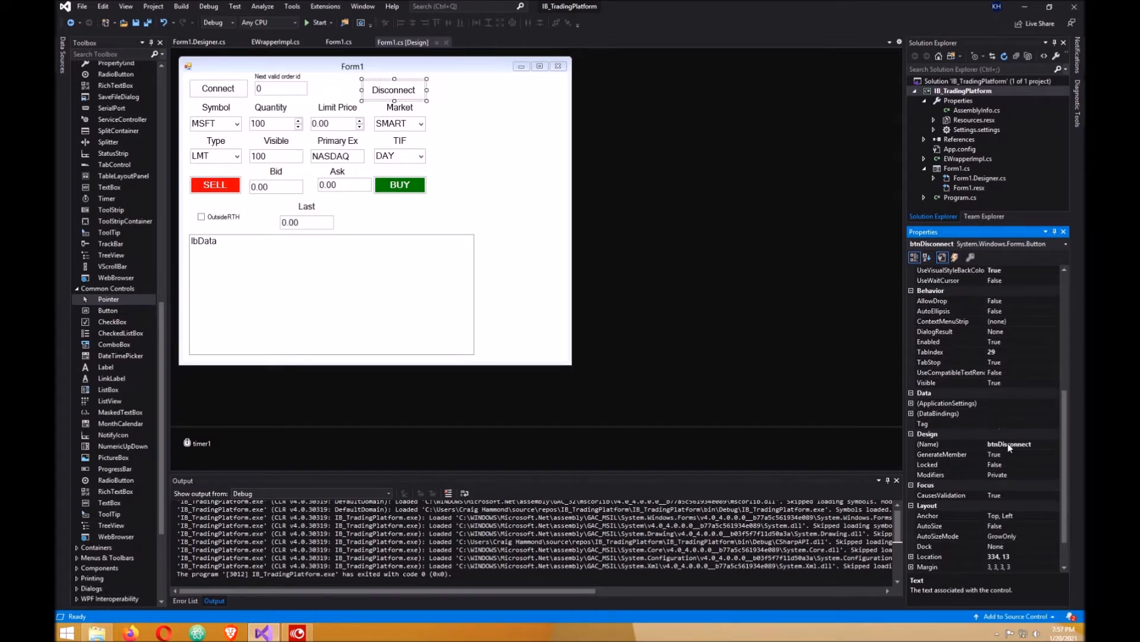
{"action": "mouse_move", "coordinate": [470, 119]}
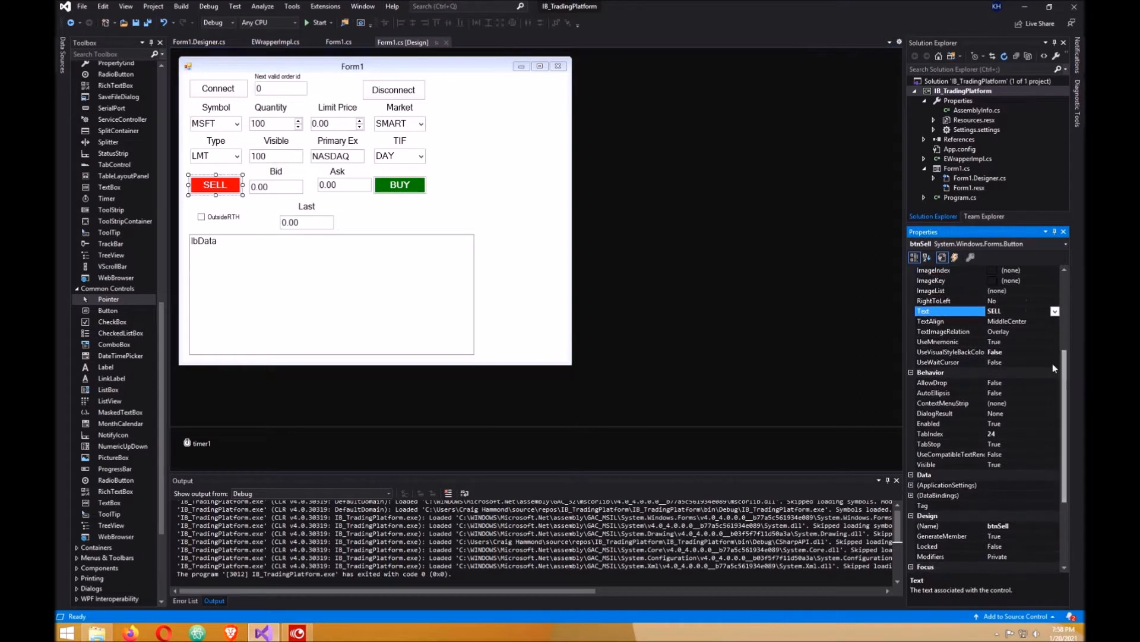
{"action": "scroll", "scroll_direction": "down", "scroll_amount": 3}
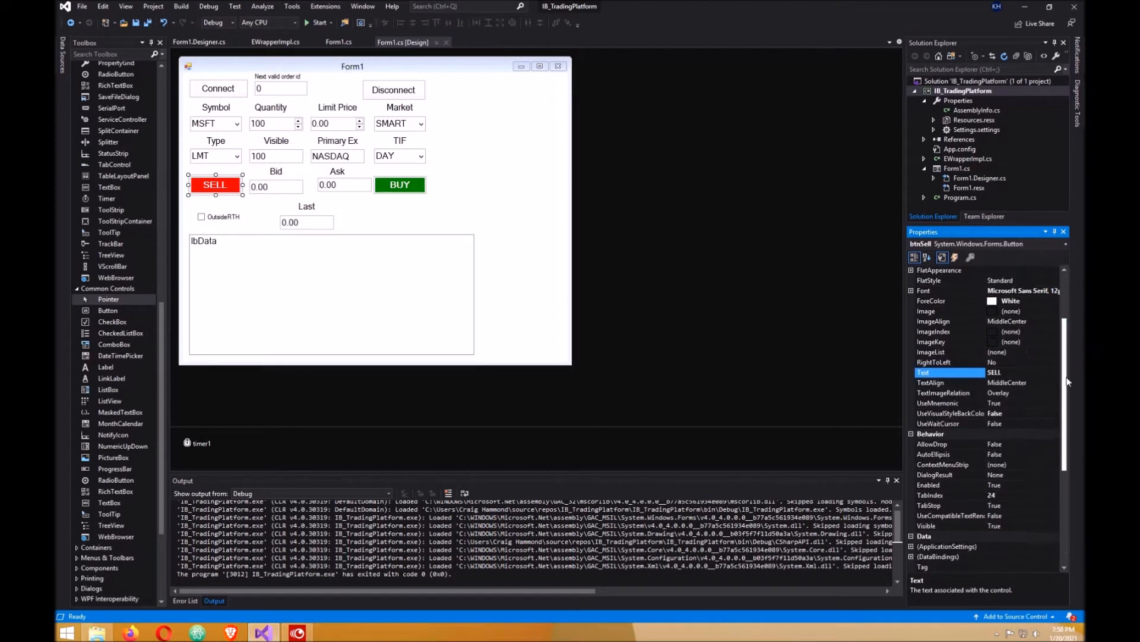
{"action": "scroll", "scroll_direction": "down", "scroll_amount": 3}
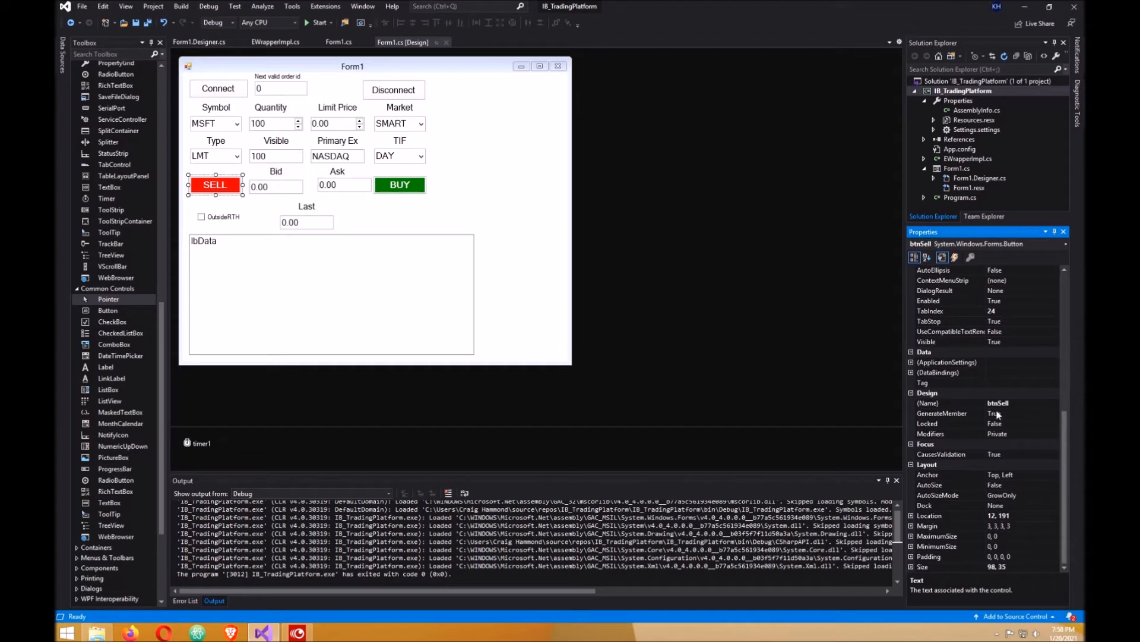
{"action": "mouse_move", "coordinate": [1024, 406]}
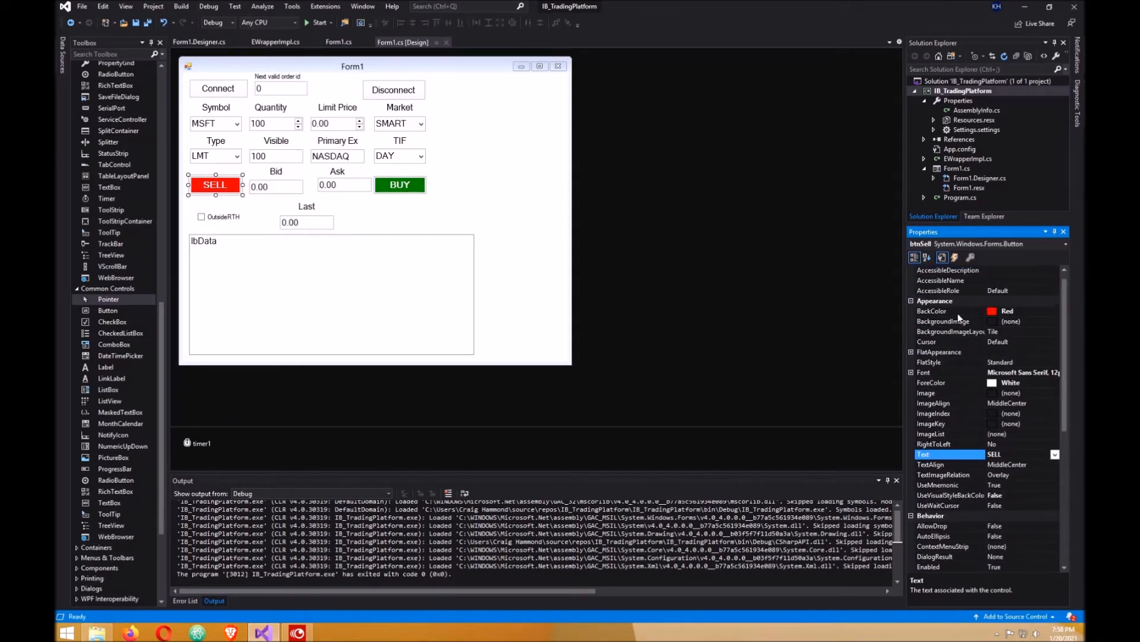
{"action": "mouse_move", "coordinate": [1029, 317]}
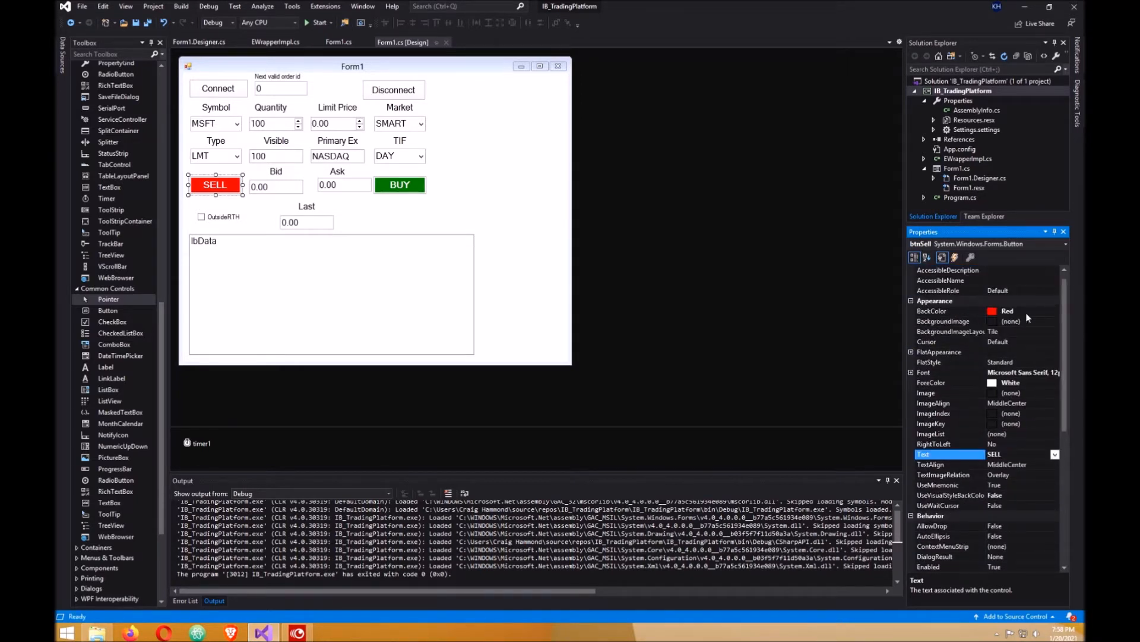
{"action": "left_click", "coordinate": [949, 311]}
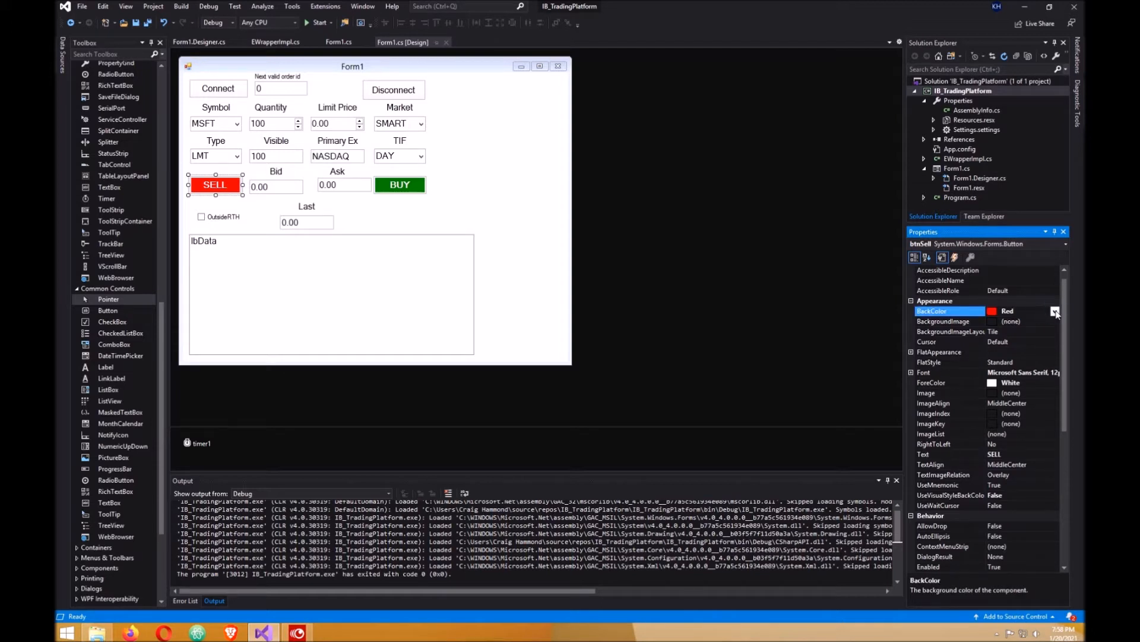
{"action": "left_click", "coordinate": [1055, 311]}
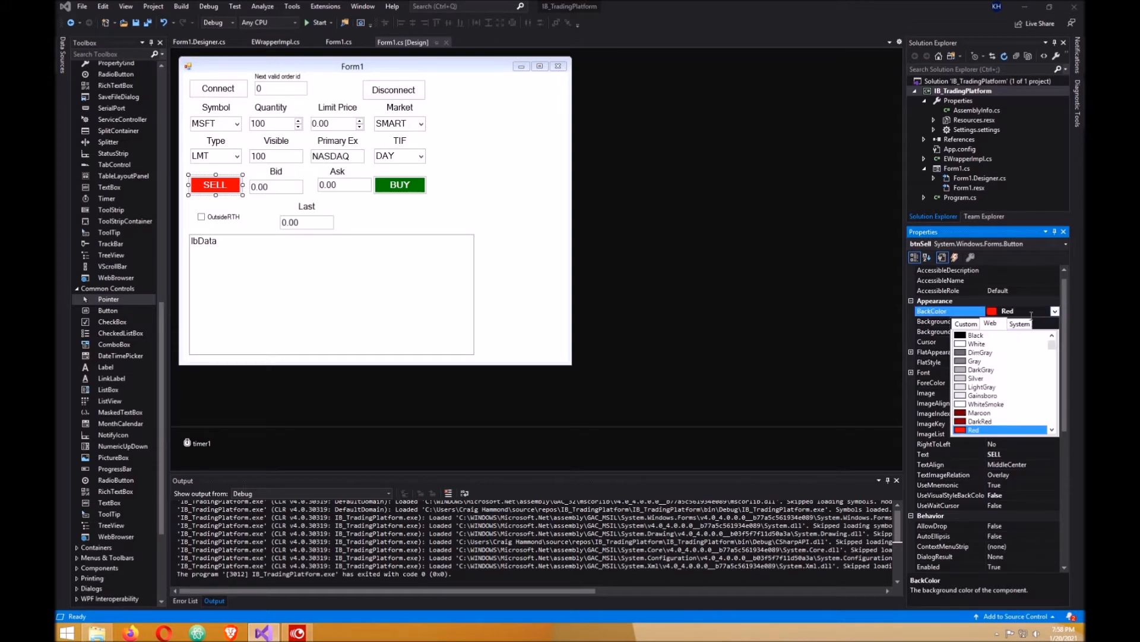
{"action": "left_click", "coordinate": [973, 430]}
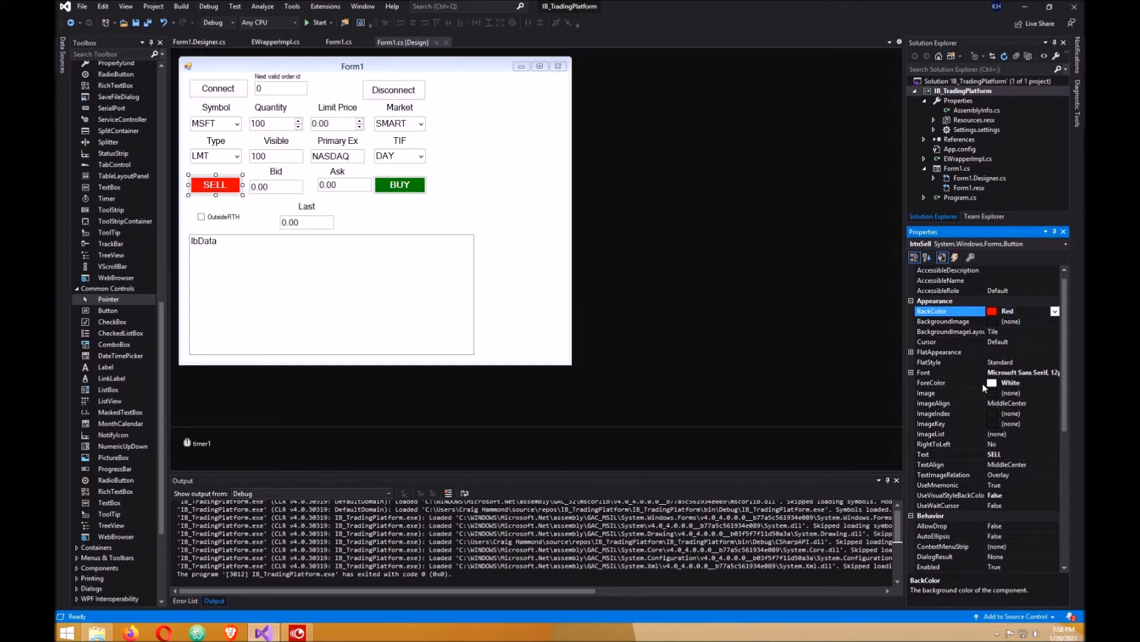
{"action": "mouse_move", "coordinate": [1026, 372]}
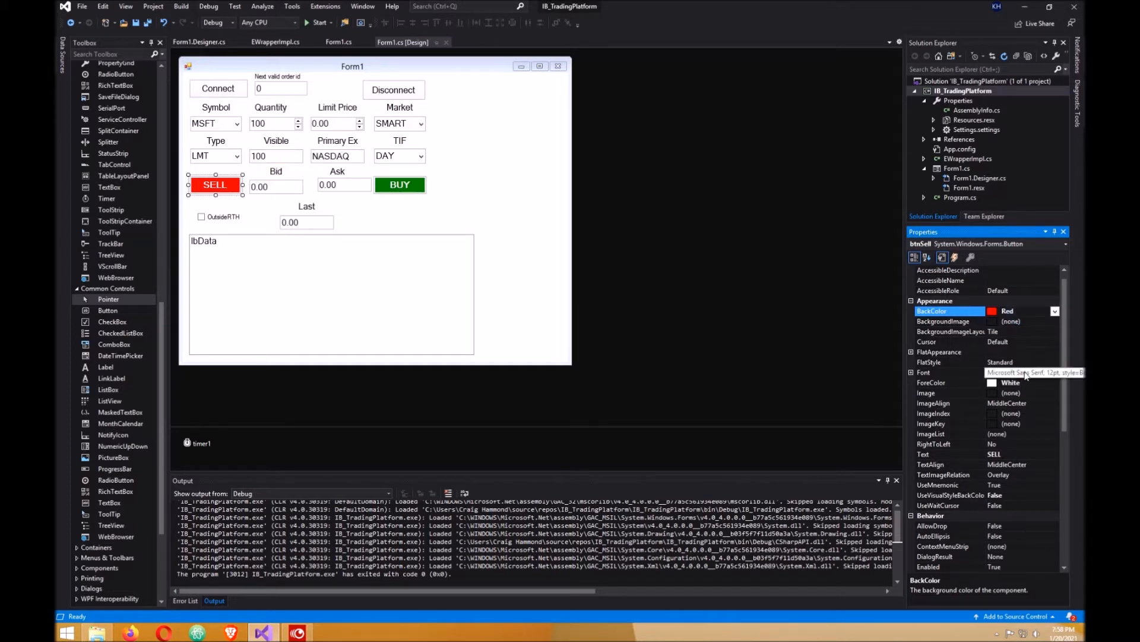
{"action": "left_click", "coordinate": [946, 372]}
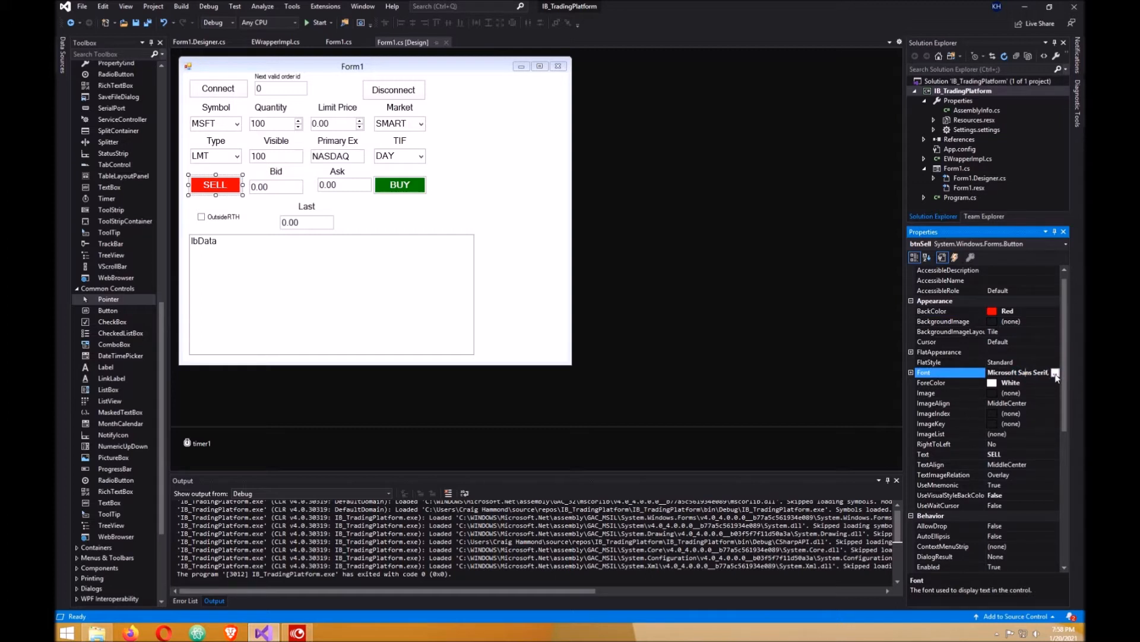
{"action": "left_click", "coordinate": [1056, 372]}
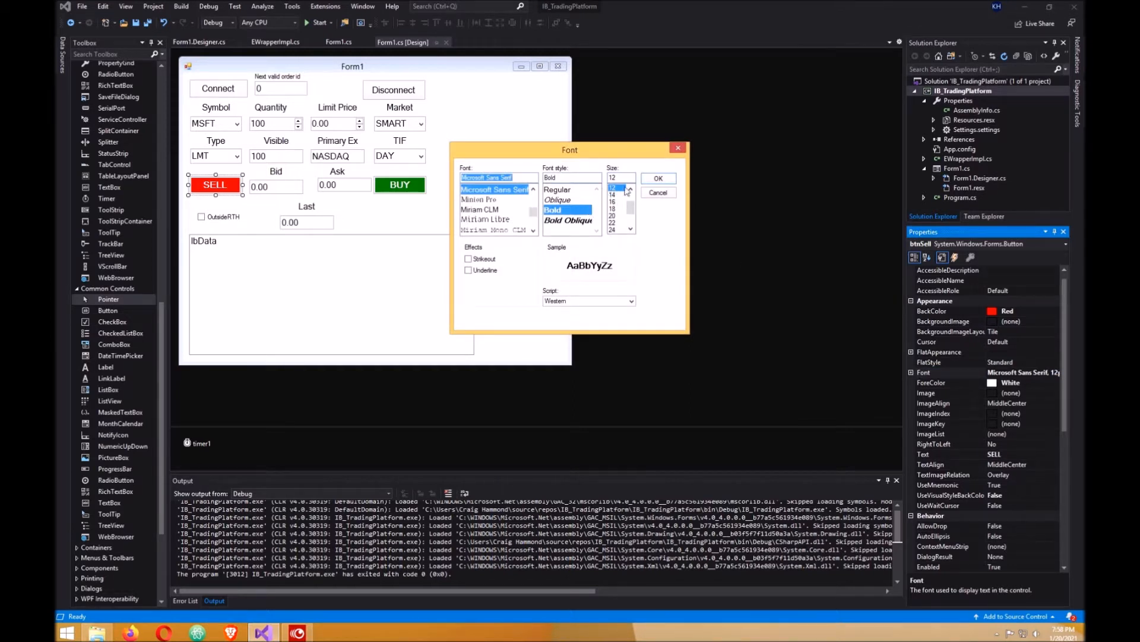
{"action": "left_click", "coordinate": [658, 178]}
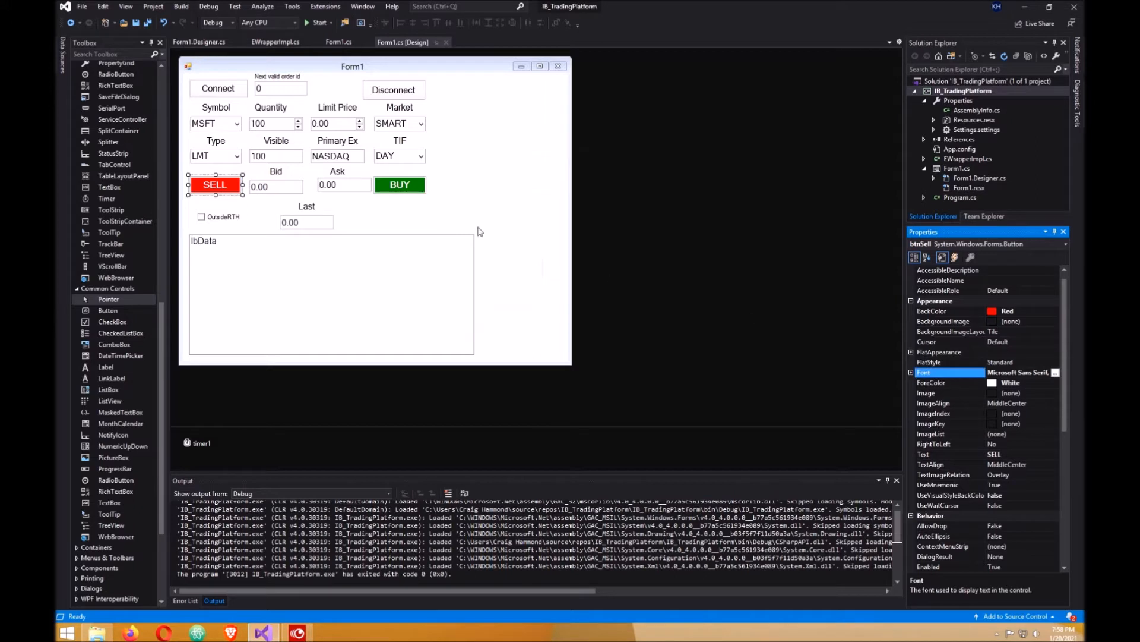
{"action": "left_click", "coordinate": [399, 185]}
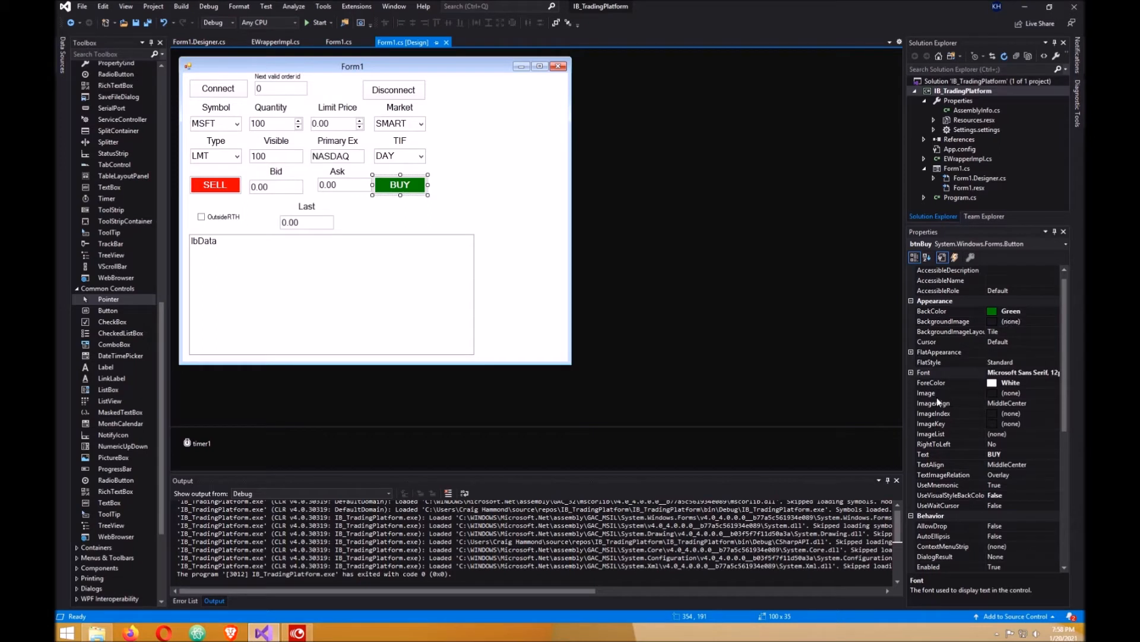
{"action": "mouse_move", "coordinate": [1013, 382]}
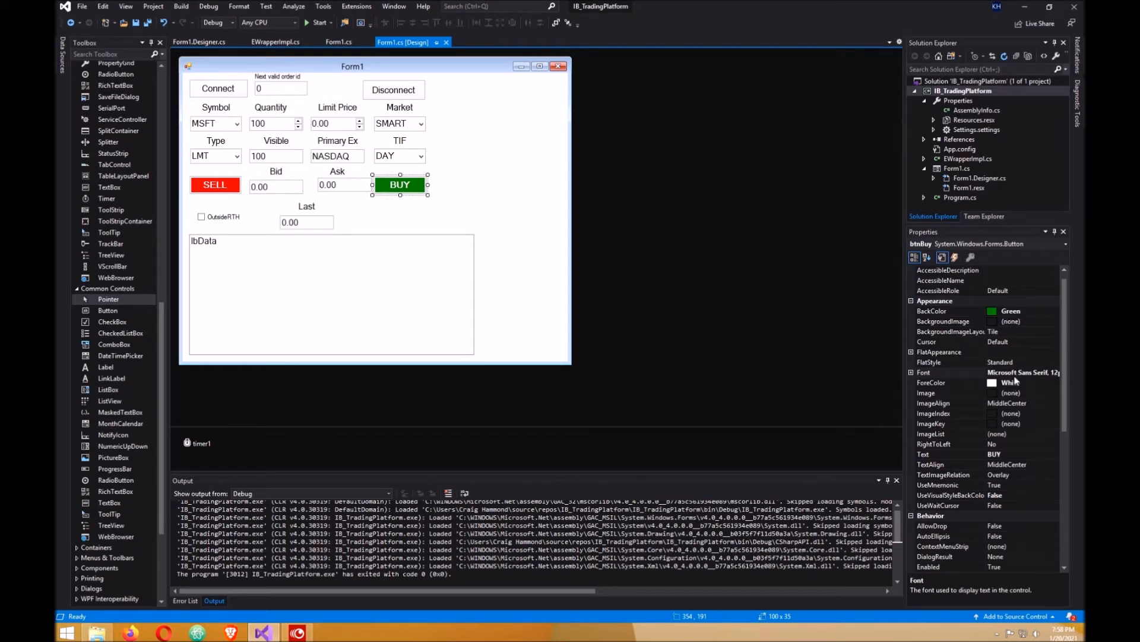
Step: Review the BUY button's font and behaviour settings, including TabIndex 25
{"action": "left_click", "coordinate": [939, 372]}
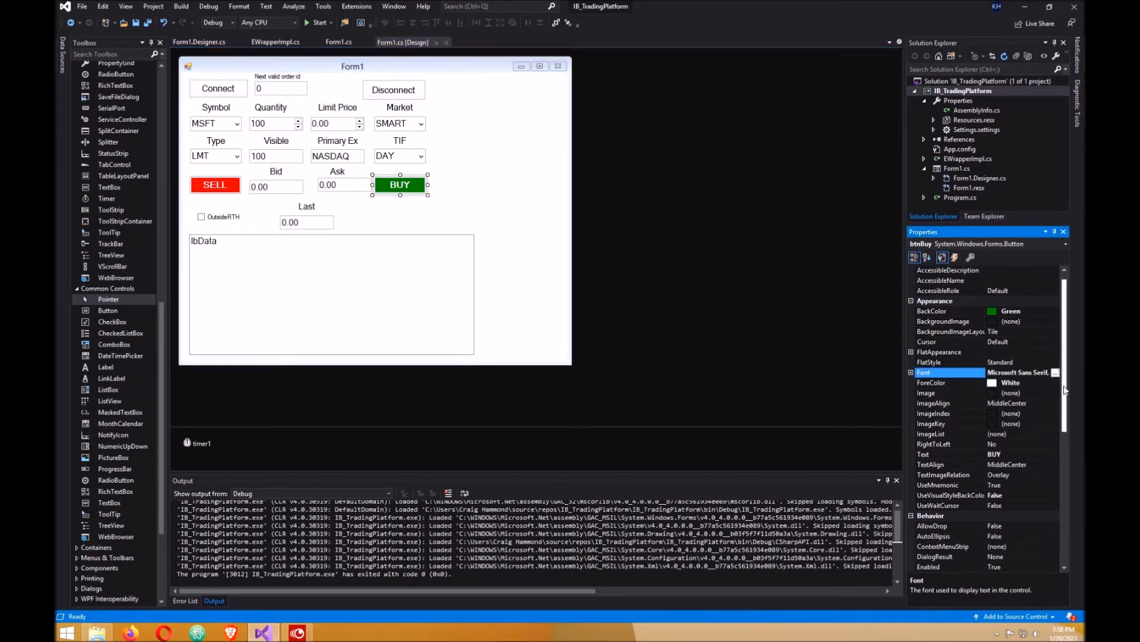
{"action": "scroll", "scroll_direction": "down", "scroll_amount": 3}
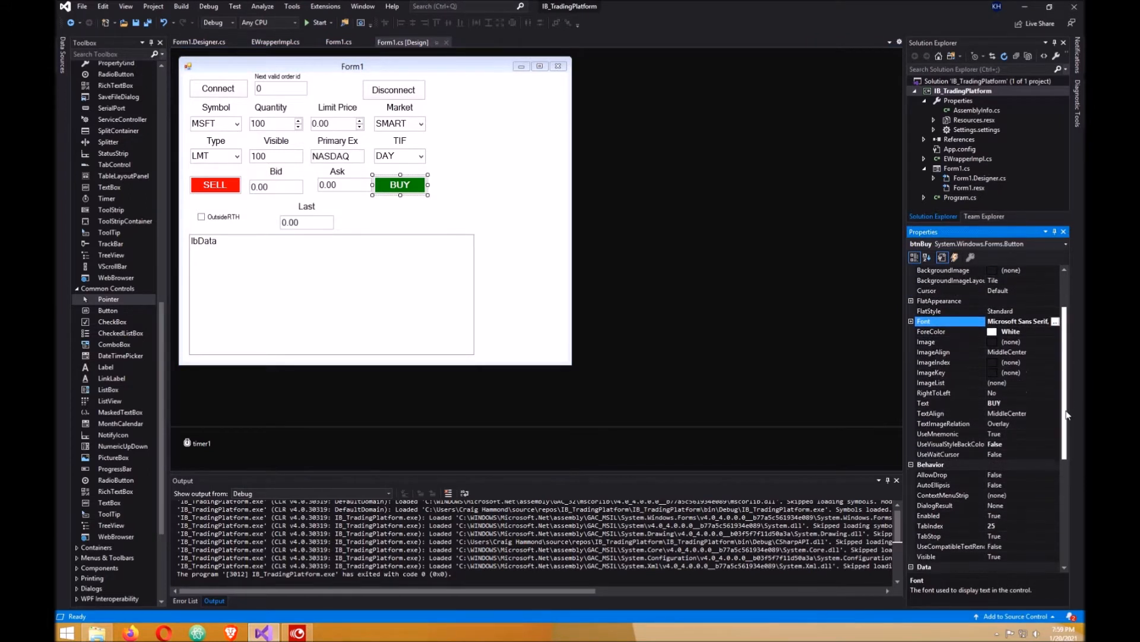
{"action": "scroll", "scroll_direction": "down", "scroll_amount": 3}
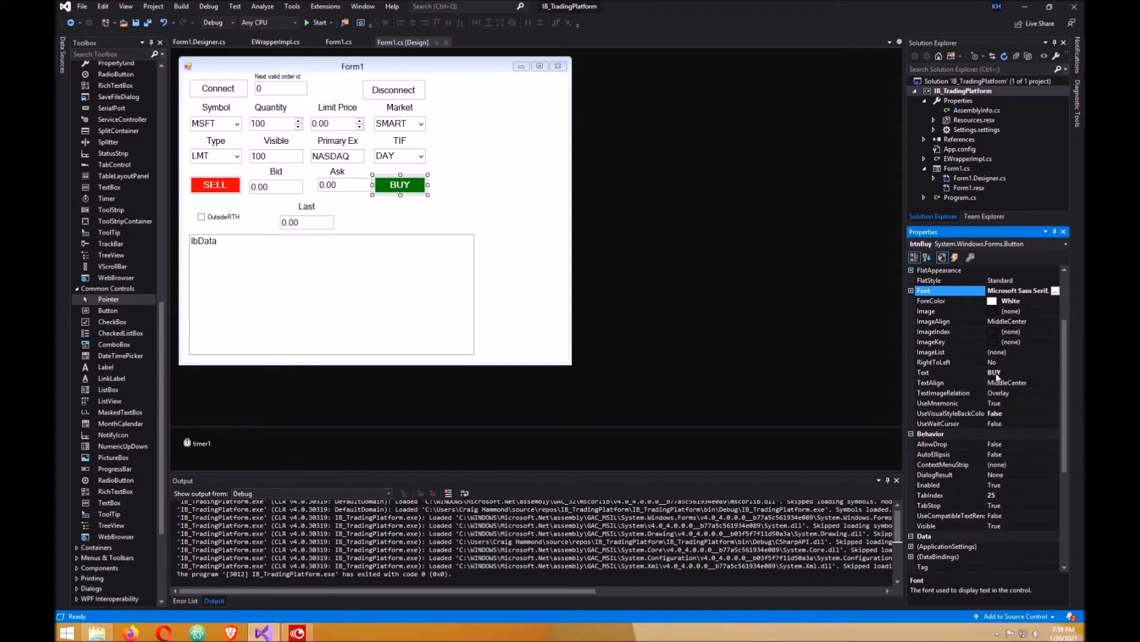
{"action": "mouse_move", "coordinate": [979, 499]}
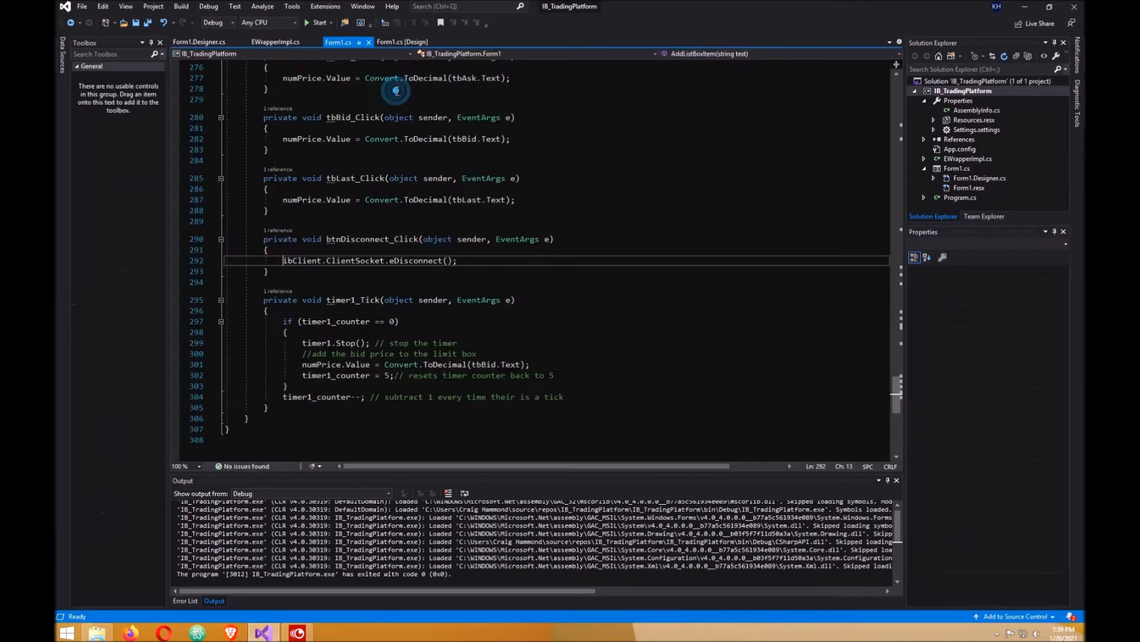
Step: Return from the btnDisconnect_Click code to the Form1.cs [Design] layout
{"action": "double_click", "coordinate": [301, 261]}
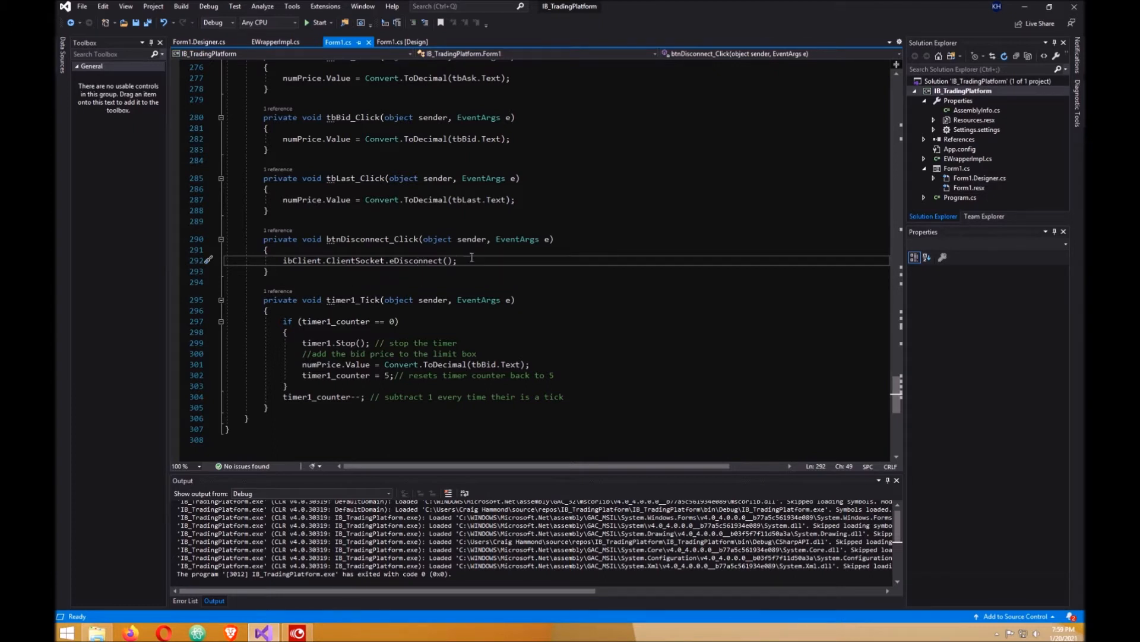
{"action": "mouse_move", "coordinate": [602, 263]}
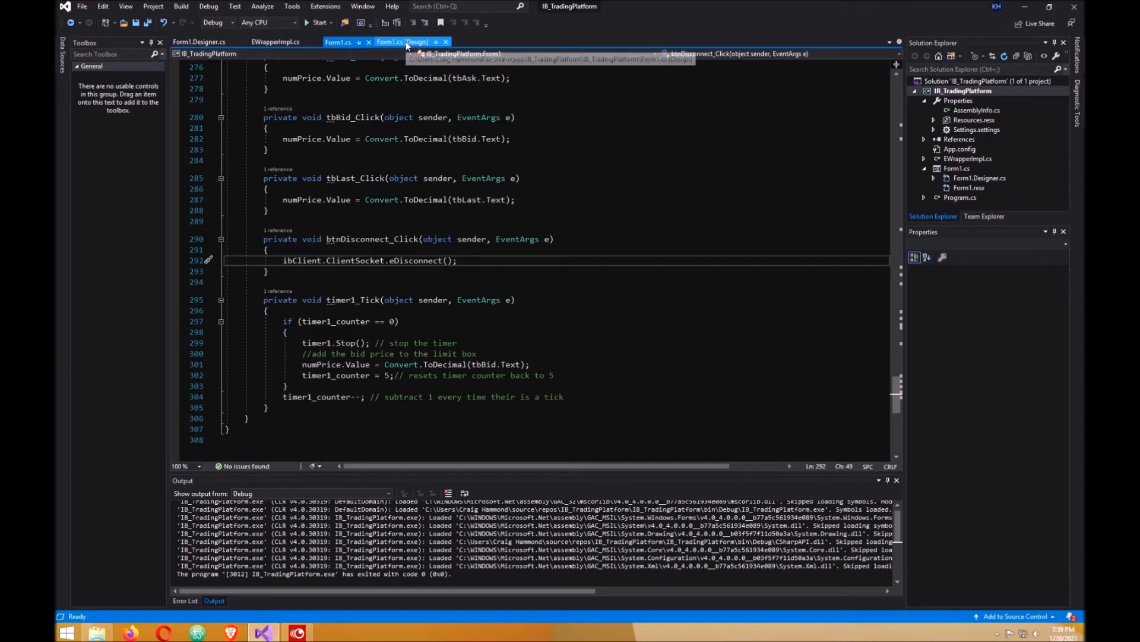
{"action": "left_click", "coordinate": [403, 41]}
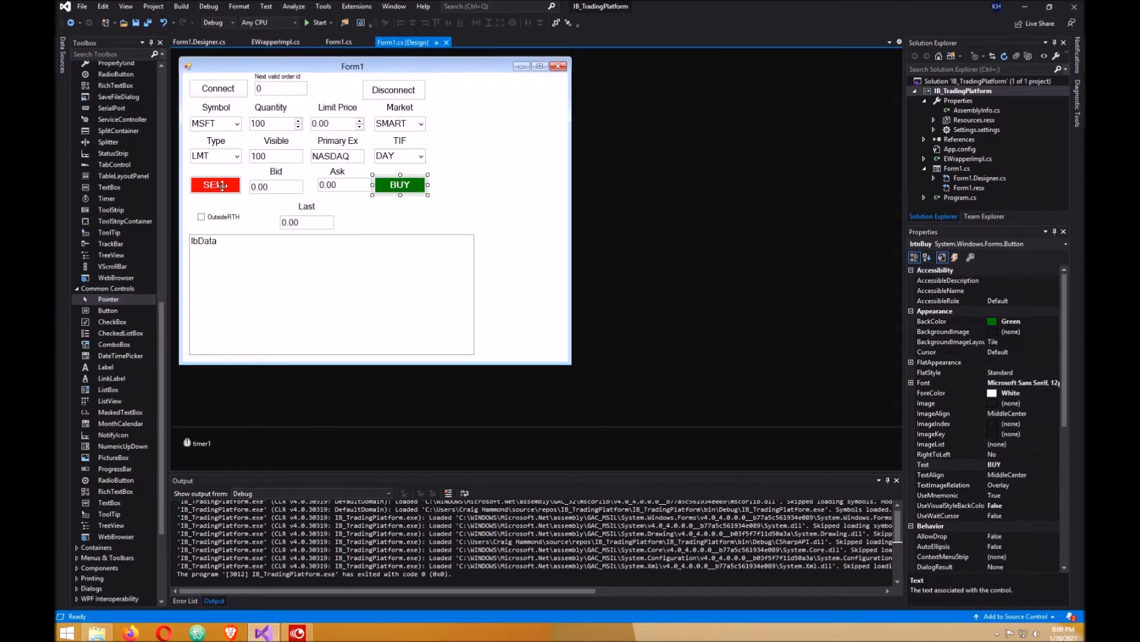
{"action": "left_click", "coordinate": [215, 184]}
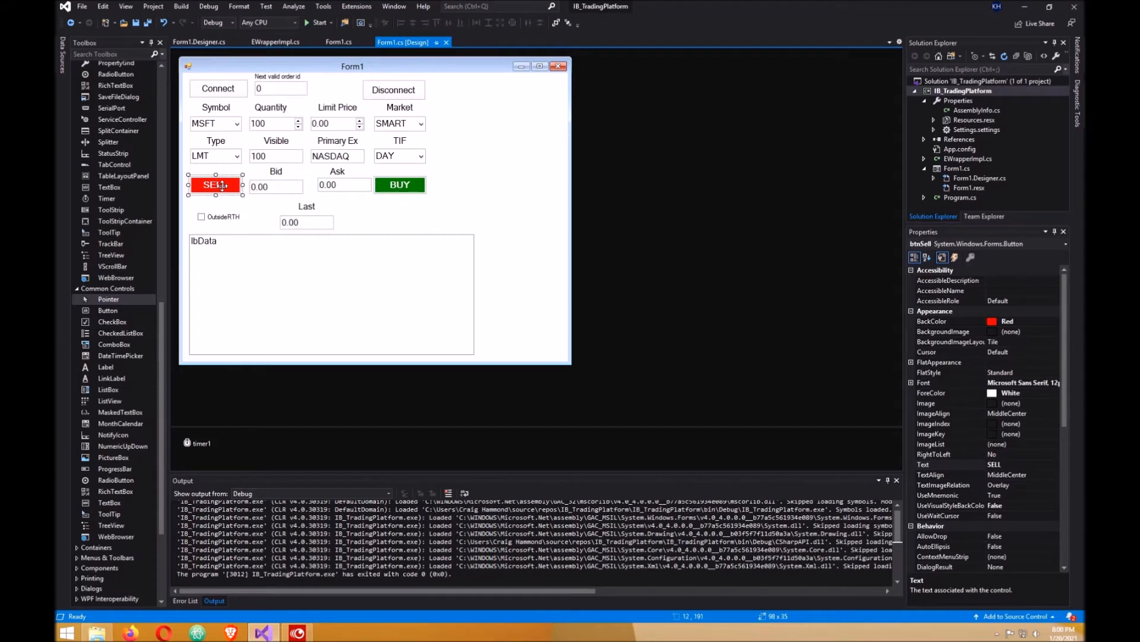
{"action": "double_click", "coordinate": [214, 185]}
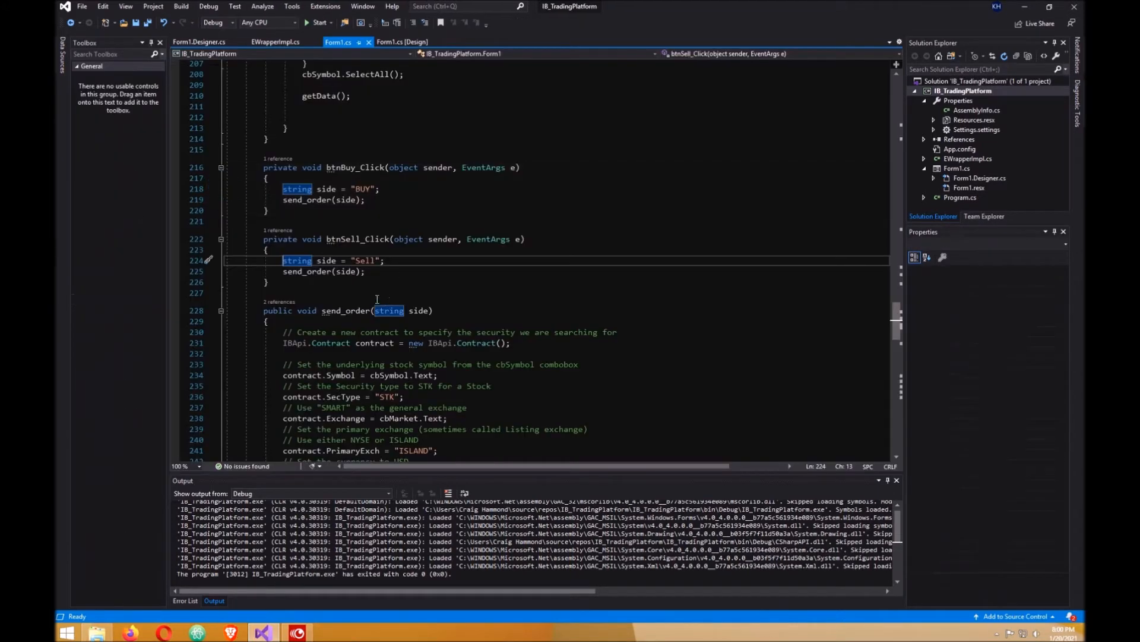
{"action": "mouse_move", "coordinate": [326, 260]}
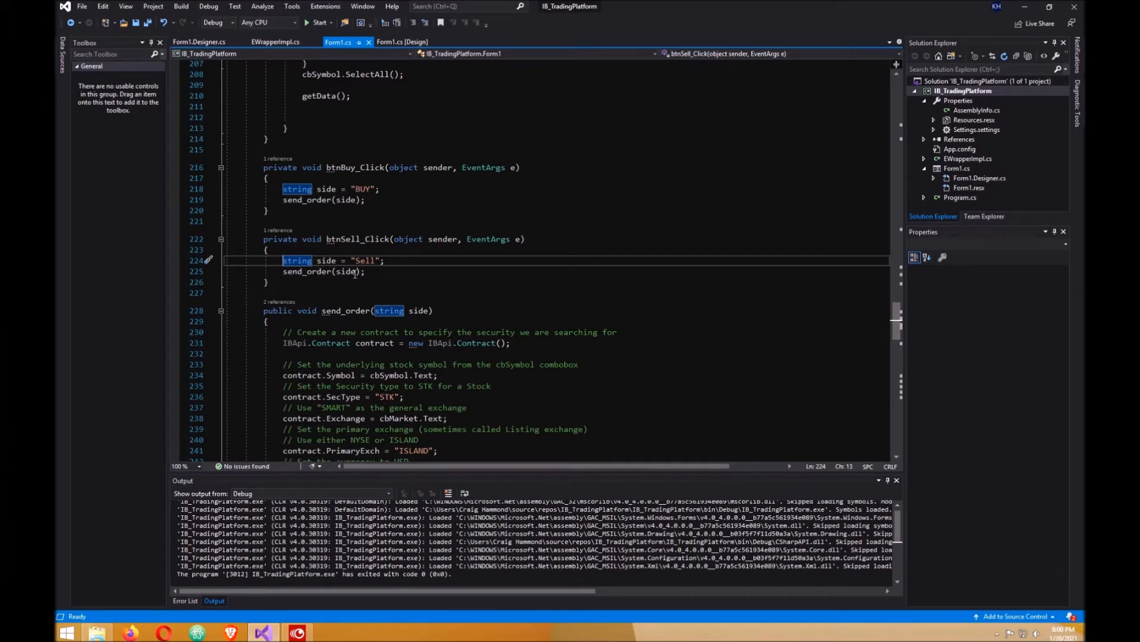
{"action": "mouse_move", "coordinate": [347, 272]}
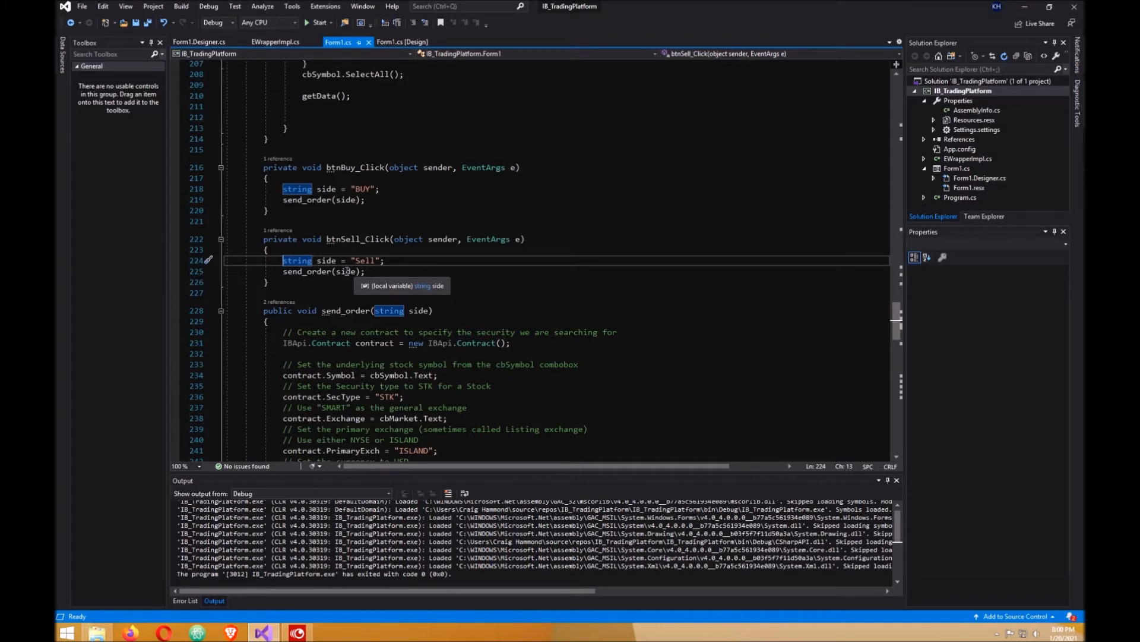
{"action": "left_click", "coordinate": [400, 41]}
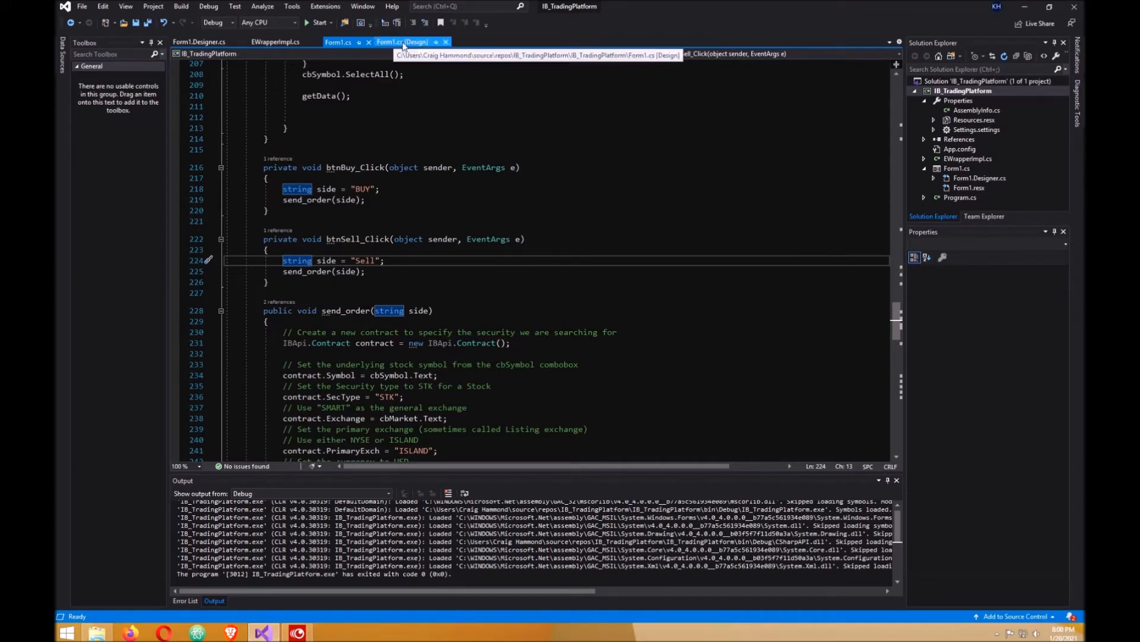
{"action": "left_click", "coordinate": [399, 42]}
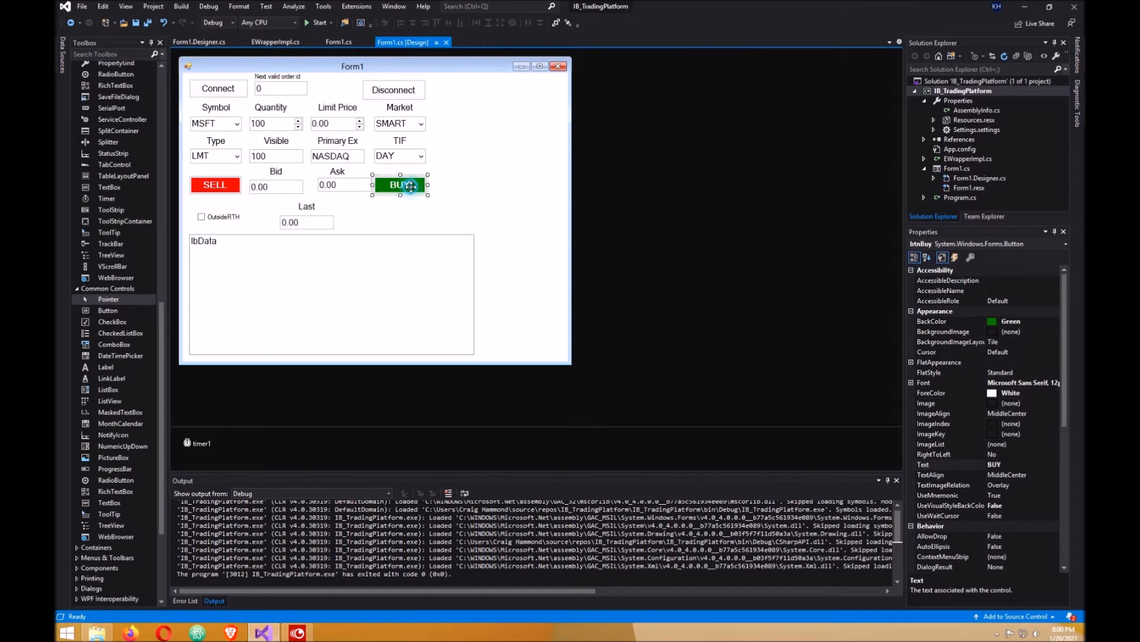
Step: Jump from the BUY button to btnBuy_Click and the send_order method in Form1.cs
{"action": "double_click", "coordinate": [400, 184]}
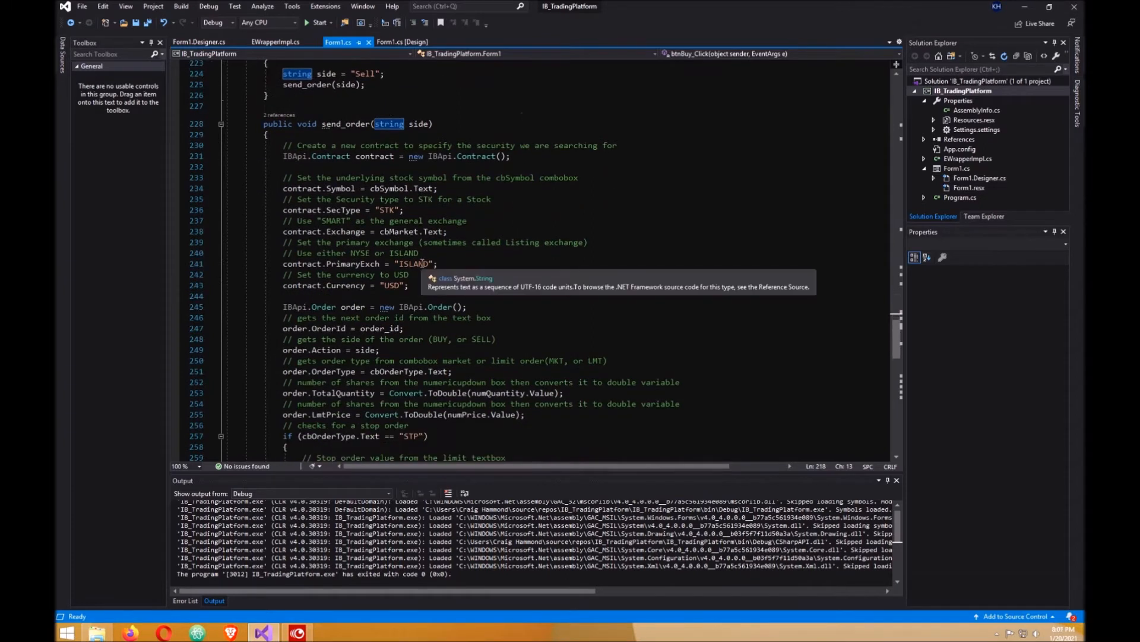
{"action": "mouse_move", "coordinate": [367, 142]}
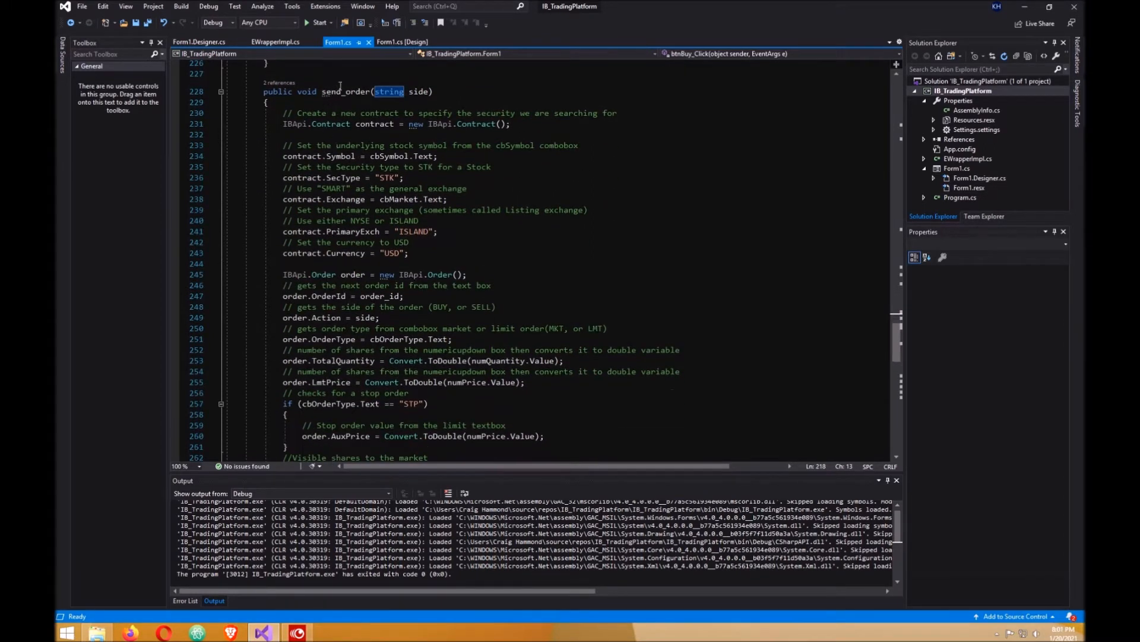
{"action": "mouse_move", "coordinate": [333, 92]}
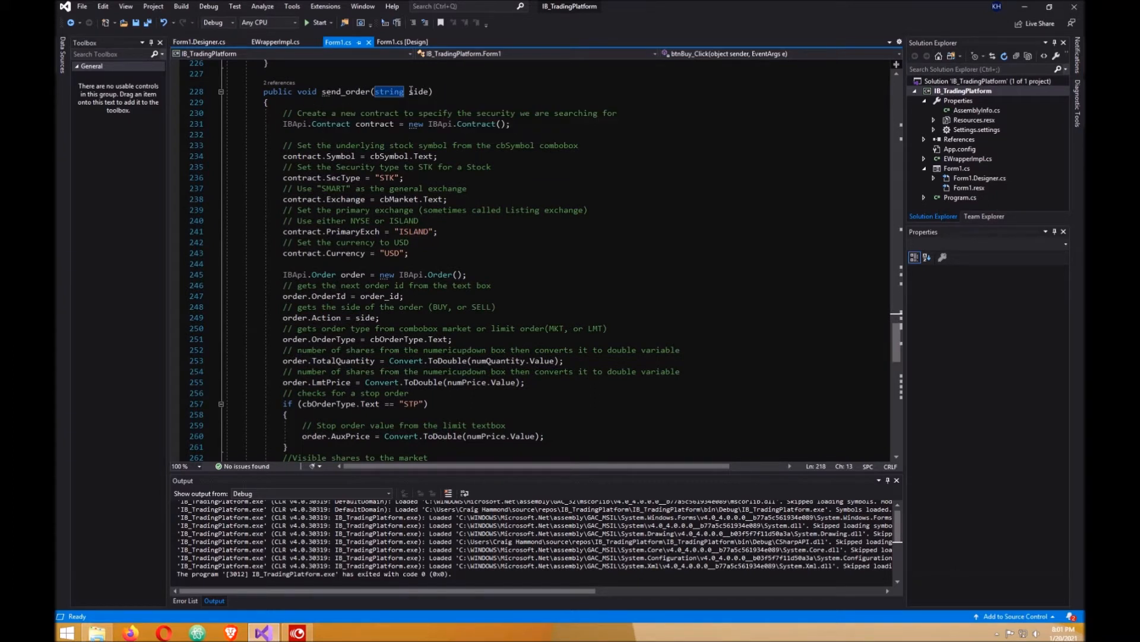
{"action": "mouse_move", "coordinate": [418, 91]}
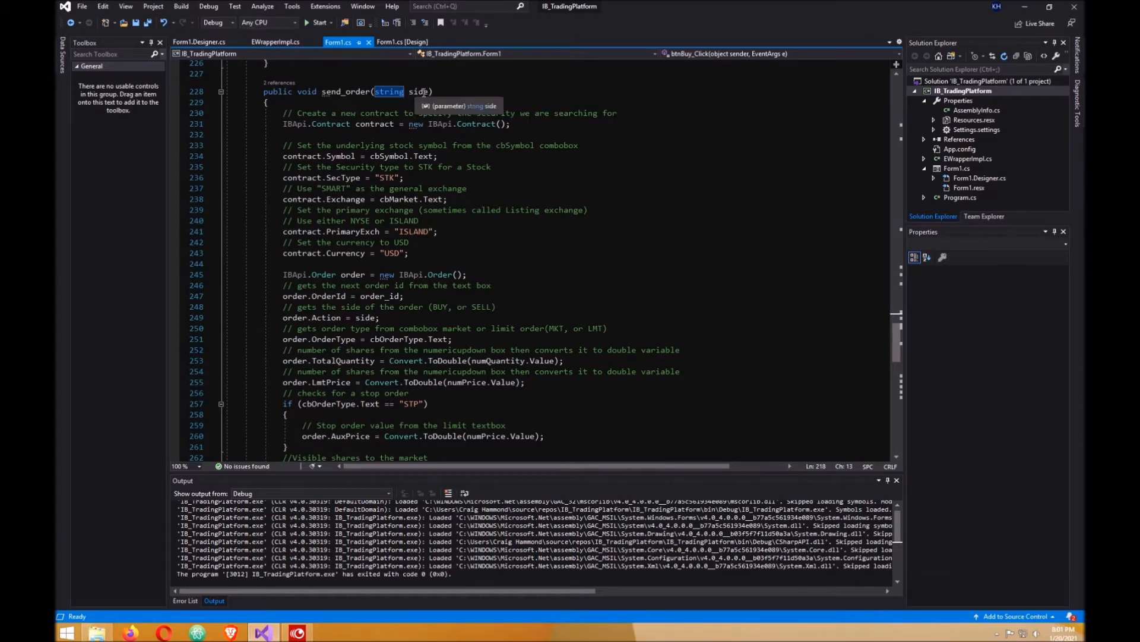
{"action": "mouse_move", "coordinate": [395, 144]}
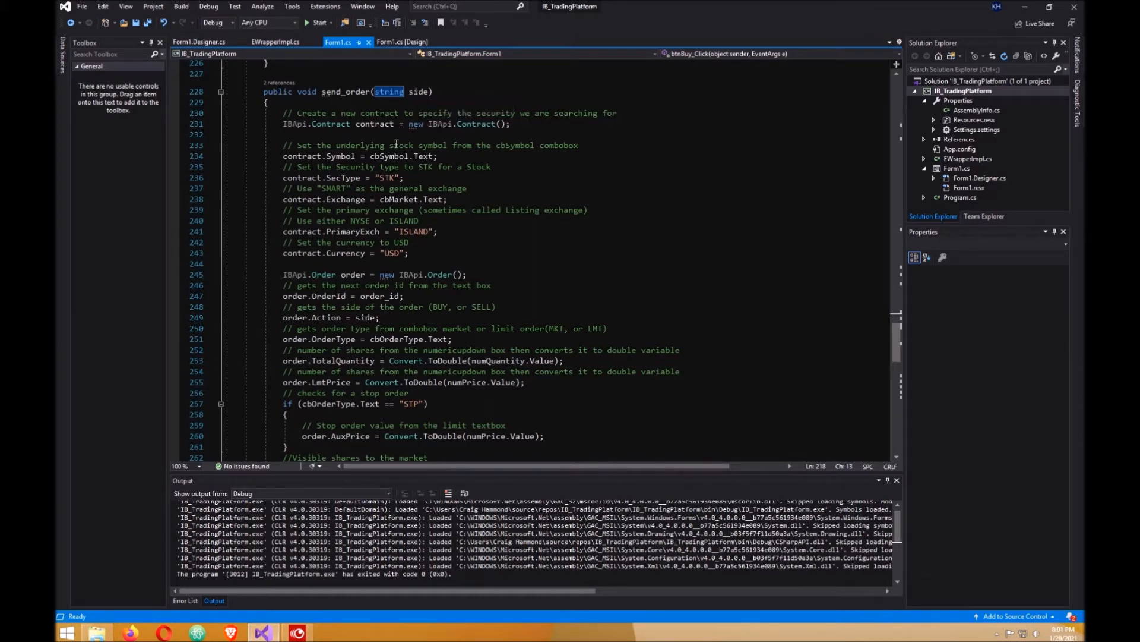
{"action": "mouse_move", "coordinate": [373, 124]}
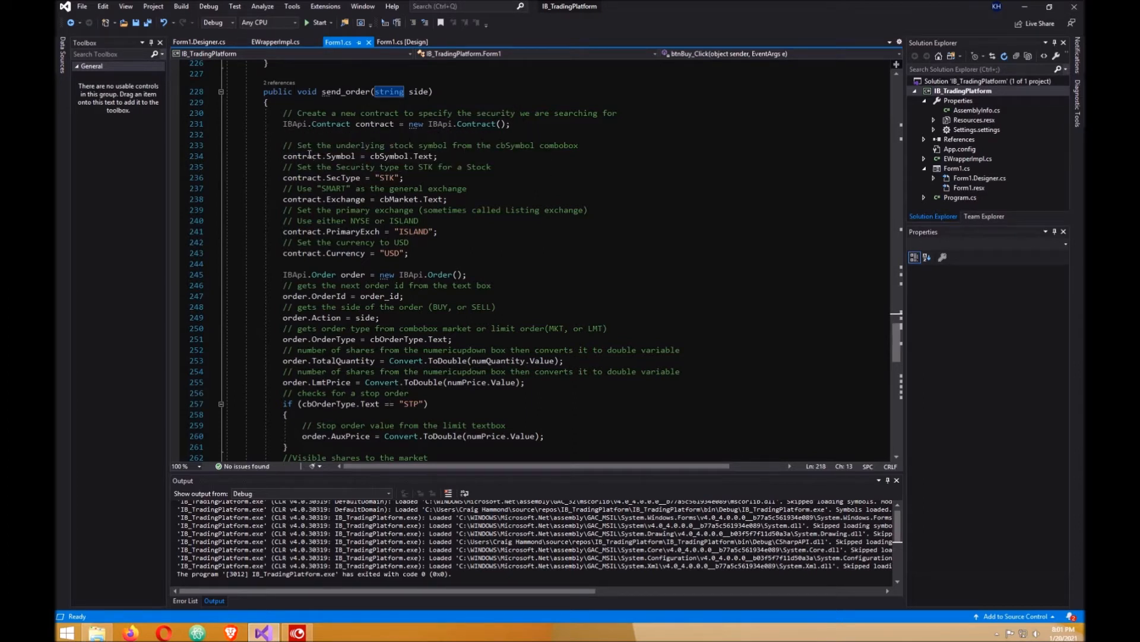
{"action": "mouse_move", "coordinate": [389, 155]}
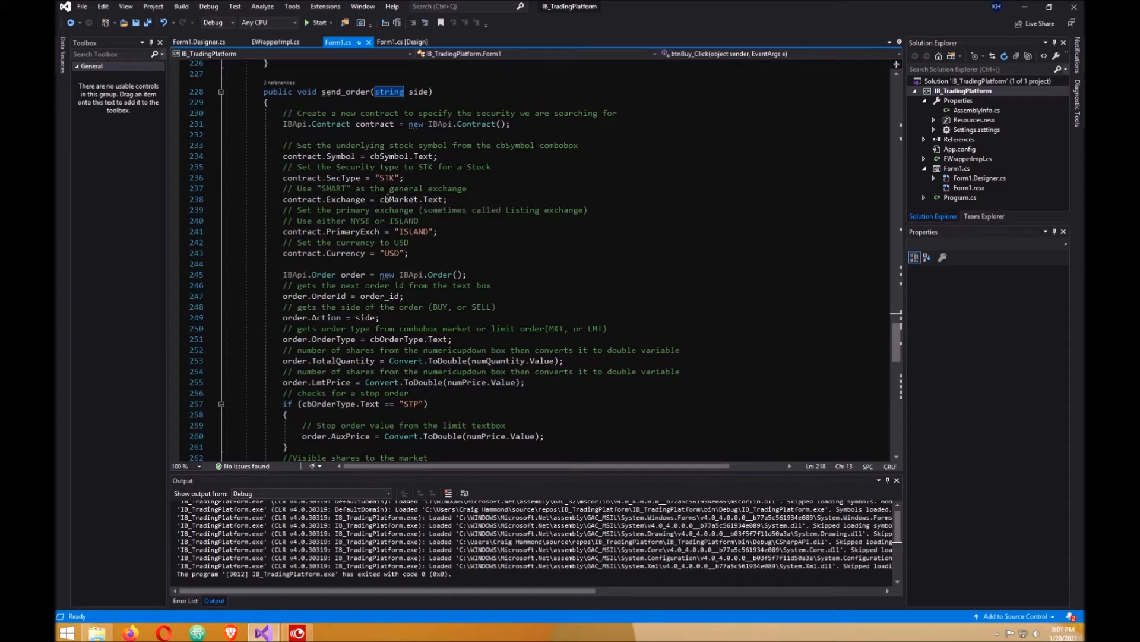
{"action": "mouse_move", "coordinate": [400, 198]}
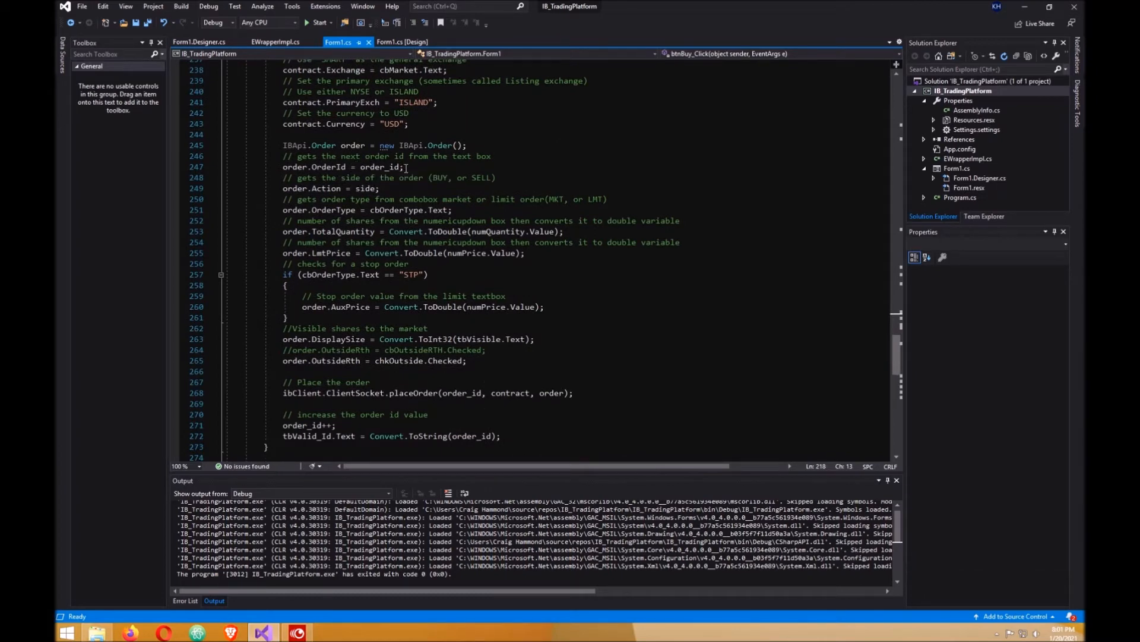
{"action": "mouse_move", "coordinate": [391, 167]}
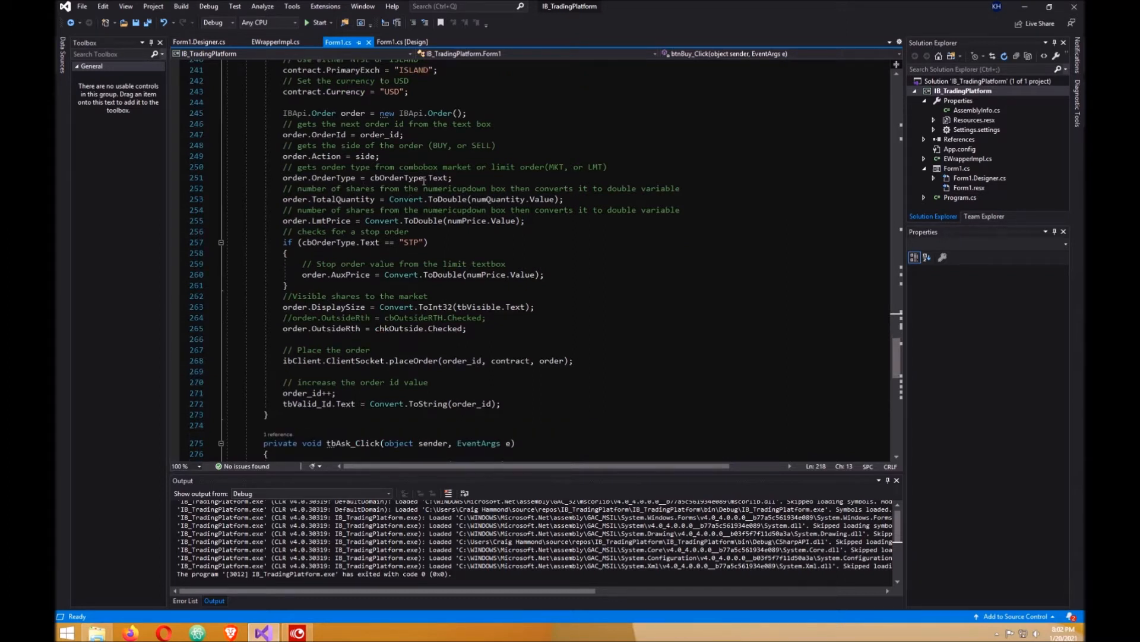
{"action": "mouse_move", "coordinate": [393, 177]}
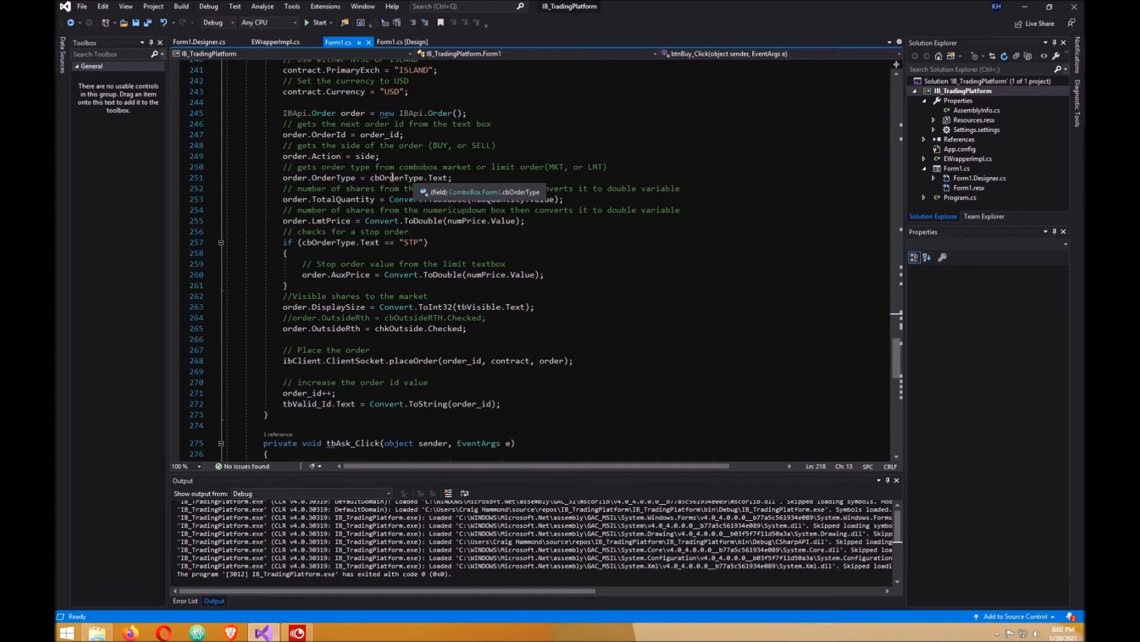
{"action": "mouse_move", "coordinate": [348, 210]}
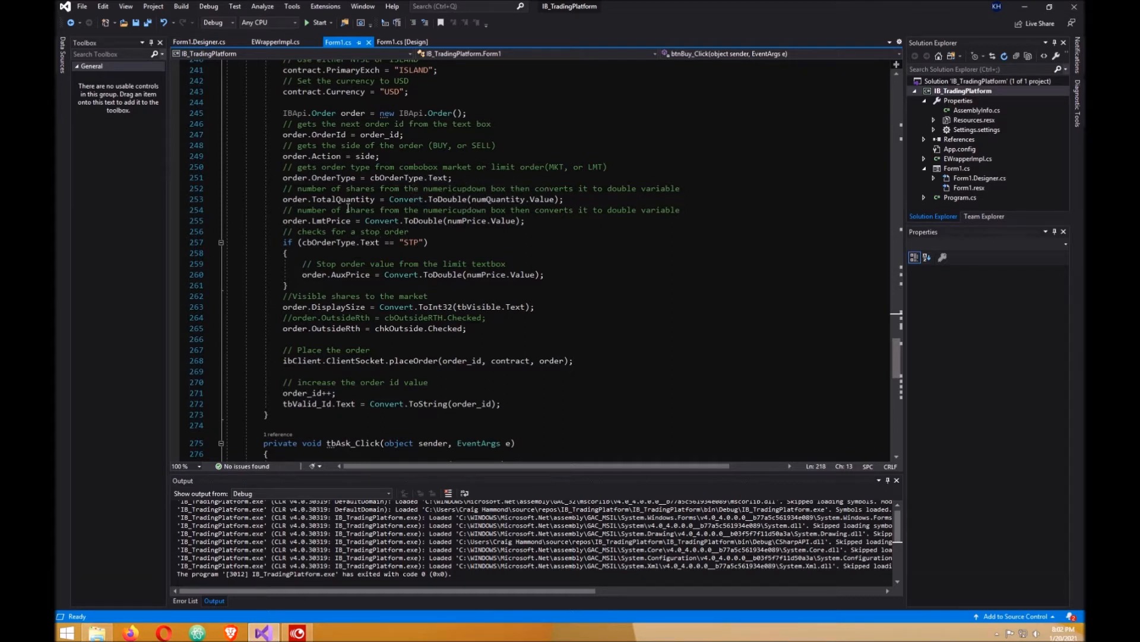
{"action": "mouse_move", "coordinate": [356, 200]}
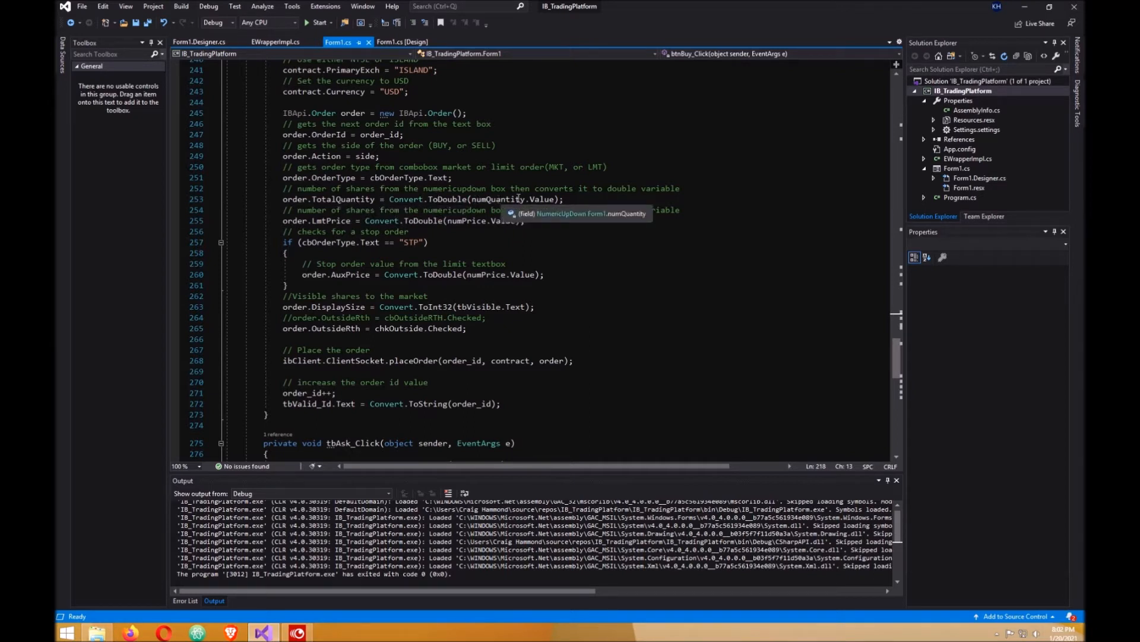
{"action": "mouse_move", "coordinate": [535, 215]}
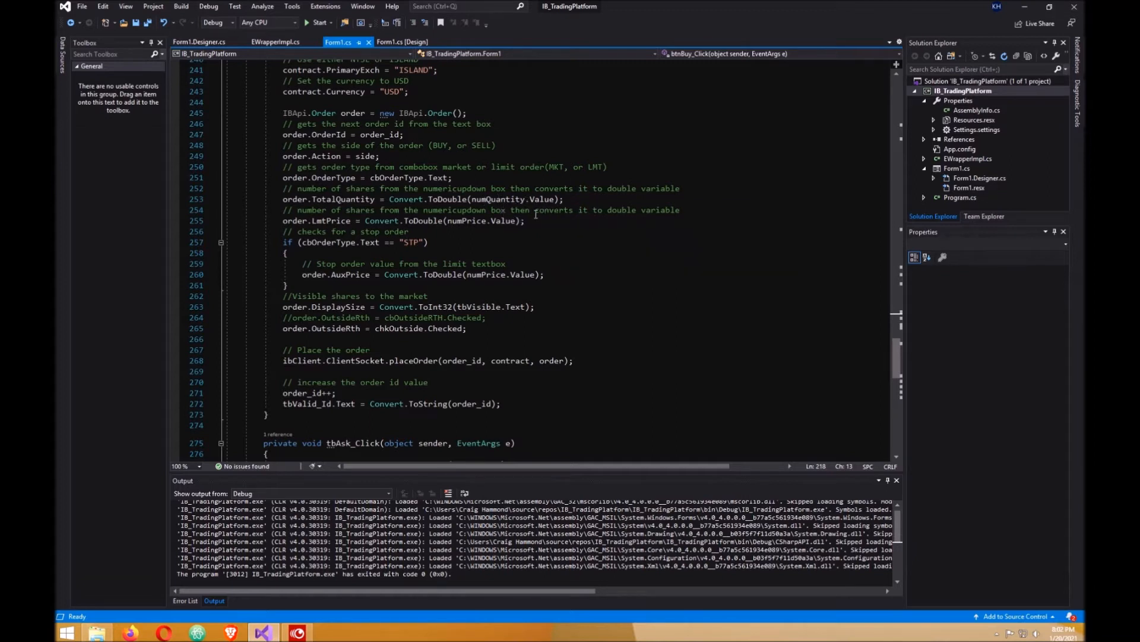
{"action": "mouse_move", "coordinate": [332, 220]}
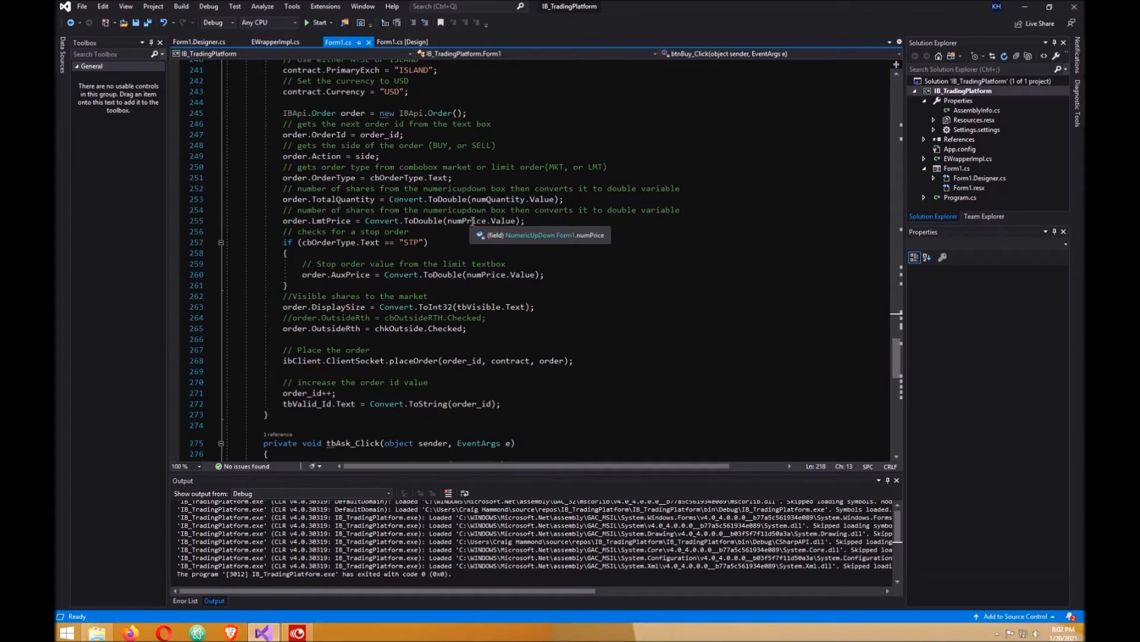
{"action": "mouse_move", "coordinate": [495, 221]}
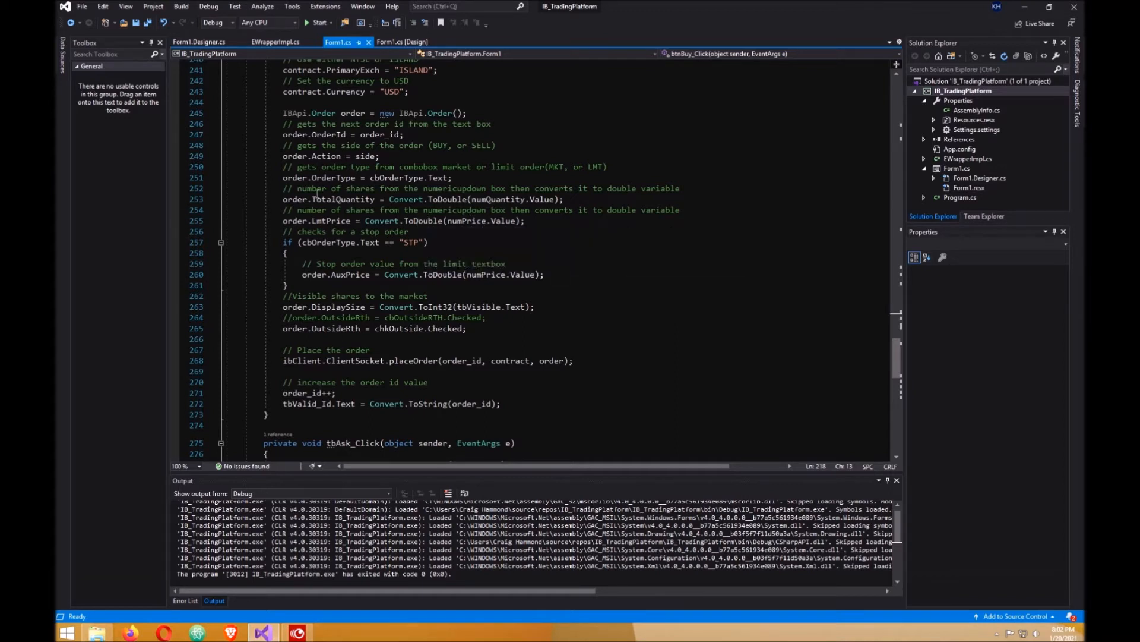
{"action": "mouse_move", "coordinate": [359, 209]}
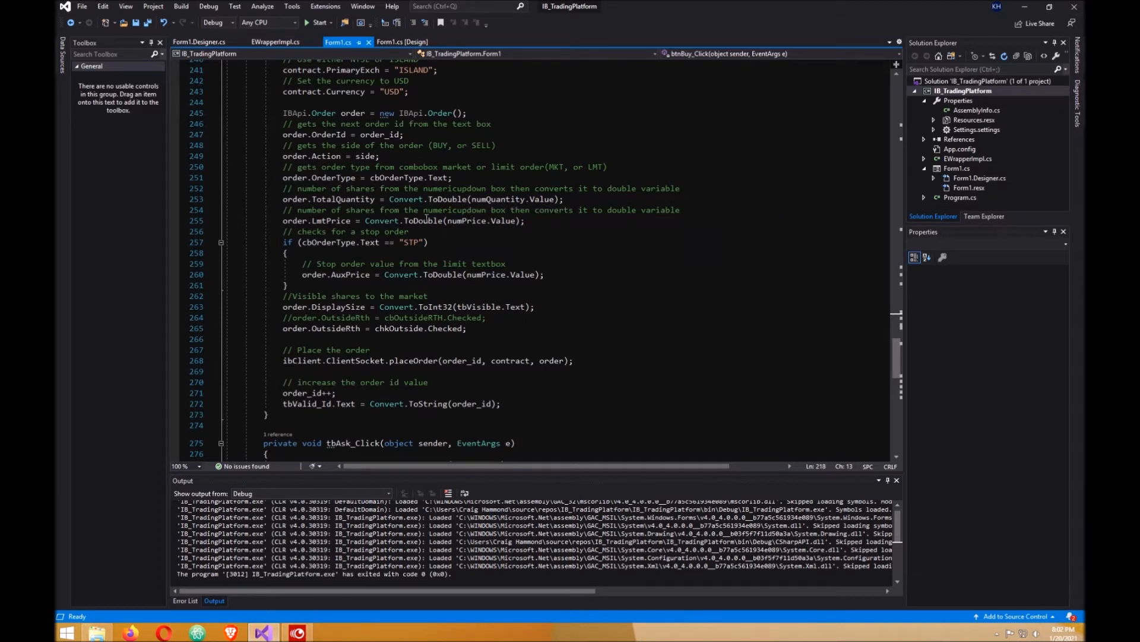
{"action": "mouse_move", "coordinate": [319, 242]}
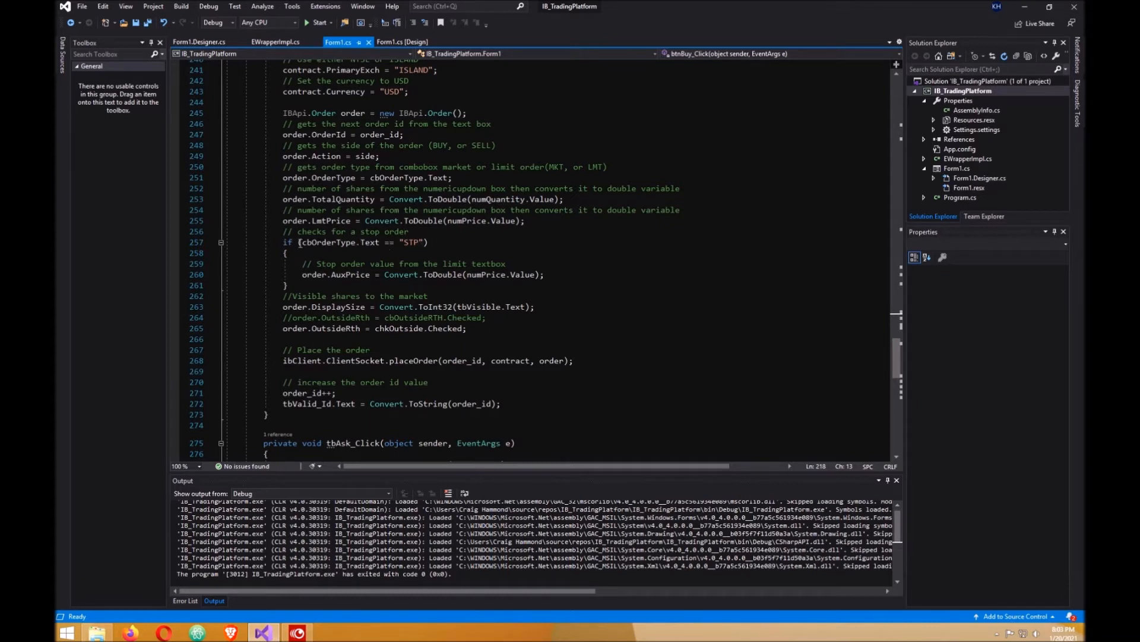
{"action": "mouse_move", "coordinate": [411, 242]}
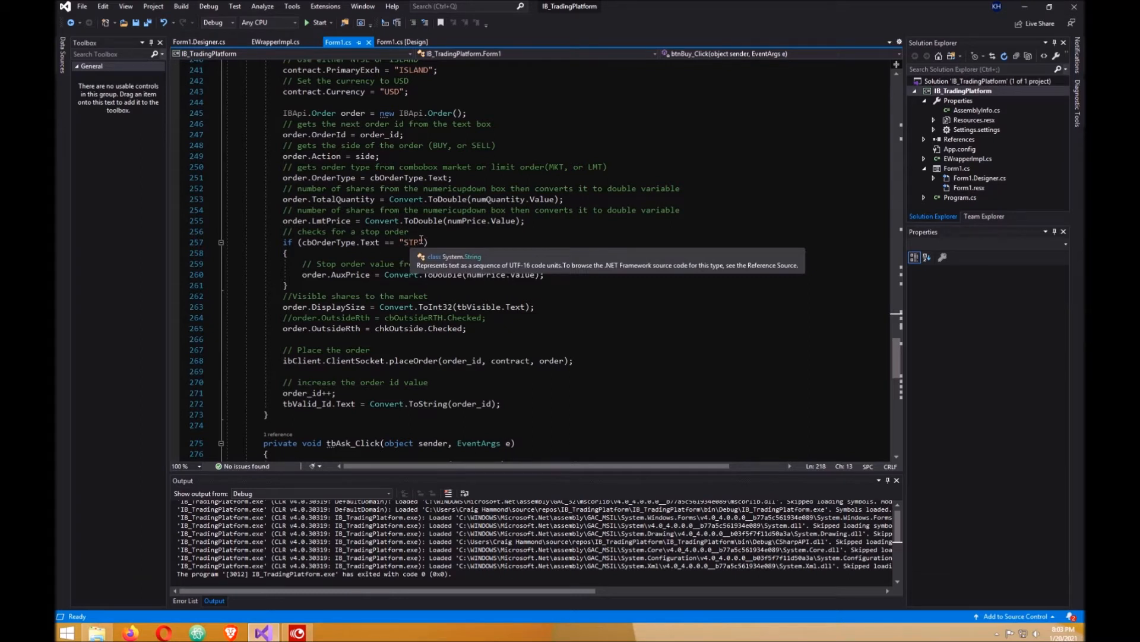
{"action": "mouse_move", "coordinate": [338, 275]}
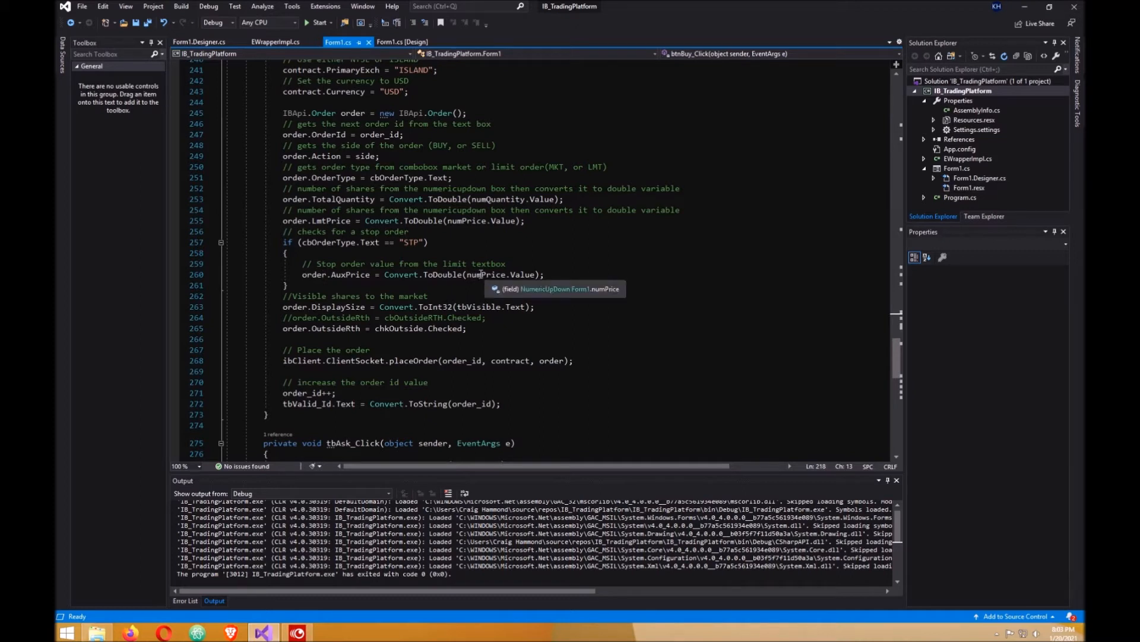
{"action": "mouse_move", "coordinate": [507, 275]}
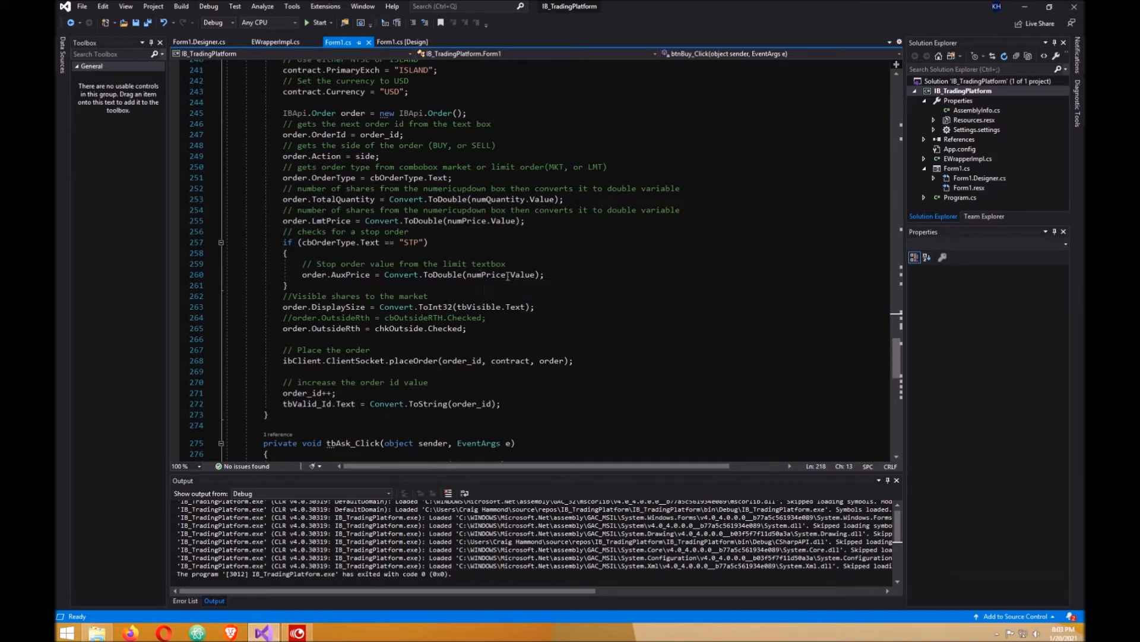
{"action": "mouse_move", "coordinate": [506, 279]}
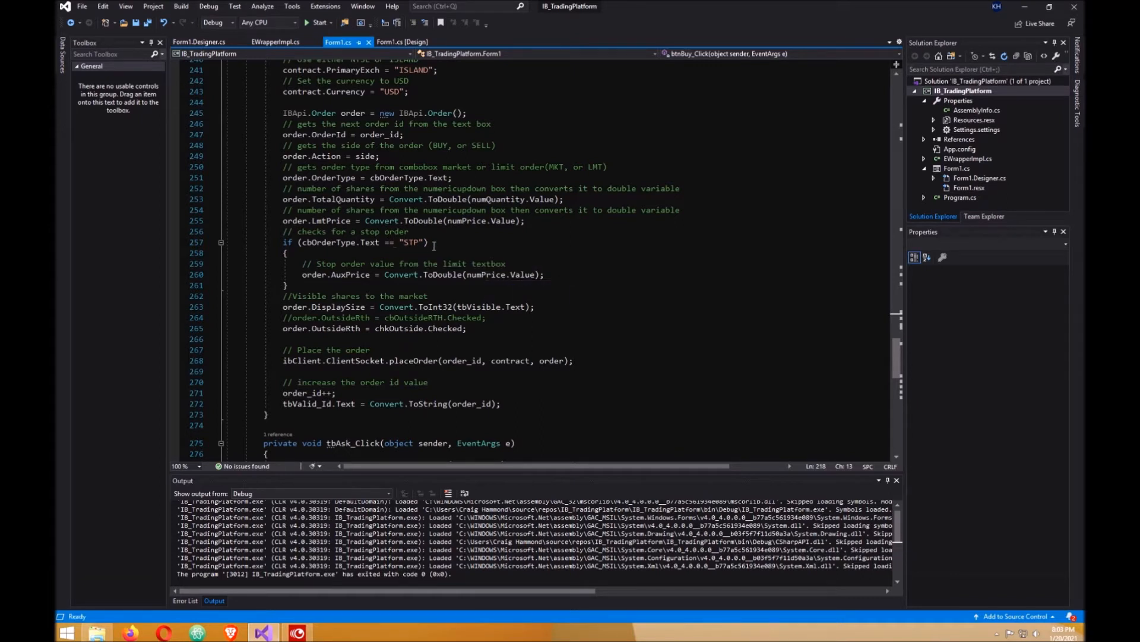
{"action": "mouse_move", "coordinate": [388, 274]}
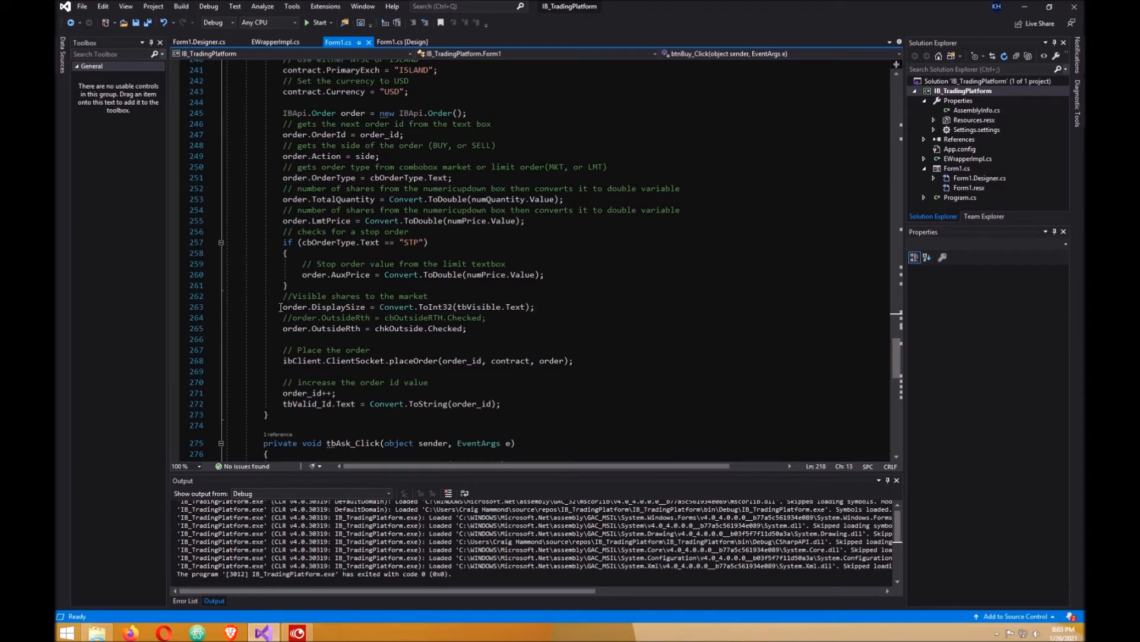
{"action": "mouse_move", "coordinate": [477, 307]}
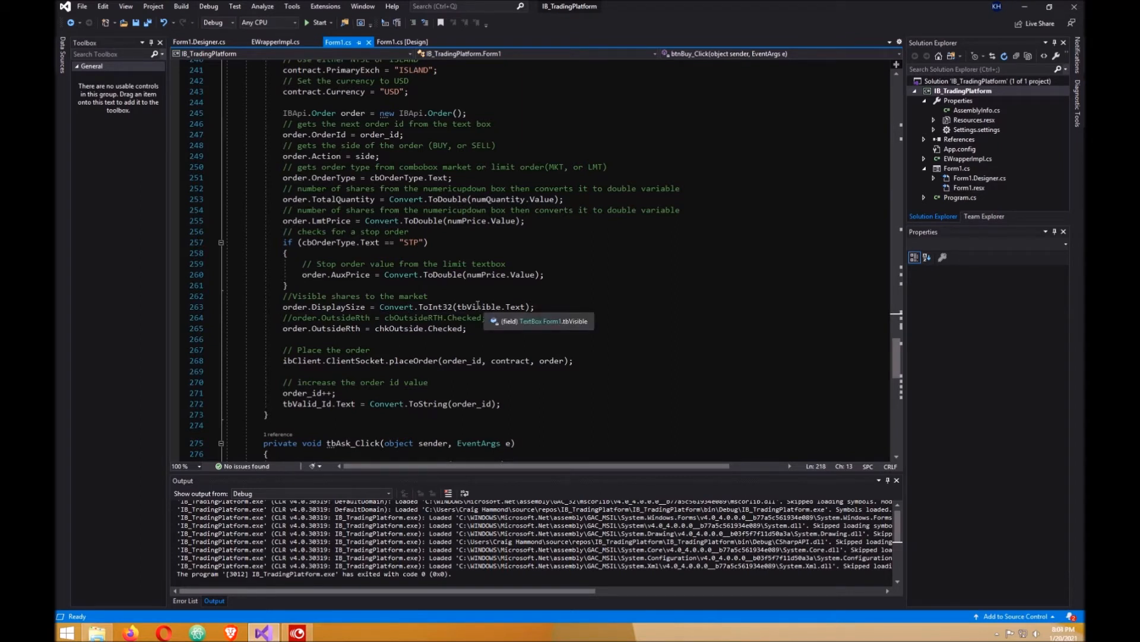
{"action": "mouse_move", "coordinate": [526, 307]}
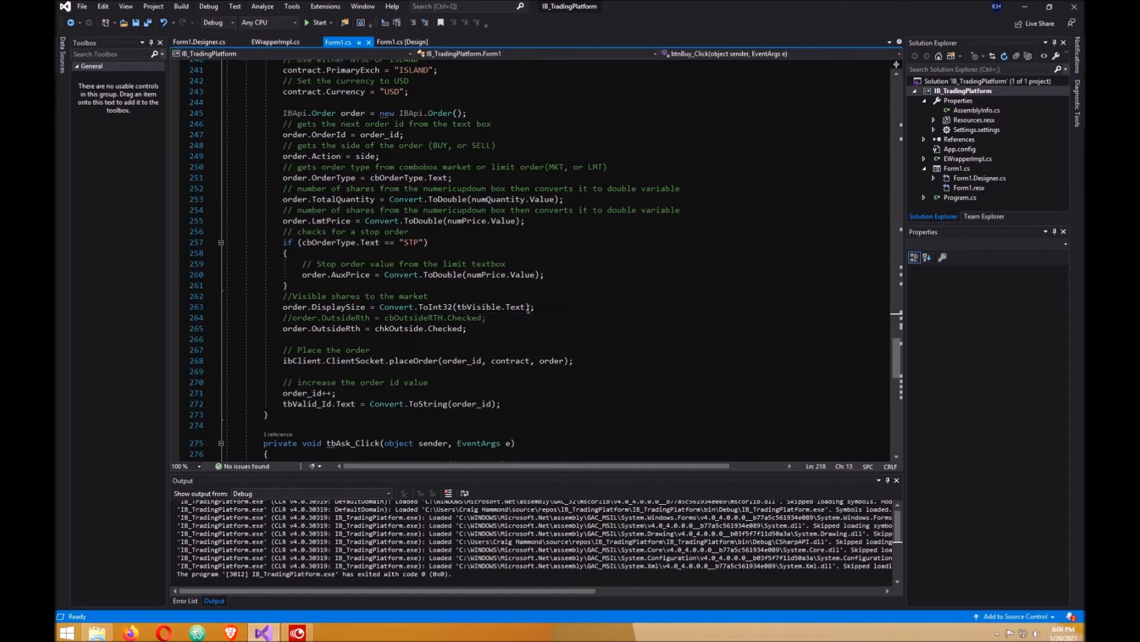
{"action": "mouse_move", "coordinate": [509, 307]}
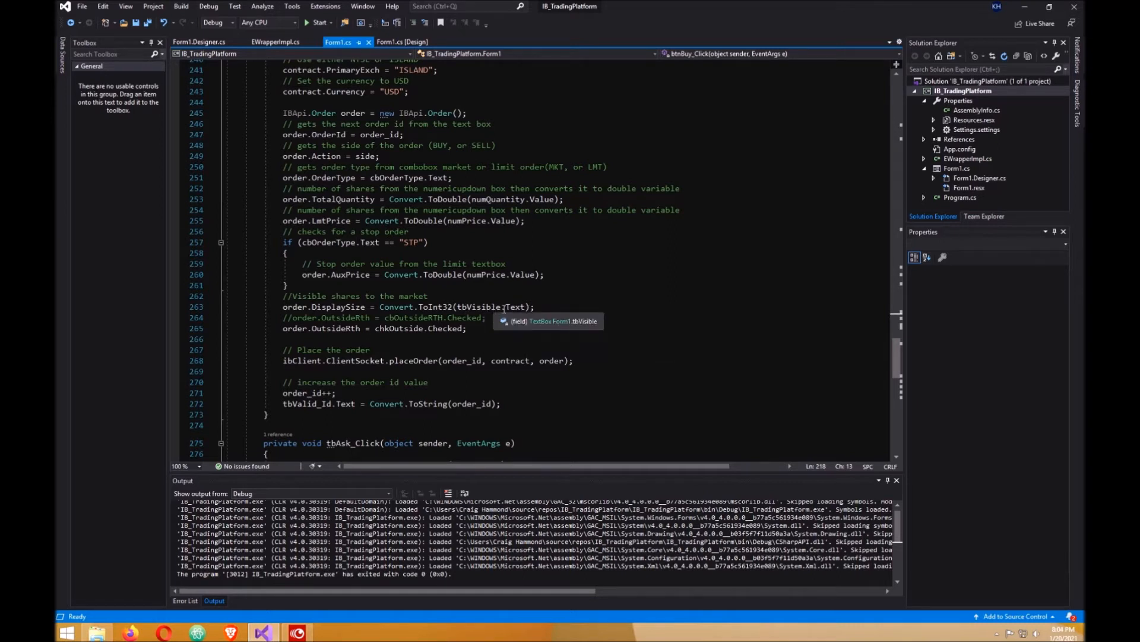
{"action": "mouse_move", "coordinate": [454, 341]}
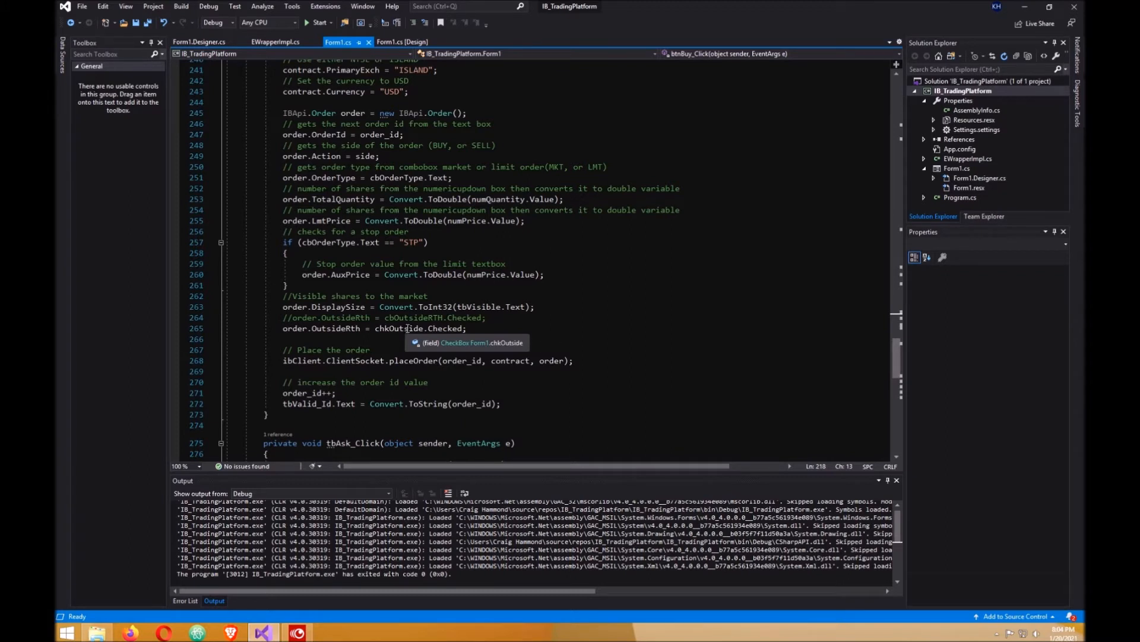
{"action": "mouse_move", "coordinate": [471, 327]}
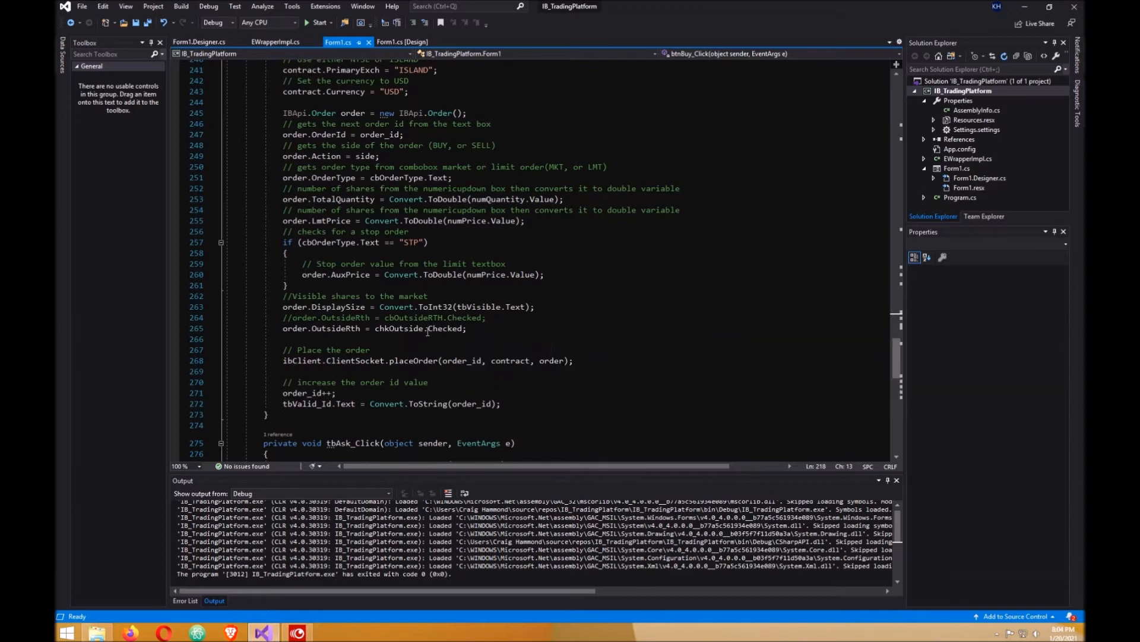
{"action": "mouse_move", "coordinate": [411, 328]}
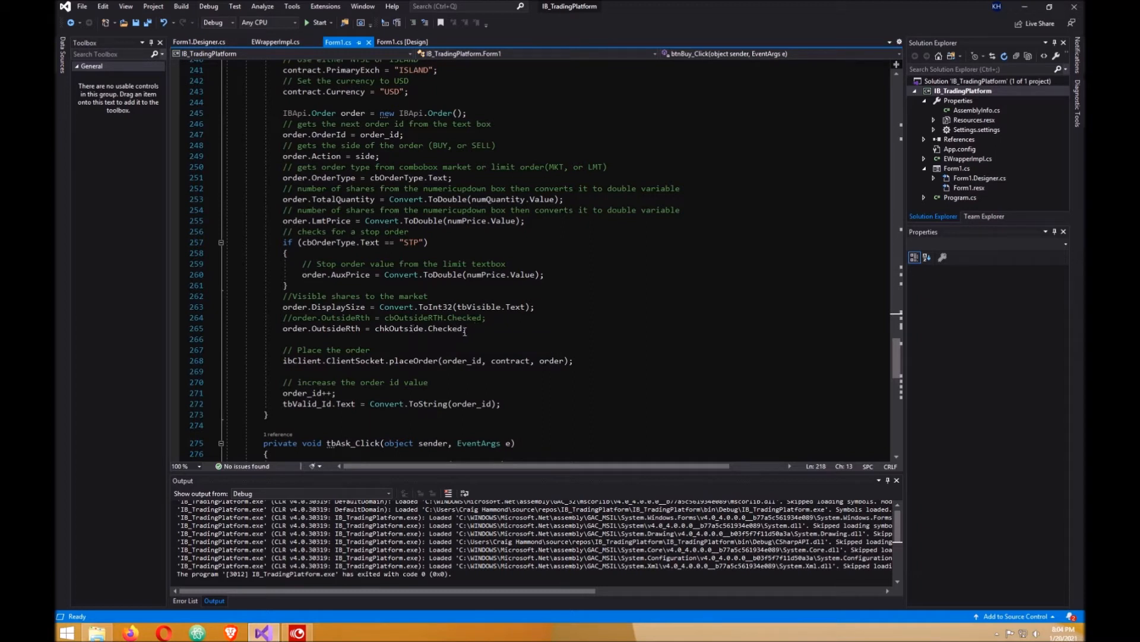
{"action": "mouse_move", "coordinate": [440, 328]}
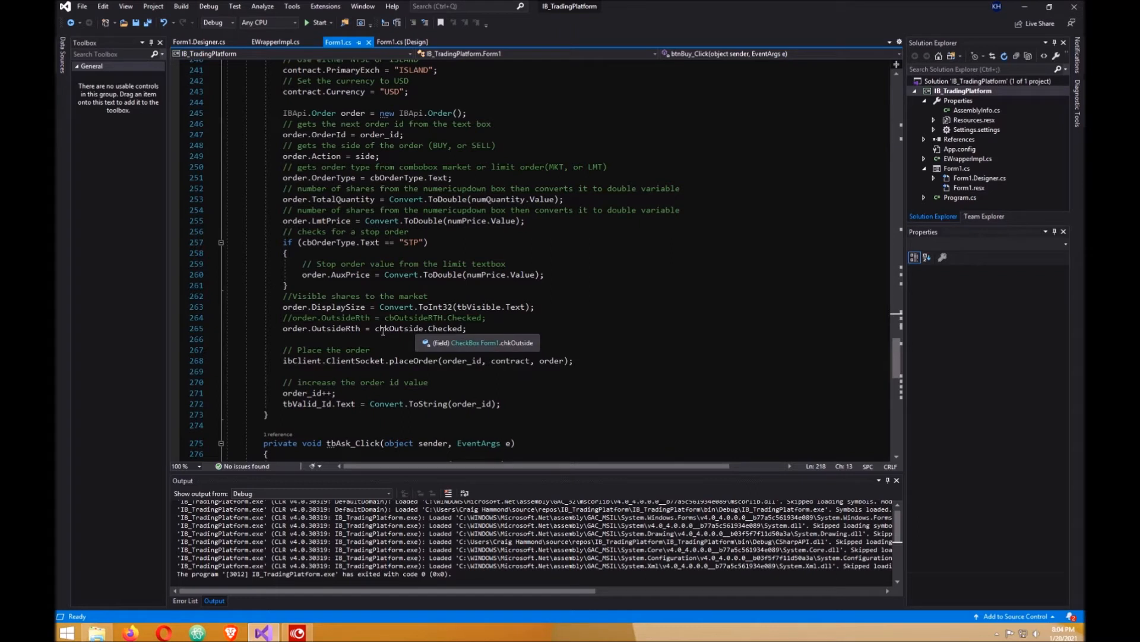
{"action": "mouse_move", "coordinate": [402, 348]}
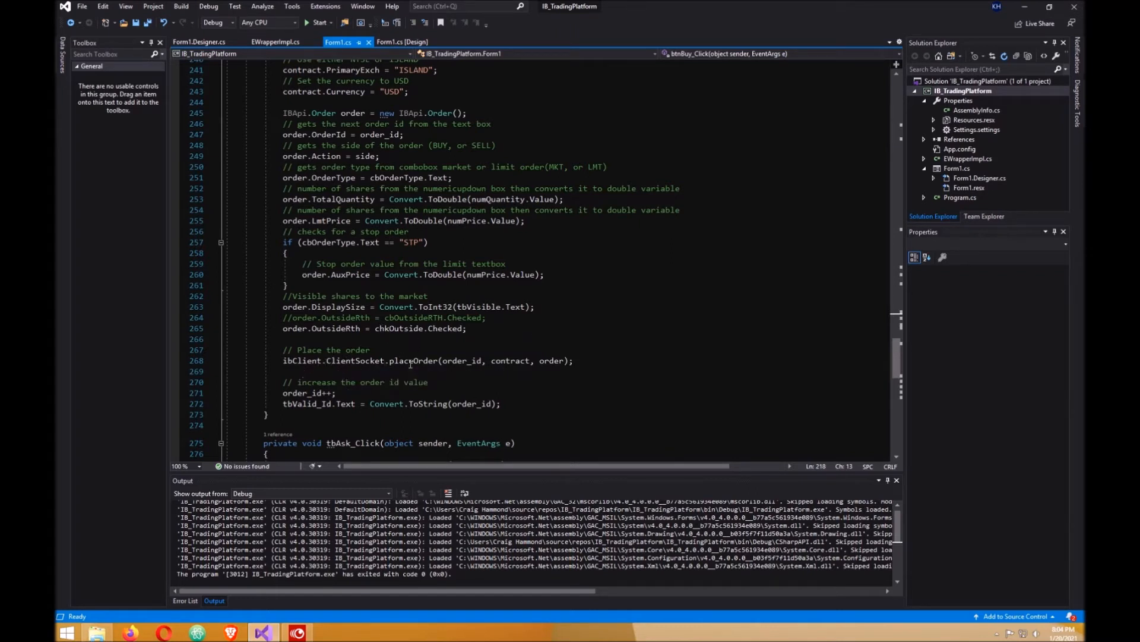
{"action": "mouse_move", "coordinate": [472, 360]}
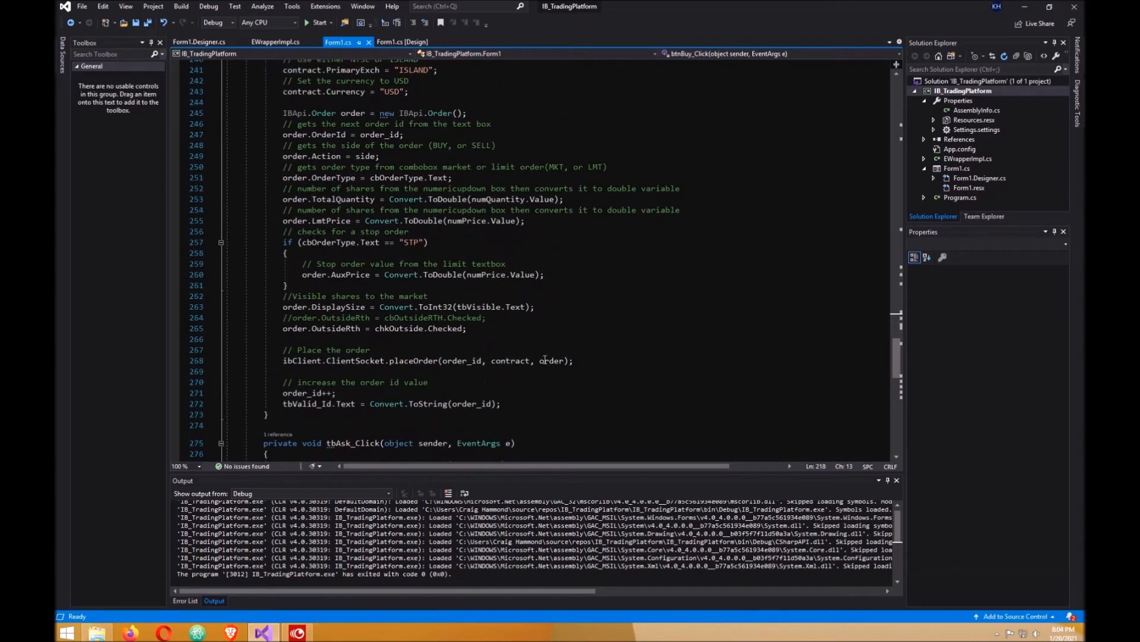
{"action": "mouse_move", "coordinate": [405, 294]}
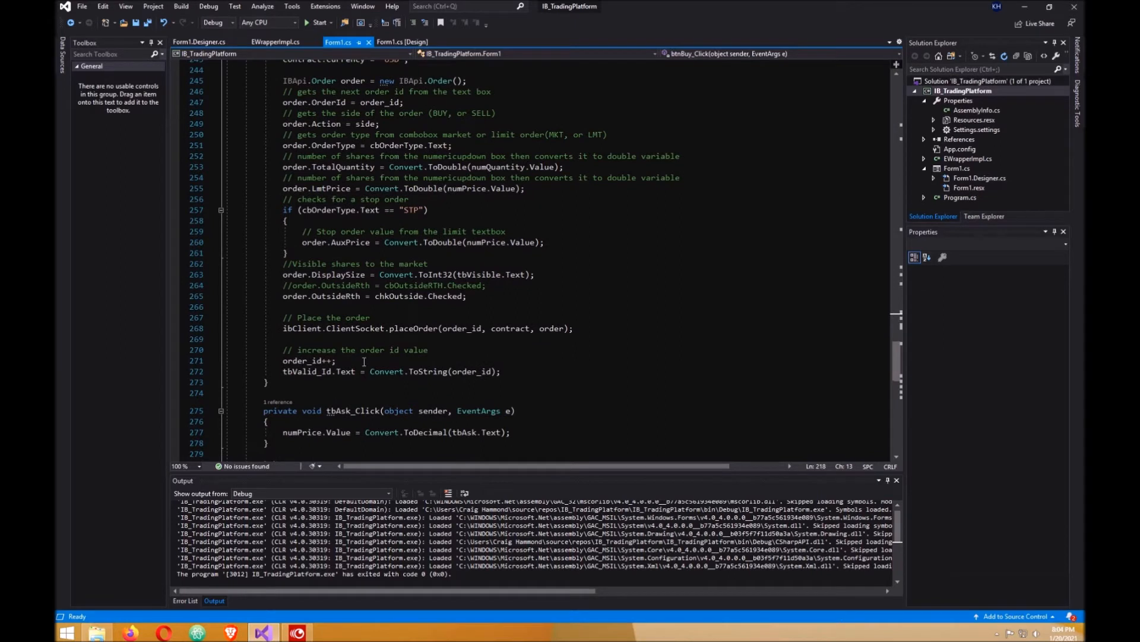
{"action": "mouse_move", "coordinate": [551, 328]}
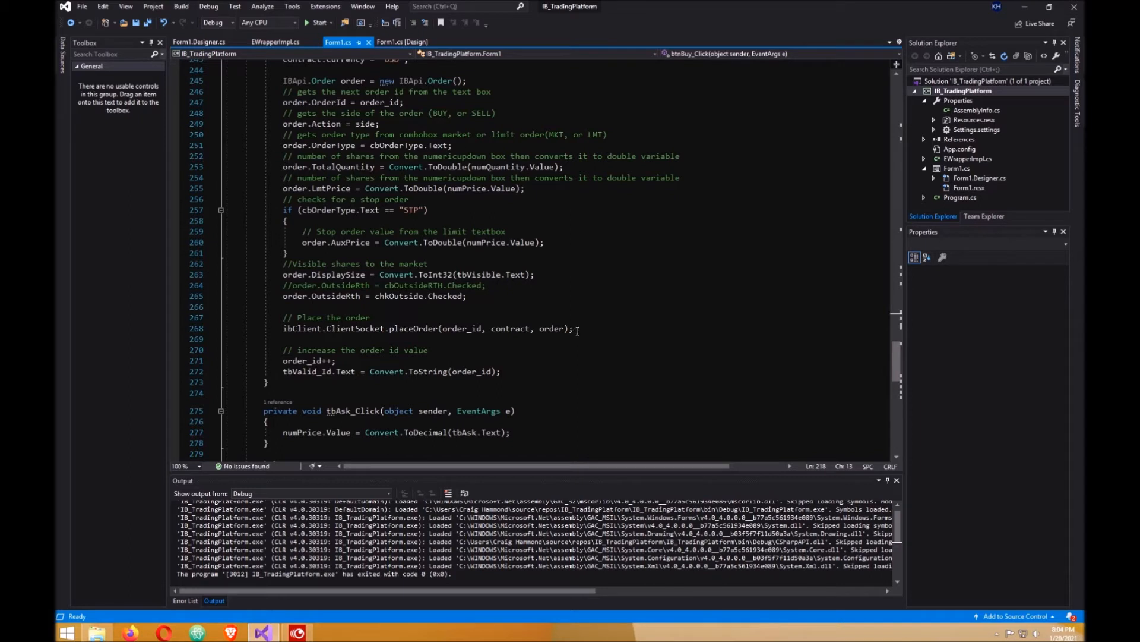
{"action": "mouse_move", "coordinate": [297, 360]}
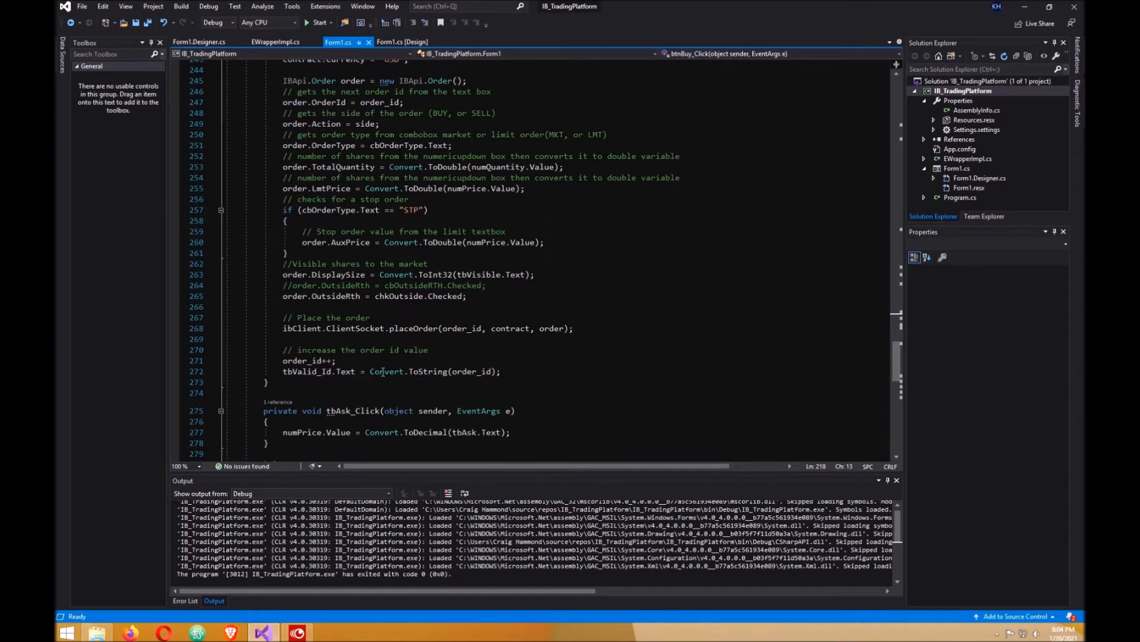
{"action": "mouse_move", "coordinate": [473, 370]}
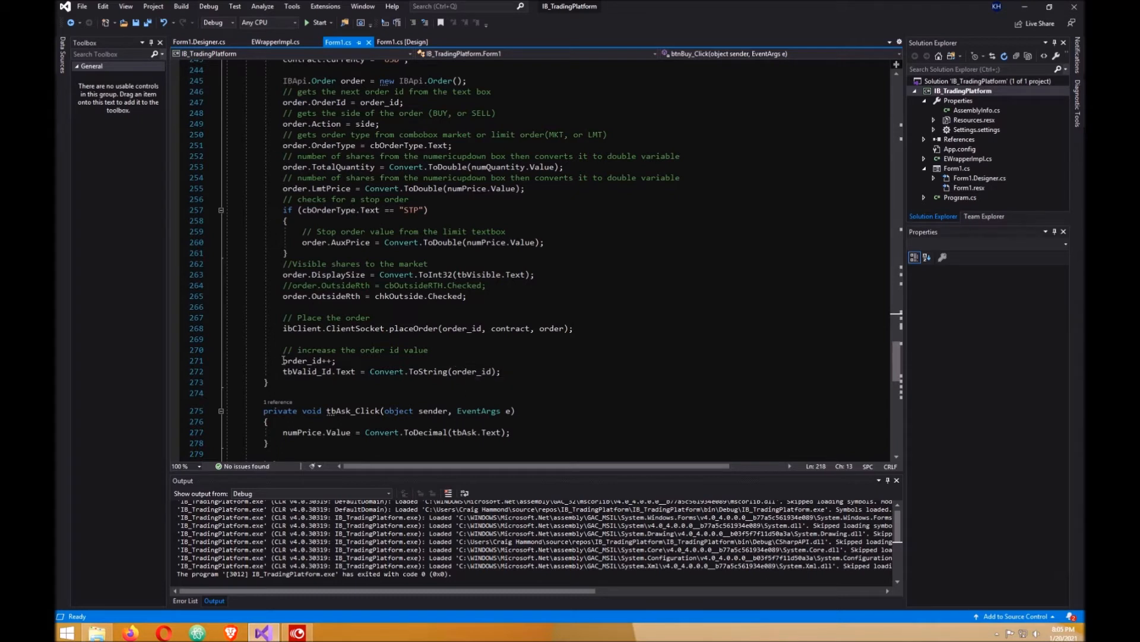
{"action": "mouse_move", "coordinate": [320, 360]}
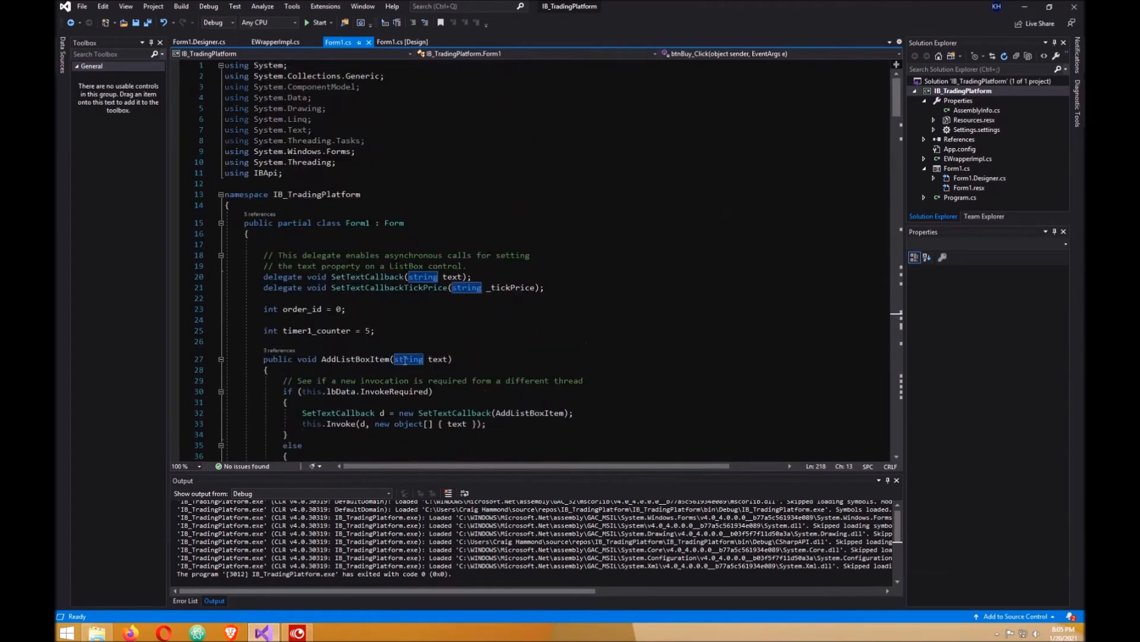
{"action": "scroll", "scroll_direction": "down", "scroll_amount": 3}
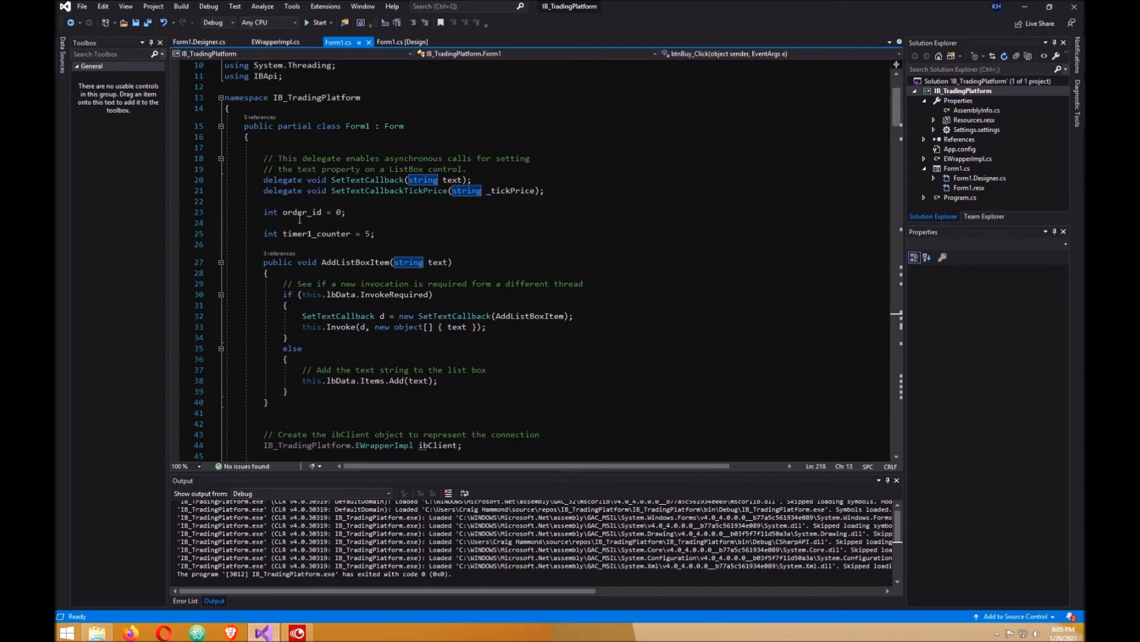
{"action": "mouse_move", "coordinate": [271, 211]}
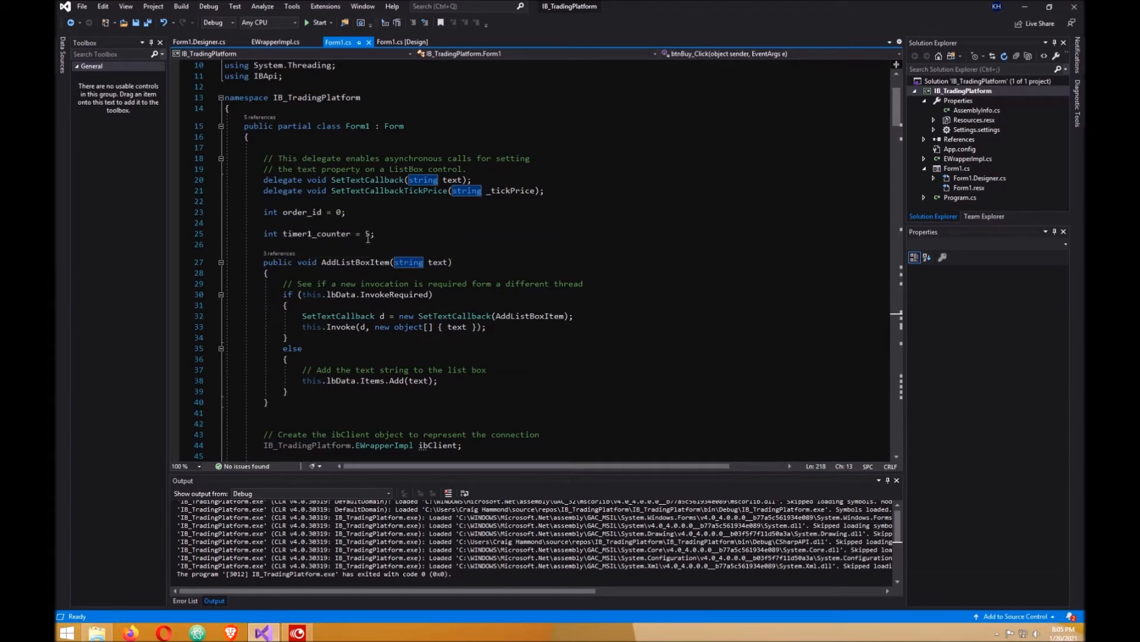
{"action": "mouse_move", "coordinate": [312, 233]}
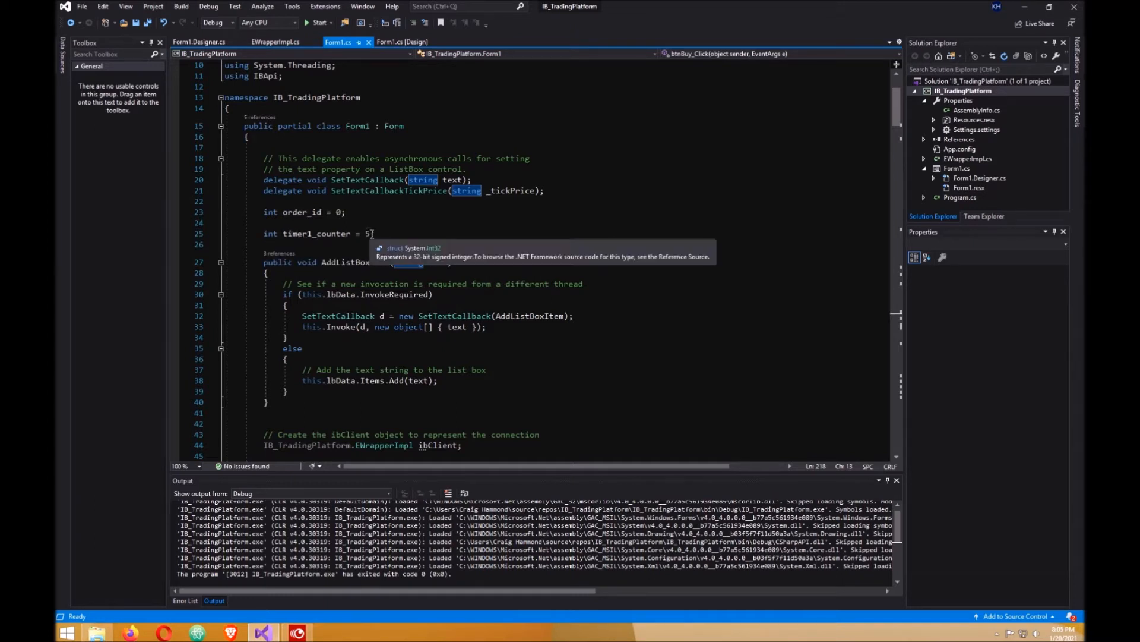
{"action": "left_click", "coordinate": [404, 41]}
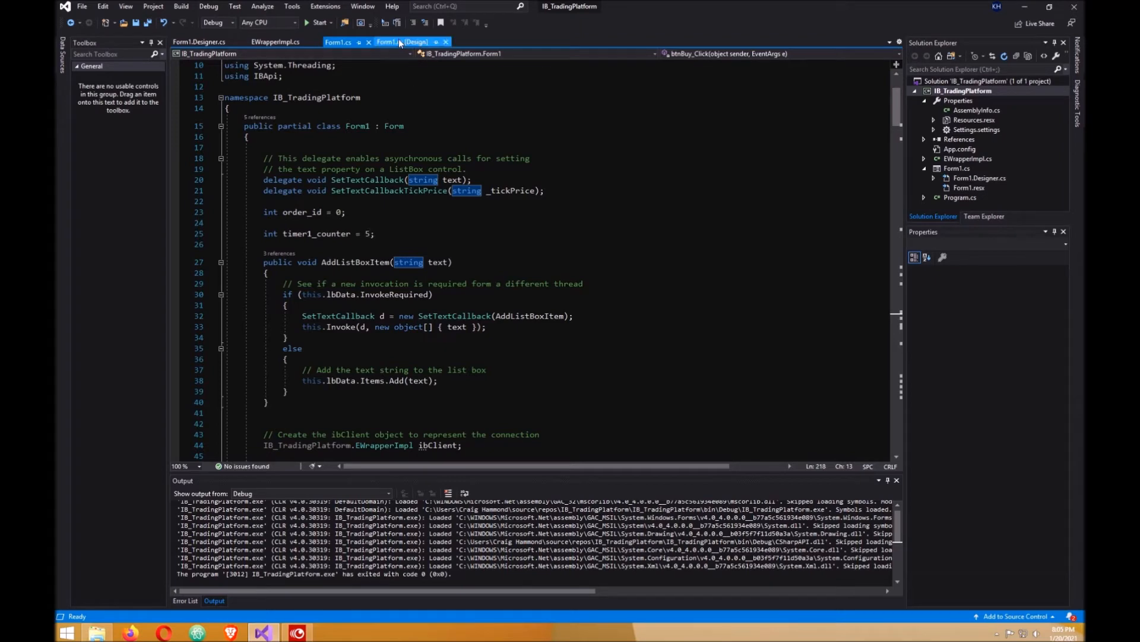
{"action": "mouse_move", "coordinate": [395, 42]}
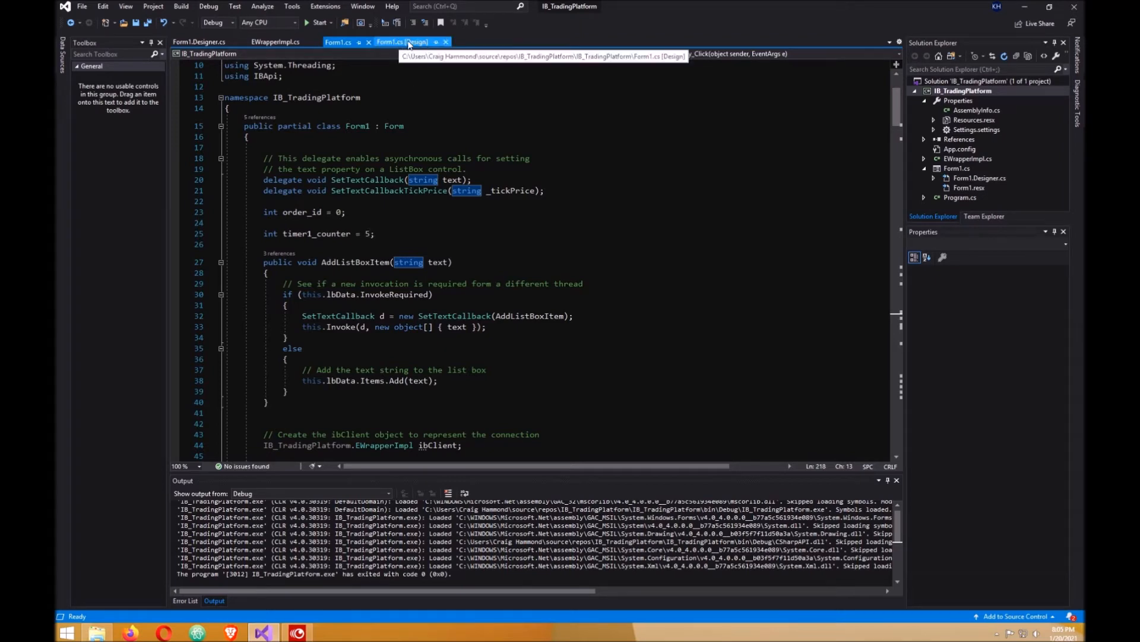
Step: Show the form layout and list the Bid box's event handlers
{"action": "left_click", "coordinate": [393, 41]}
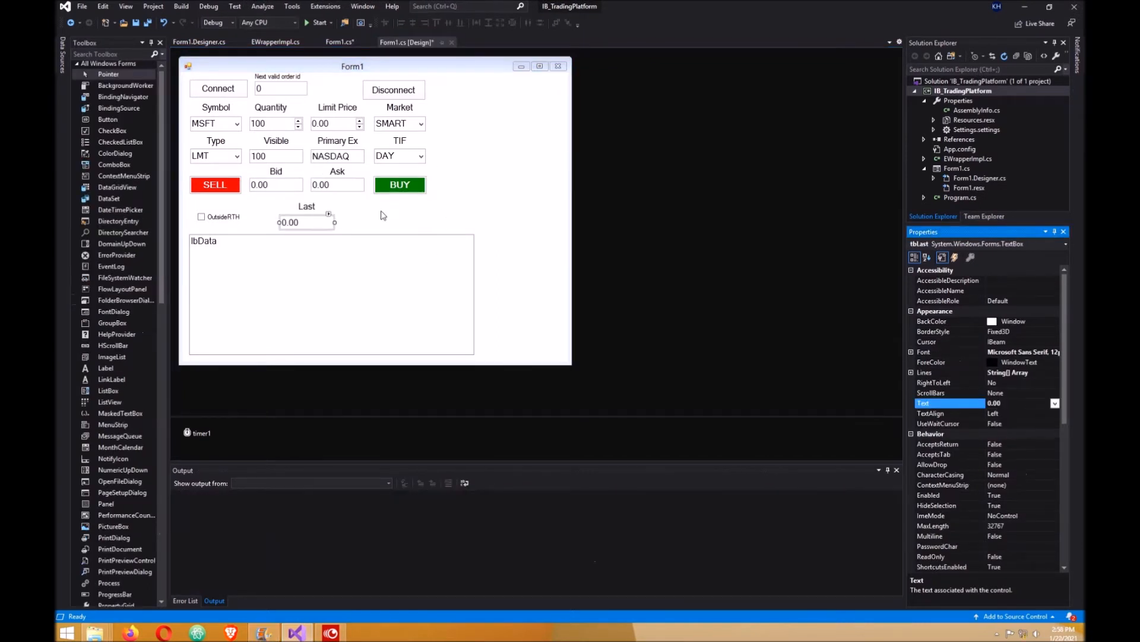
{"action": "mouse_move", "coordinate": [284, 185]}
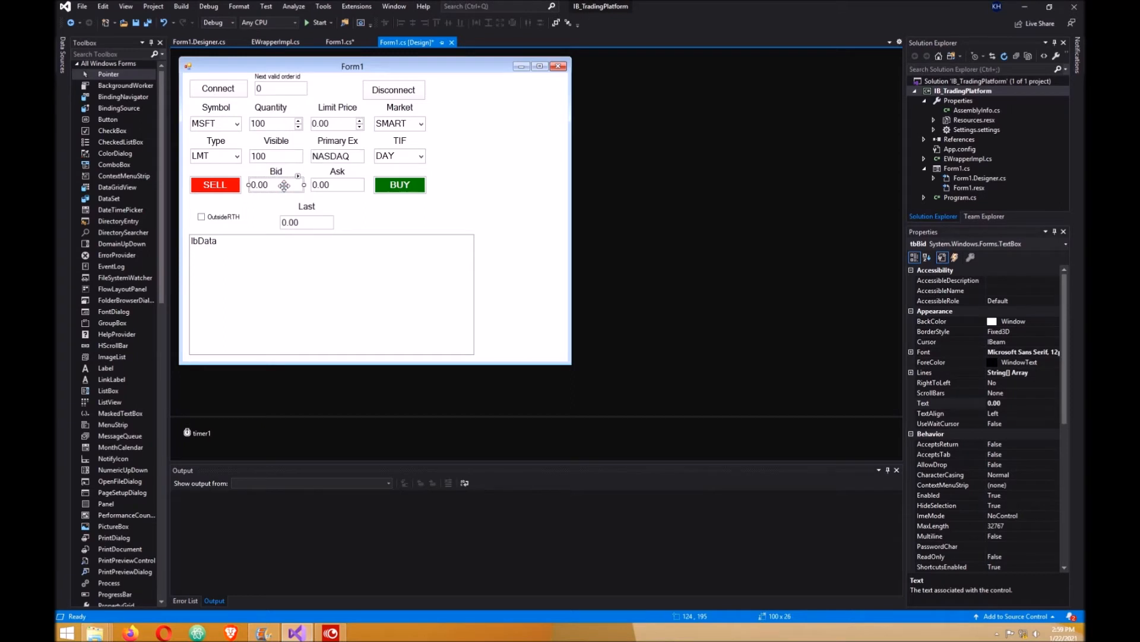
{"action": "mouse_move", "coordinate": [943, 268]}
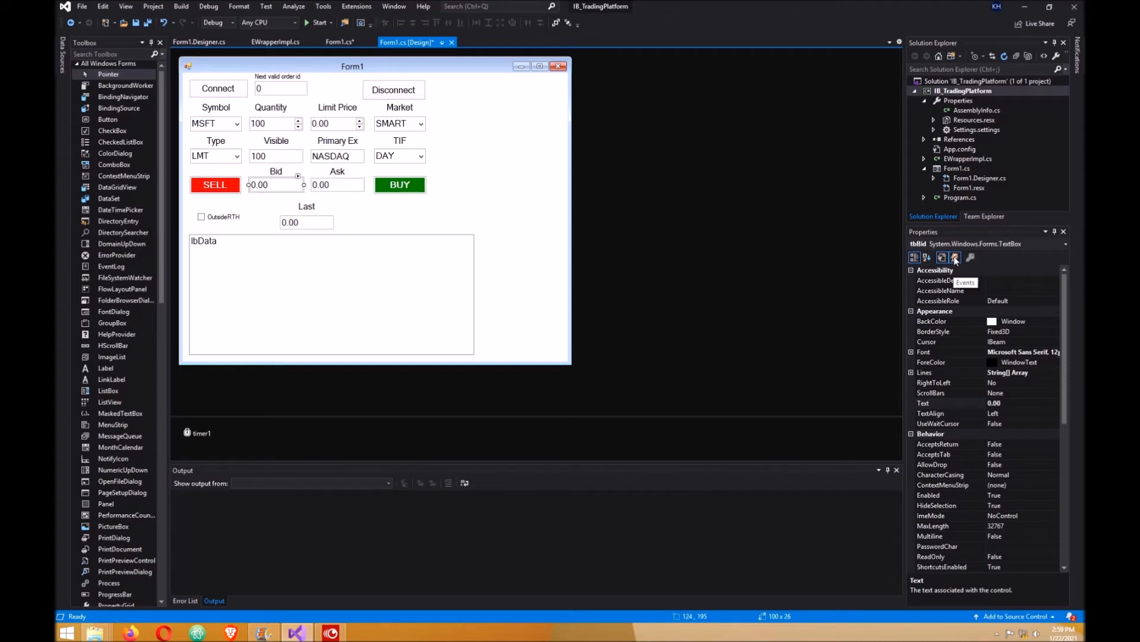
{"action": "left_click", "coordinate": [955, 257]}
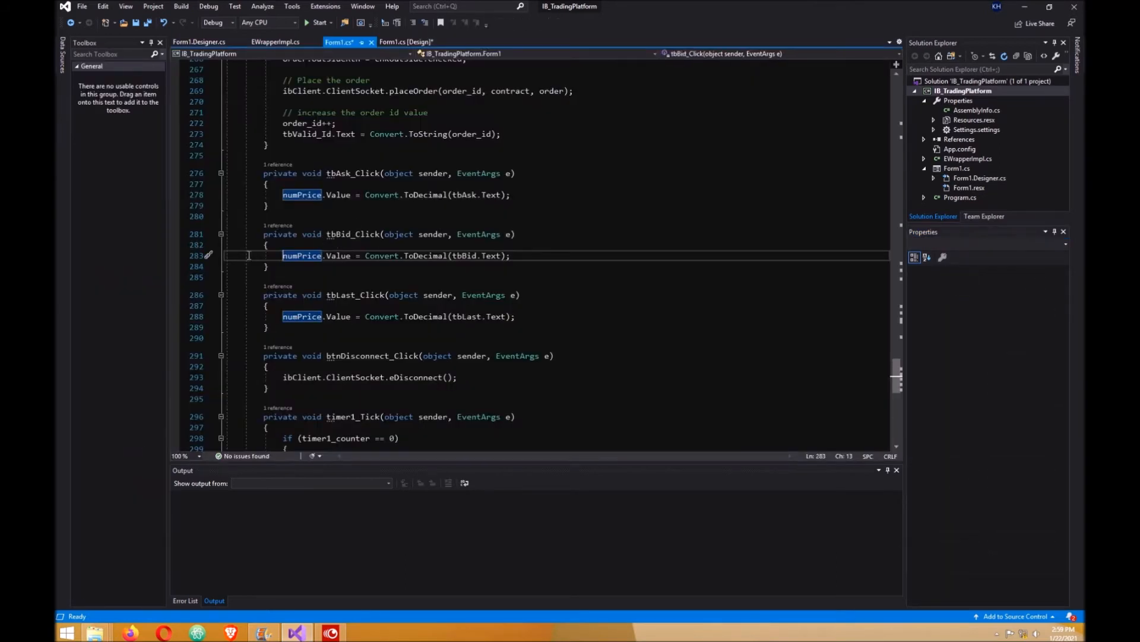
{"action": "mouse_move", "coordinate": [302, 255]}
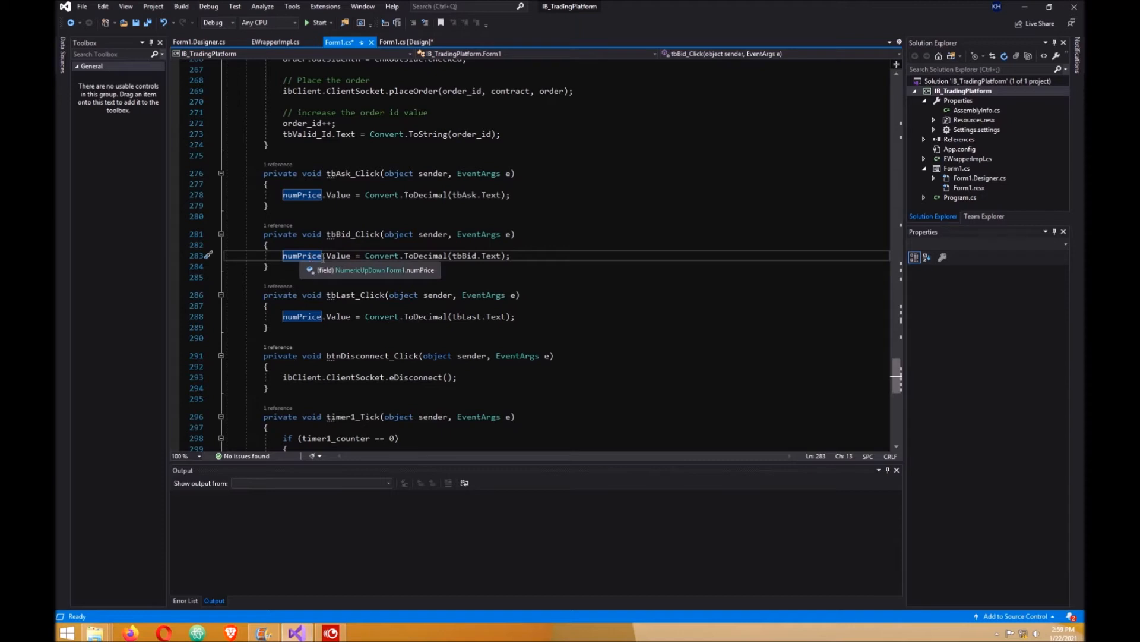
{"action": "mouse_move", "coordinate": [424, 255]}
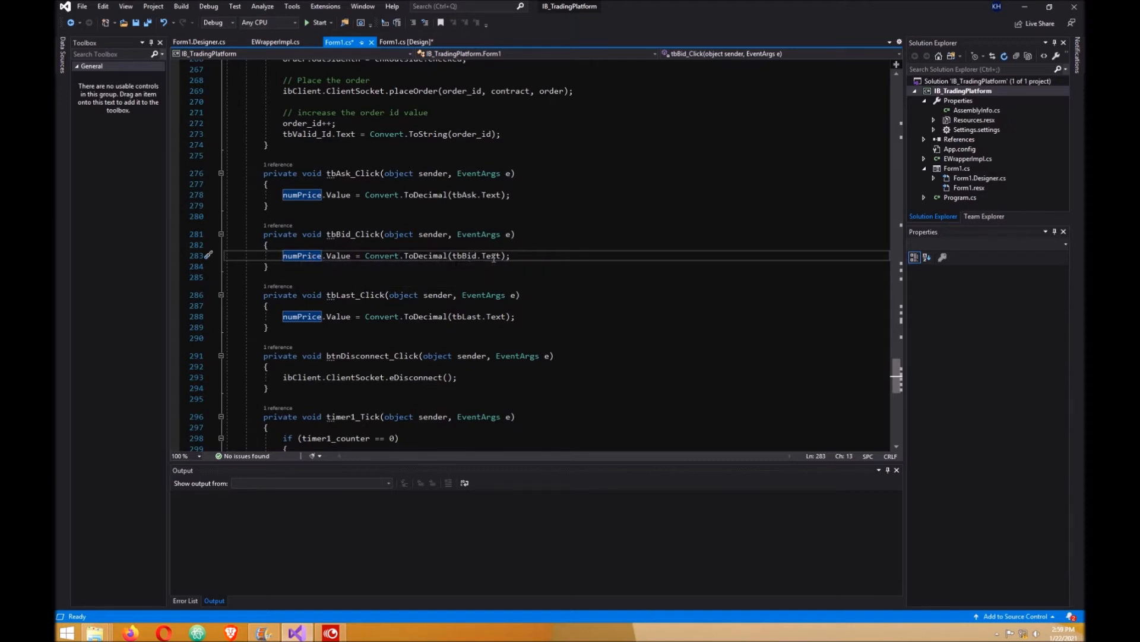
{"action": "mouse_move", "coordinate": [463, 255]}
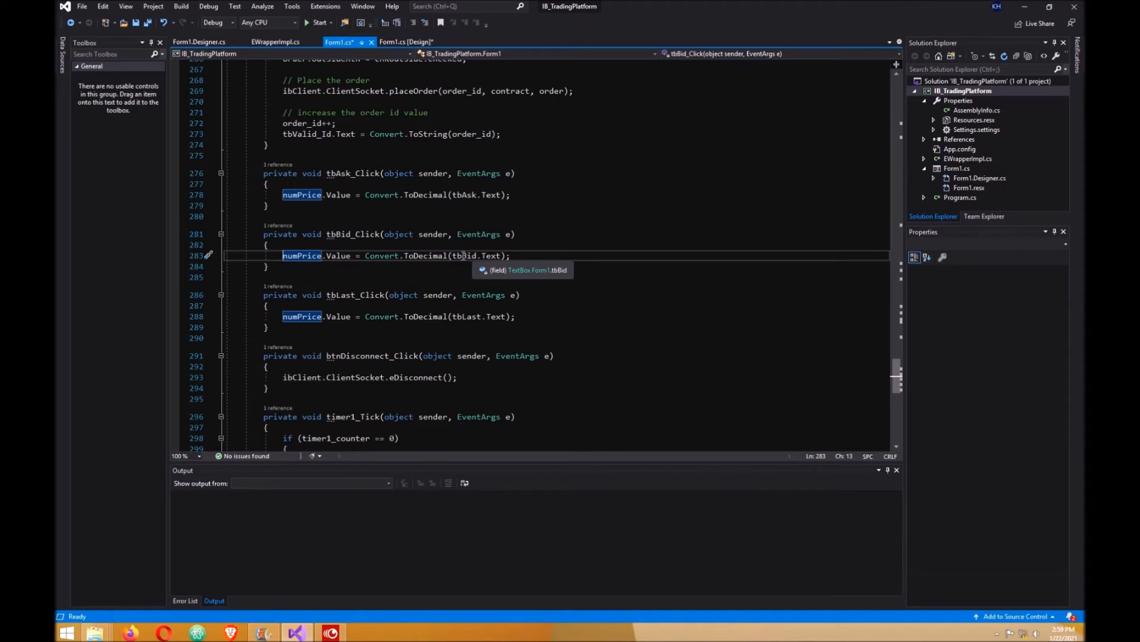
{"action": "mouse_move", "coordinate": [302, 255]}
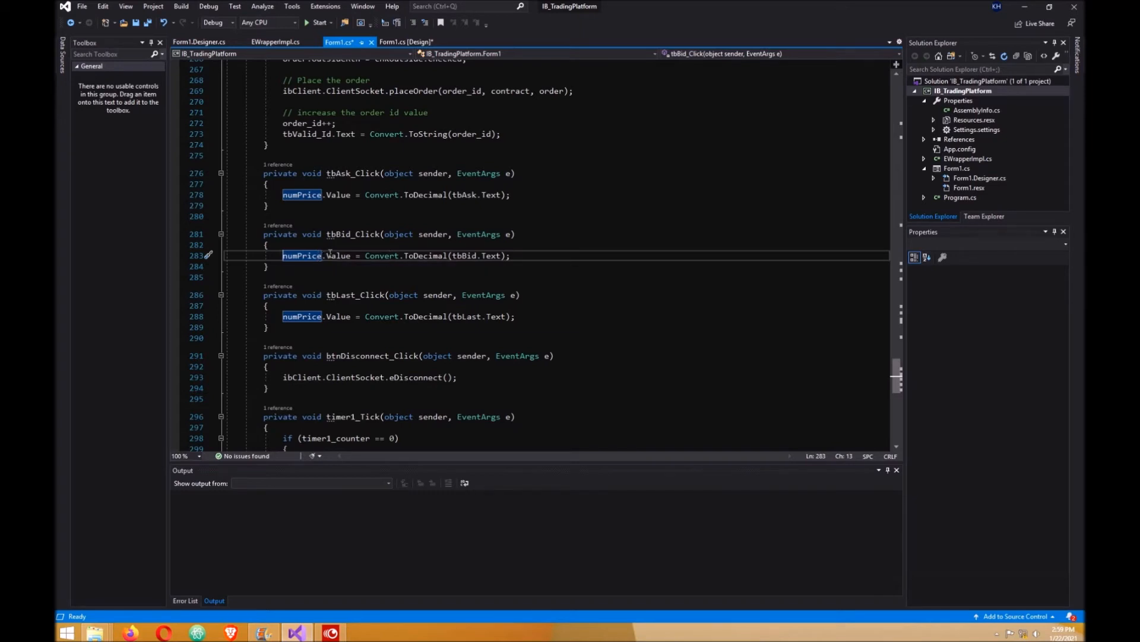
{"action": "mouse_move", "coordinate": [337, 255]}
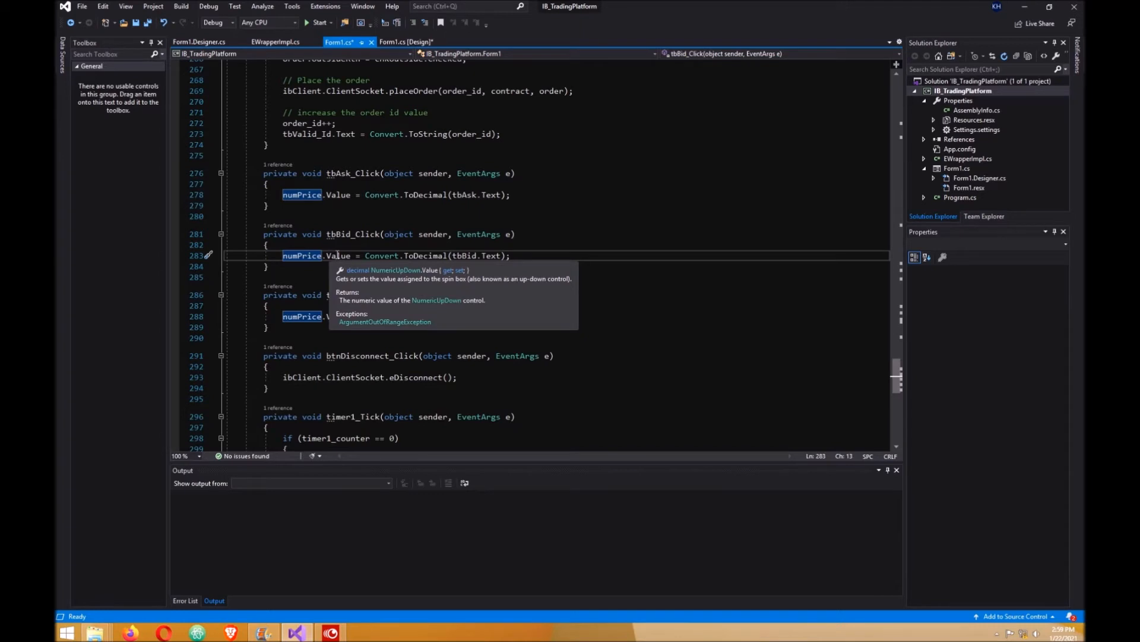
{"action": "left_click", "coordinate": [407, 41]}
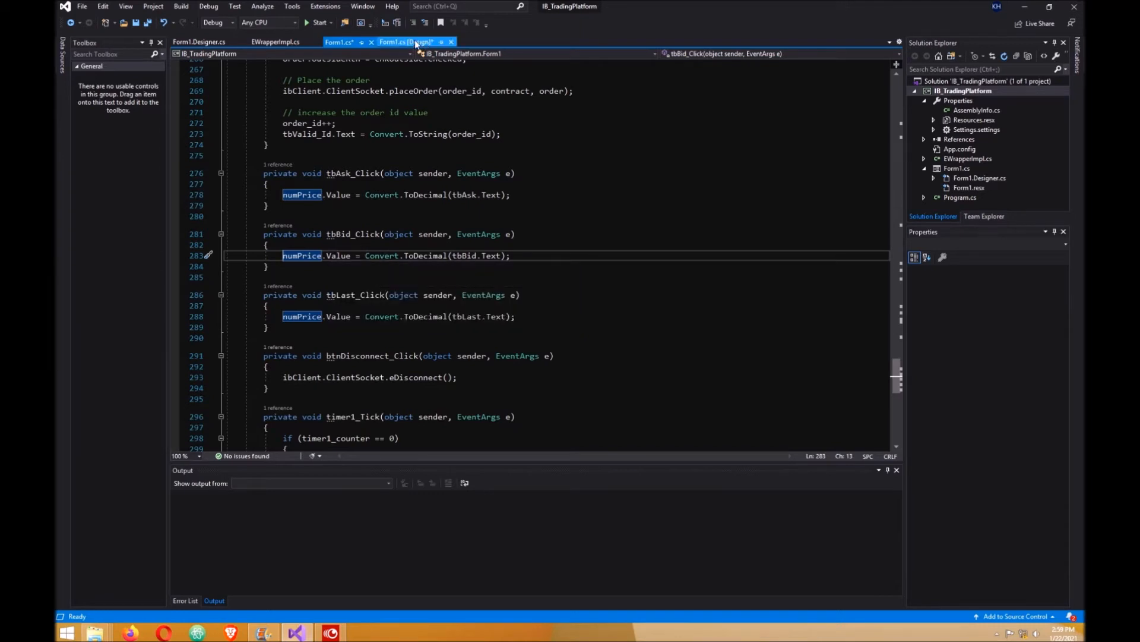
{"action": "left_click", "coordinate": [408, 41]}
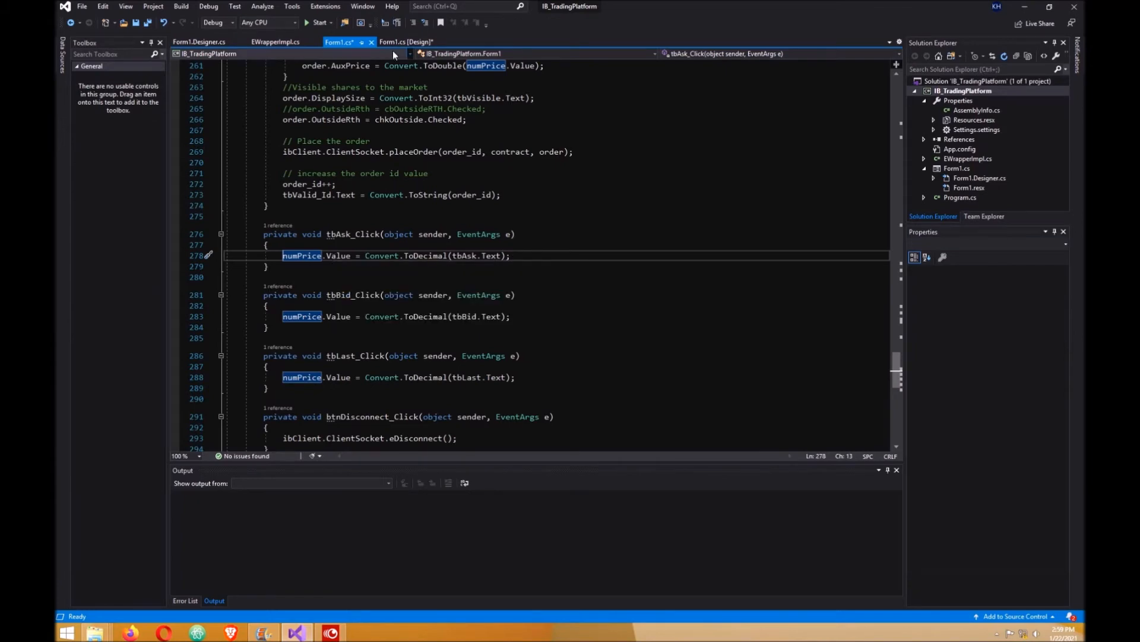
{"action": "left_click", "coordinate": [406, 41]}
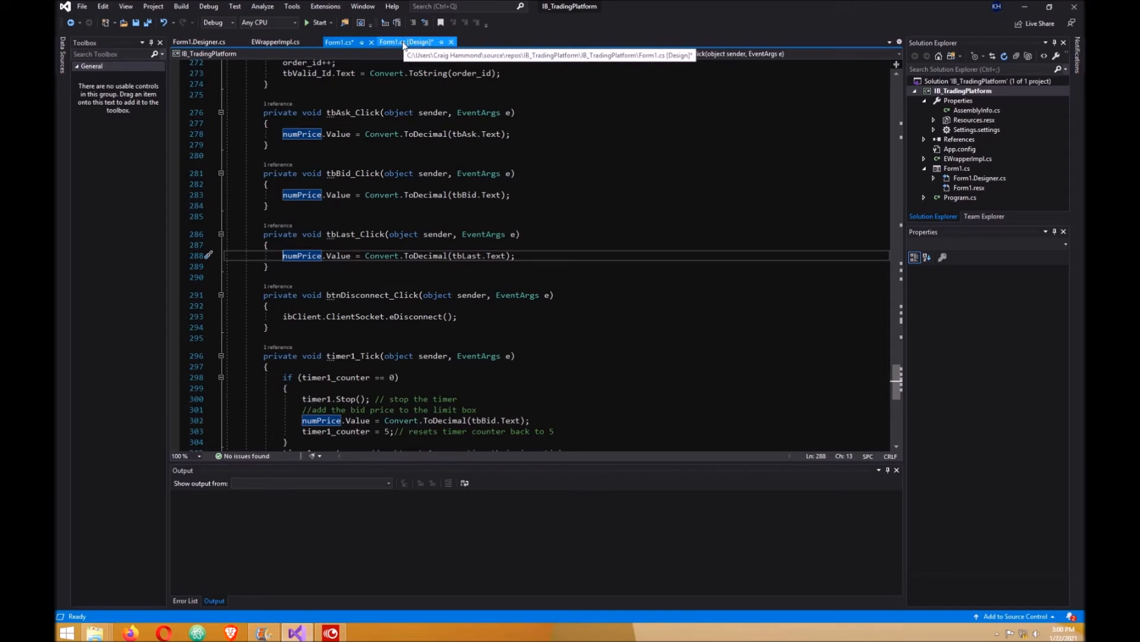
Step: Select the OutsideRTH checkbox and confirm its text 'OutsideRTH' and name chkOutside
{"action": "left_click", "coordinate": [408, 41]}
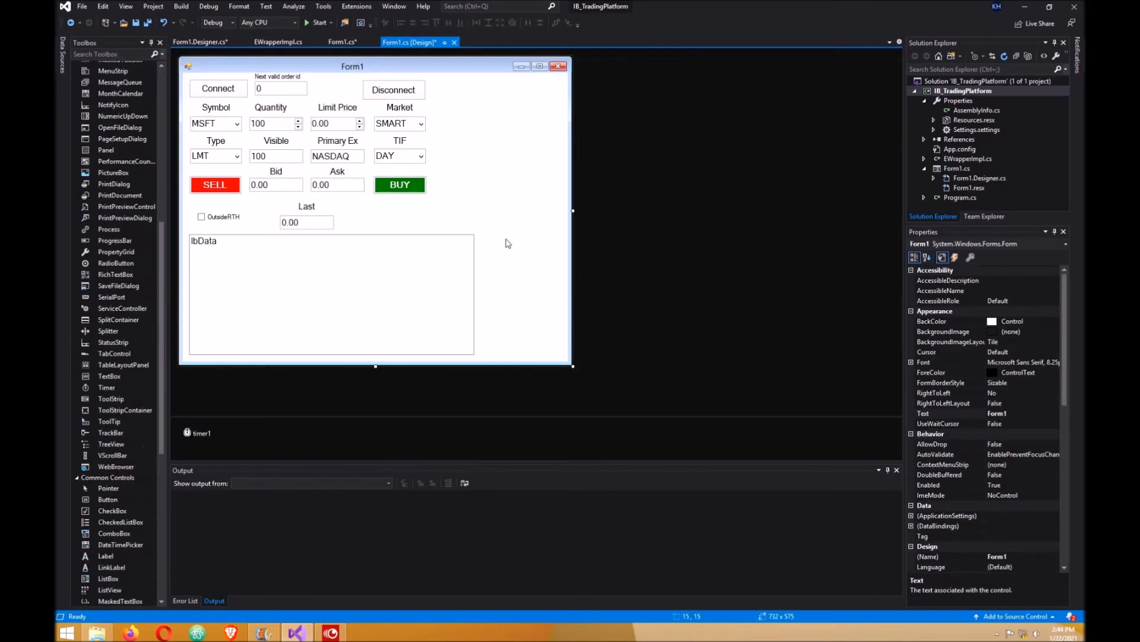
{"action": "mouse_move", "coordinate": [255, 223]}
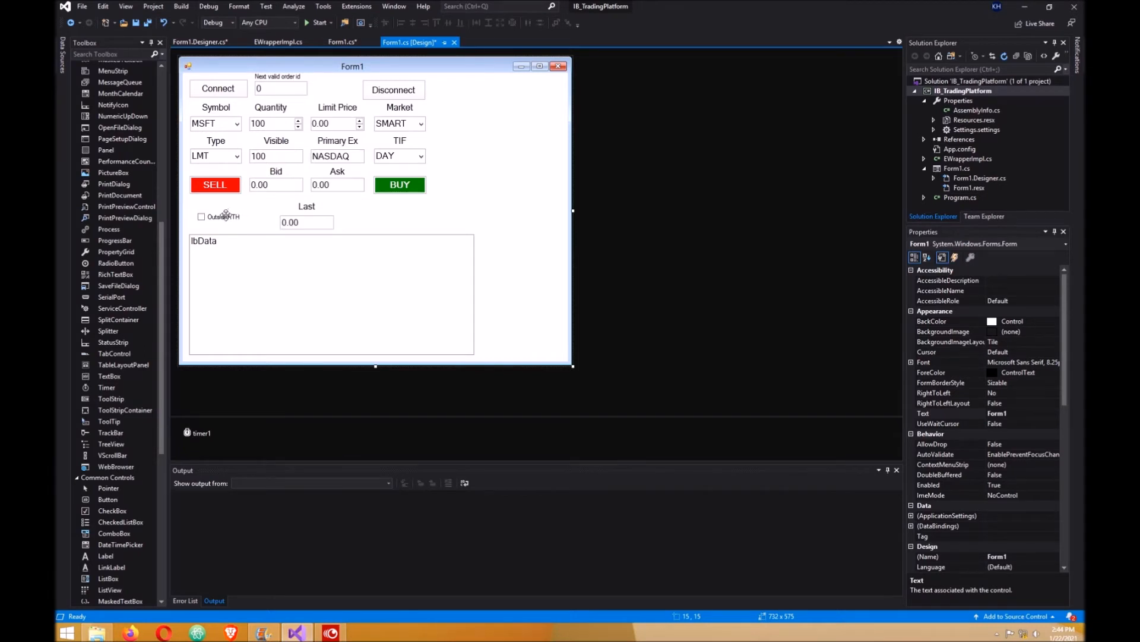
{"action": "left_click", "coordinate": [221, 216]}
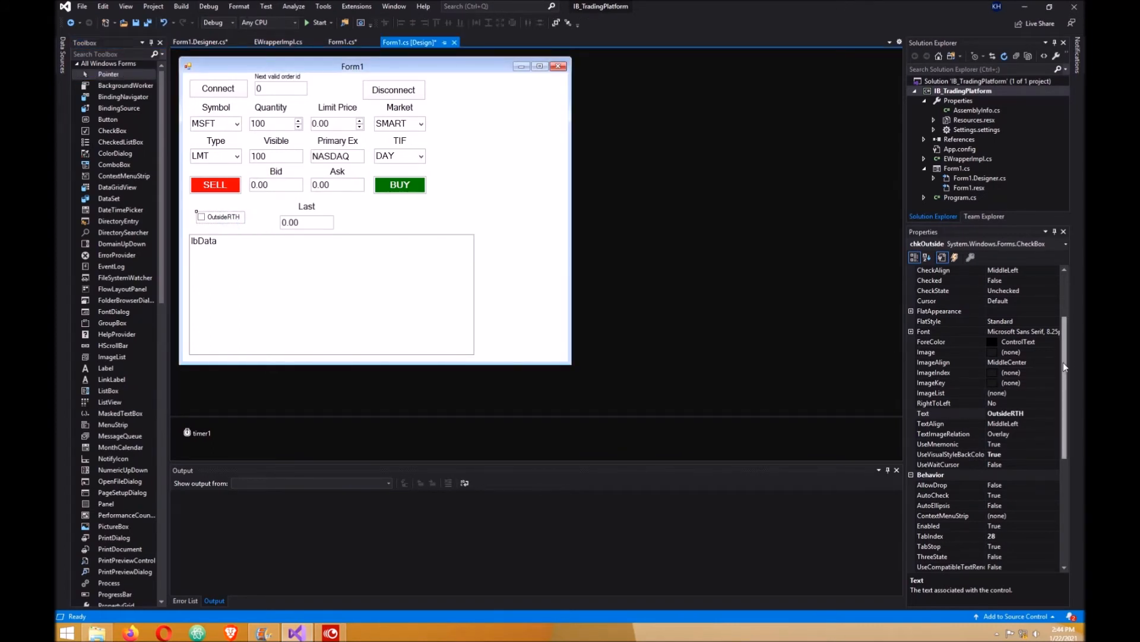
{"action": "left_click", "coordinate": [938, 352]}
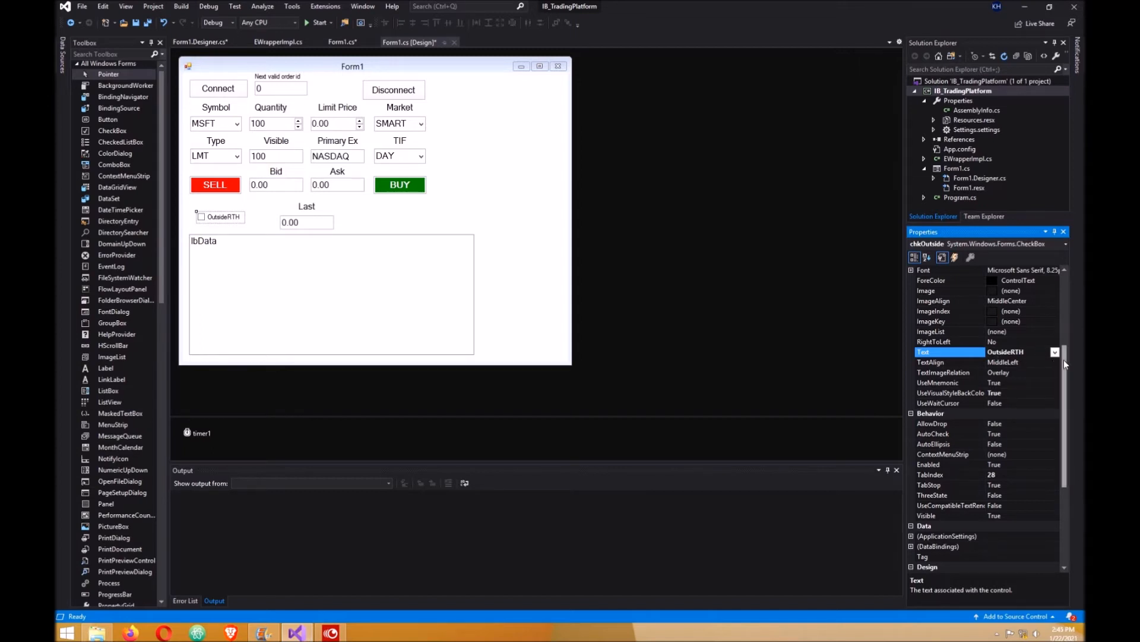
{"action": "scroll", "scroll_direction": "down", "scroll_amount": 3}
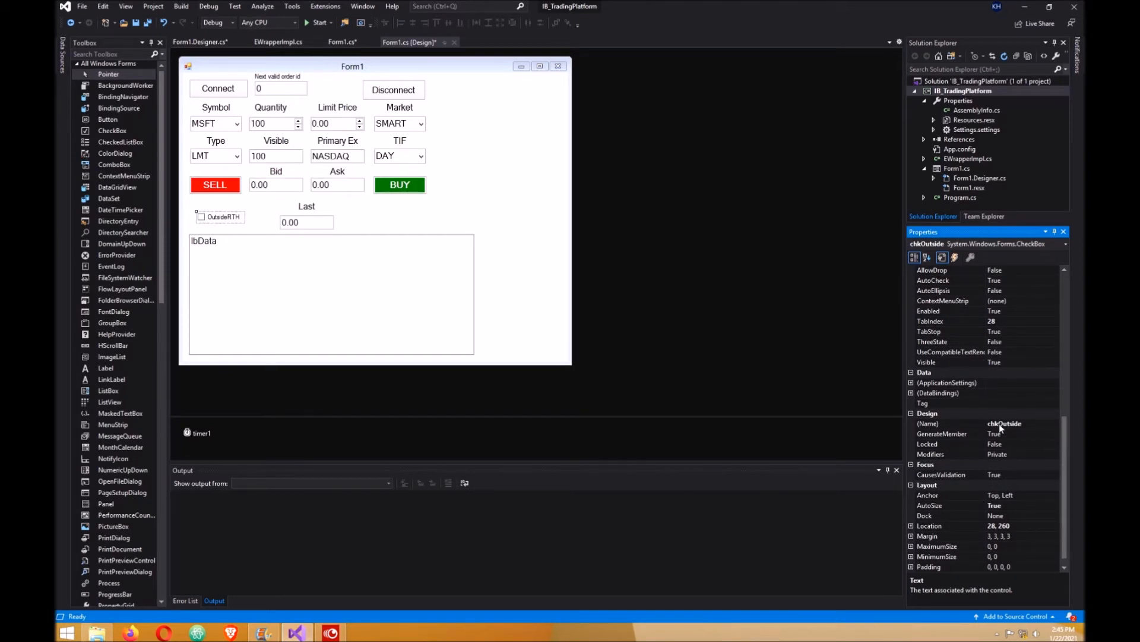
{"action": "left_click", "coordinate": [433, 214]}
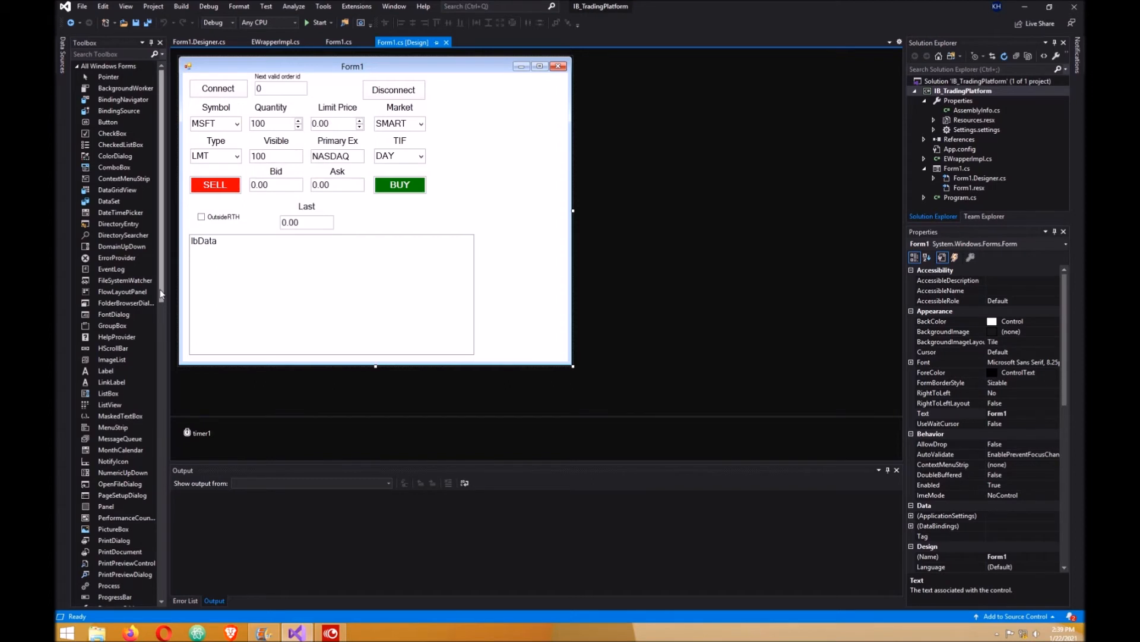
Step: Pick a Timer from the Toolbox and select timer1, disabled with interval 100
{"action": "scroll", "scroll_direction": "down", "scroll_amount": 3}
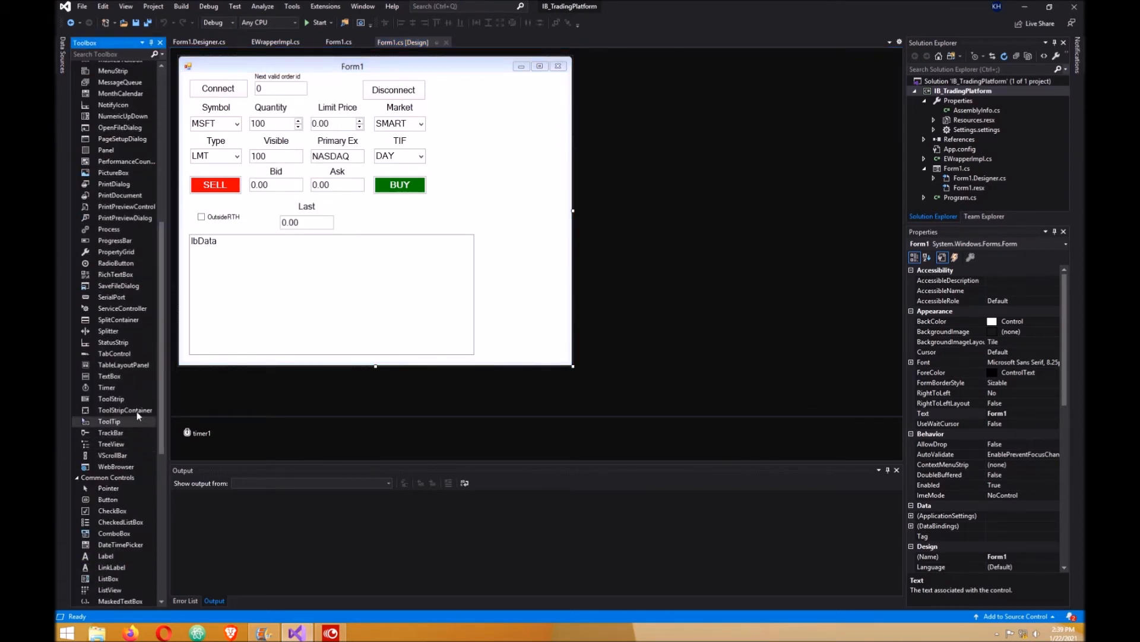
{"action": "left_click", "coordinate": [106, 387]}
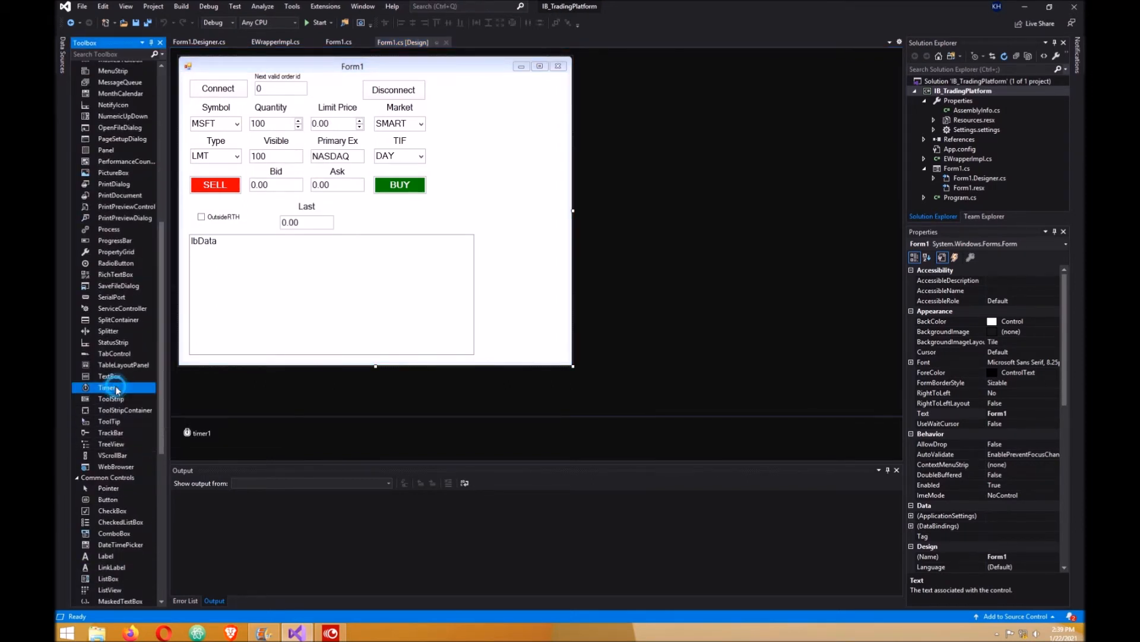
{"action": "mouse_move", "coordinate": [512, 299]}
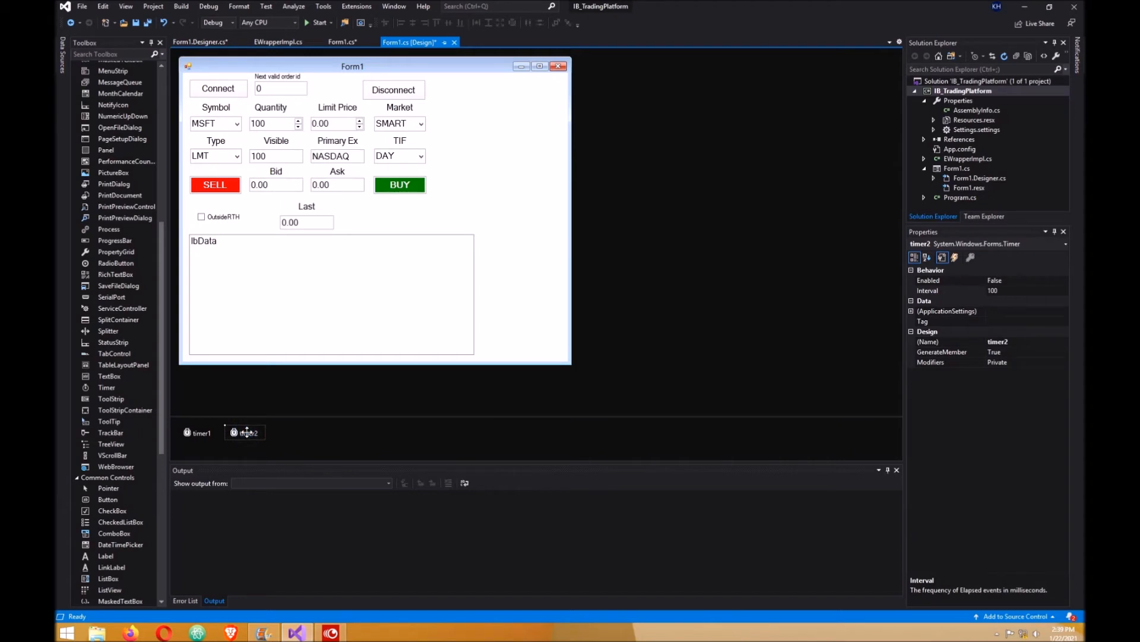
{"action": "left_click", "coordinate": [393, 88]}
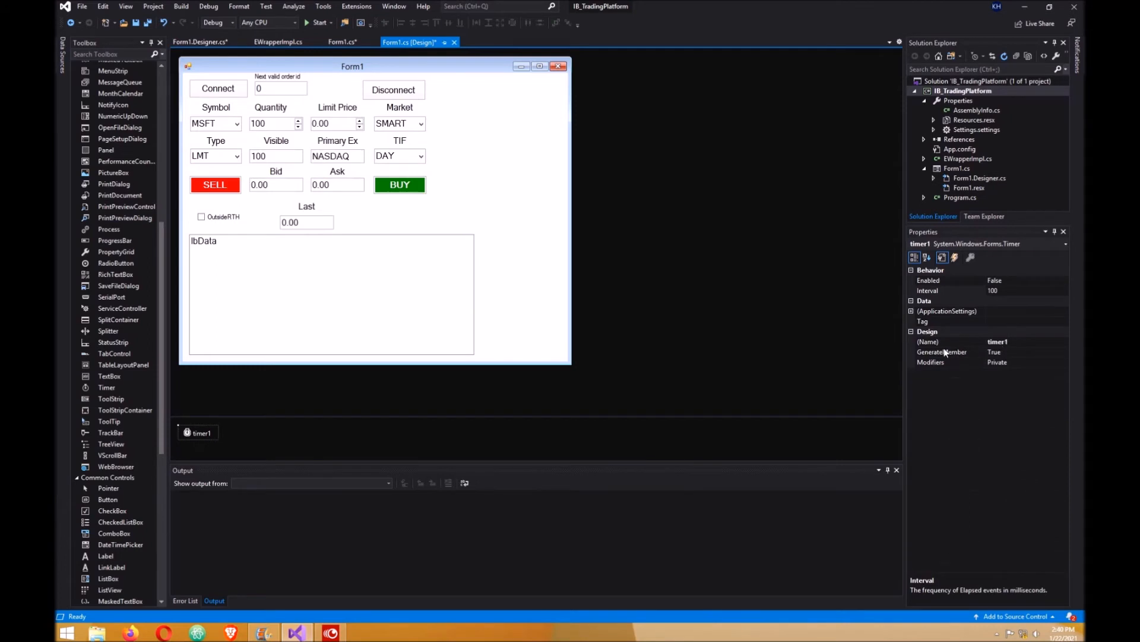
{"action": "mouse_move", "coordinate": [1011, 345]}
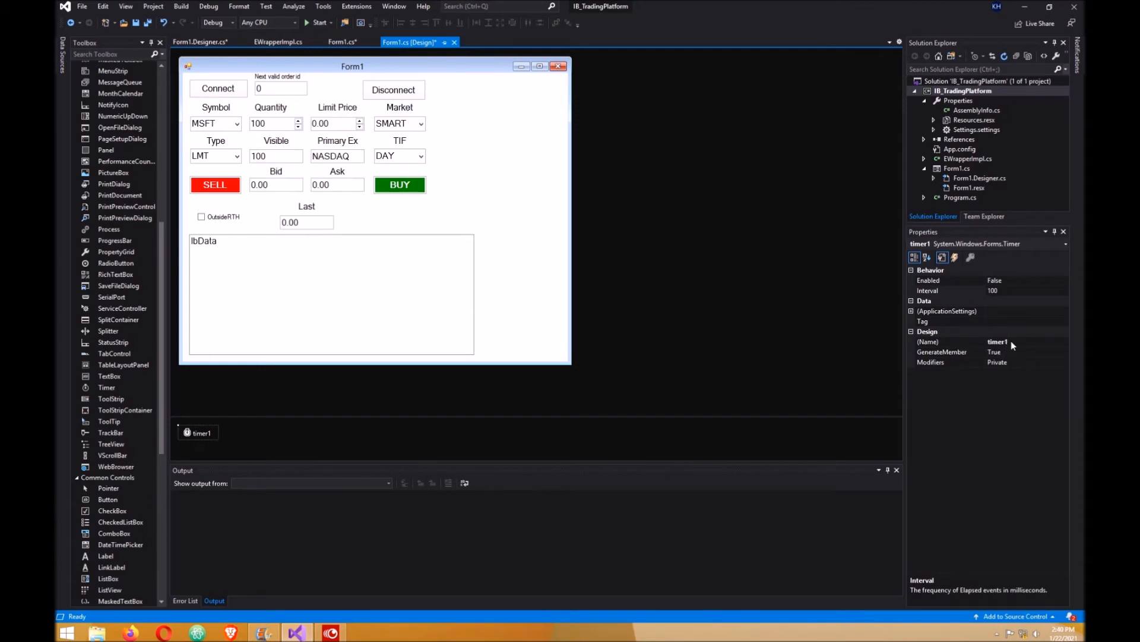
{"action": "mouse_move", "coordinate": [1022, 347]}
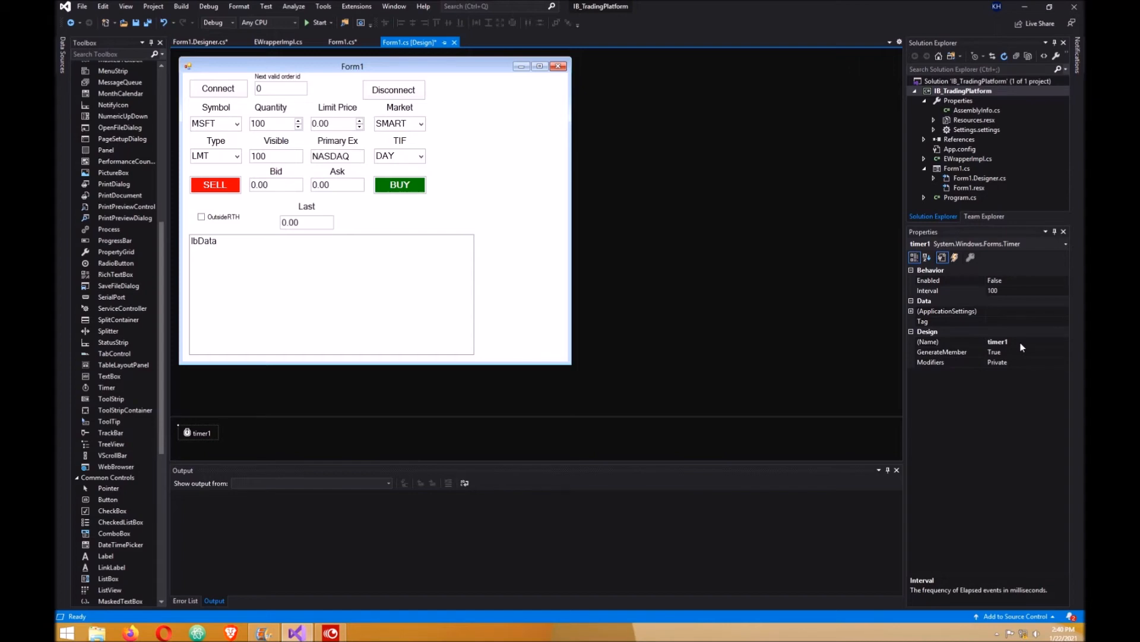
{"action": "left_click", "coordinate": [400, 185]}
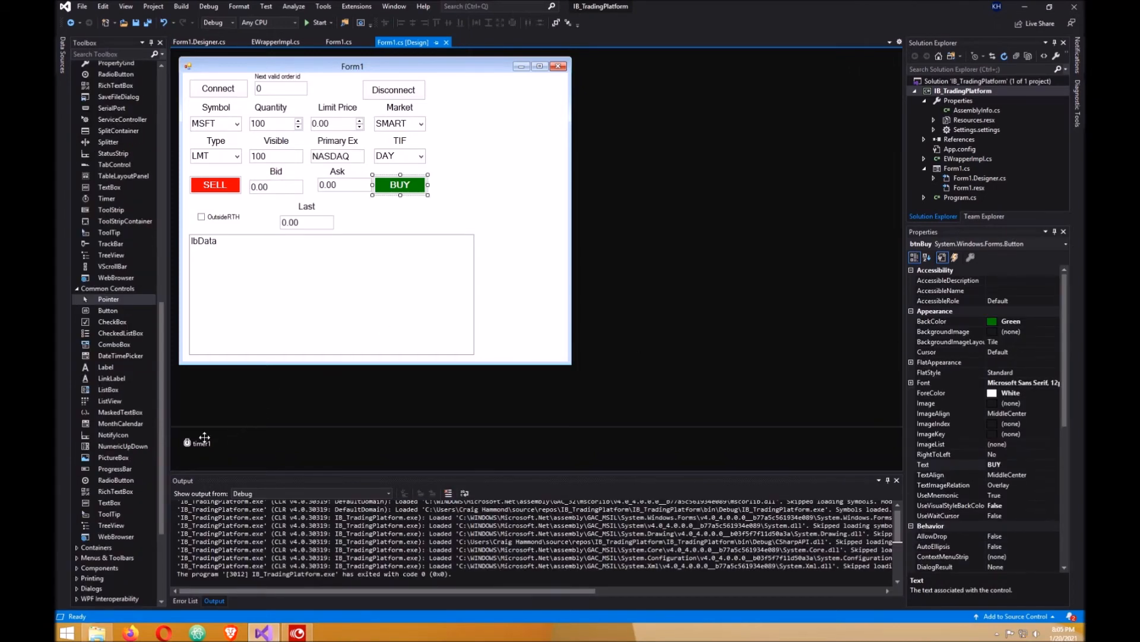
{"action": "left_click", "coordinate": [201, 443]}
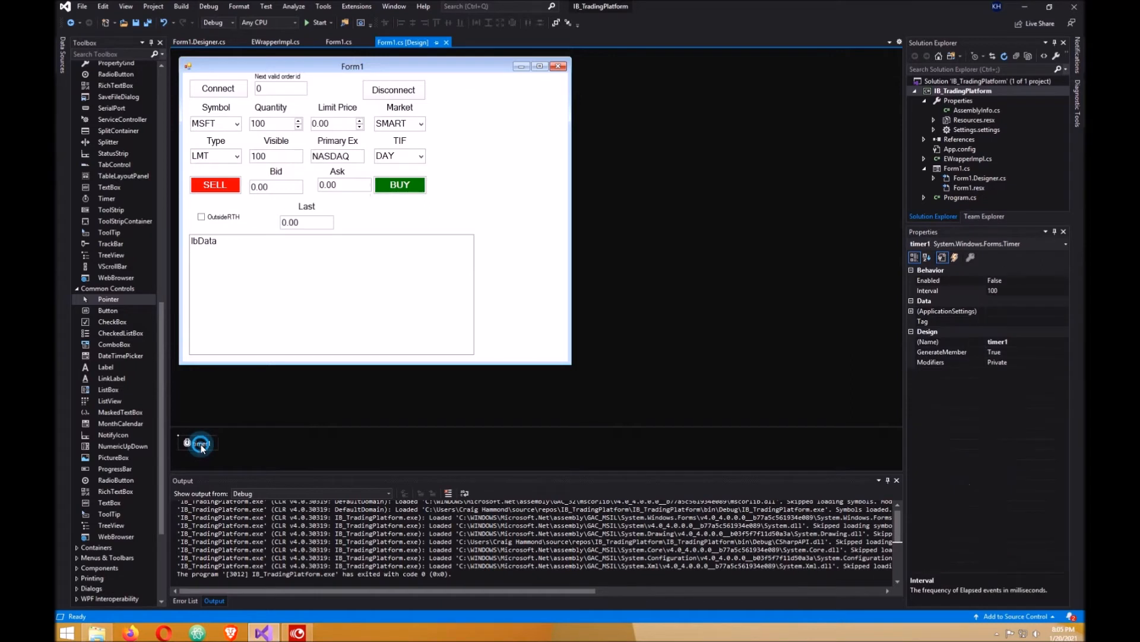
Step: View timer1_Tick and the btnConnect_Click code where NextOrderId fills tbValid_Id and order_id
{"action": "double_click", "coordinate": [200, 444]}
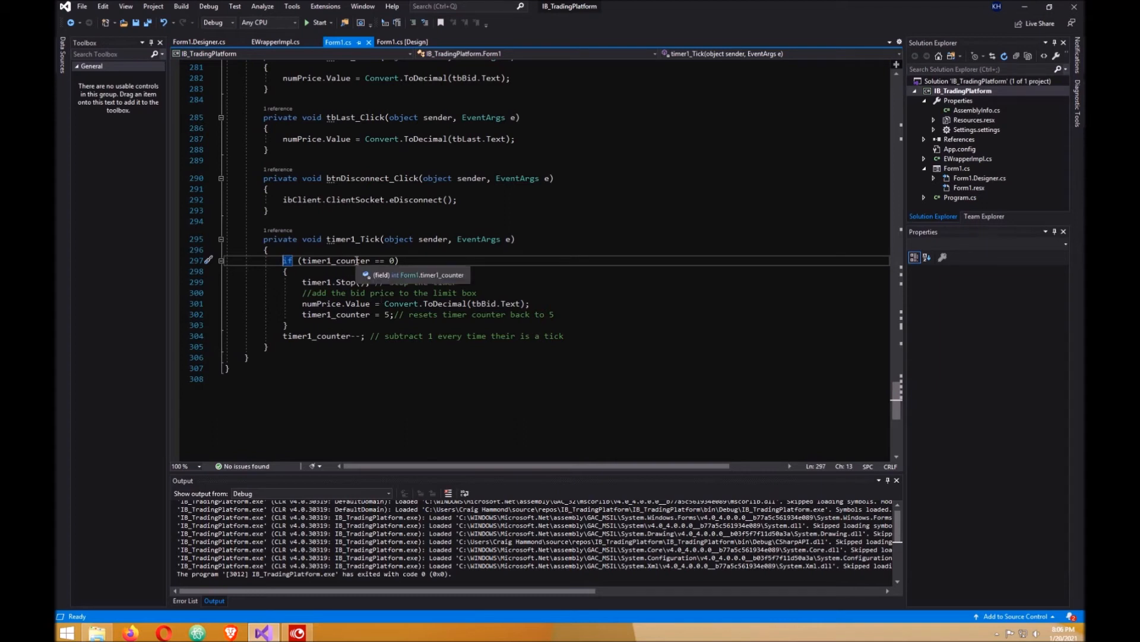
{"action": "mouse_move", "coordinate": [333, 269]}
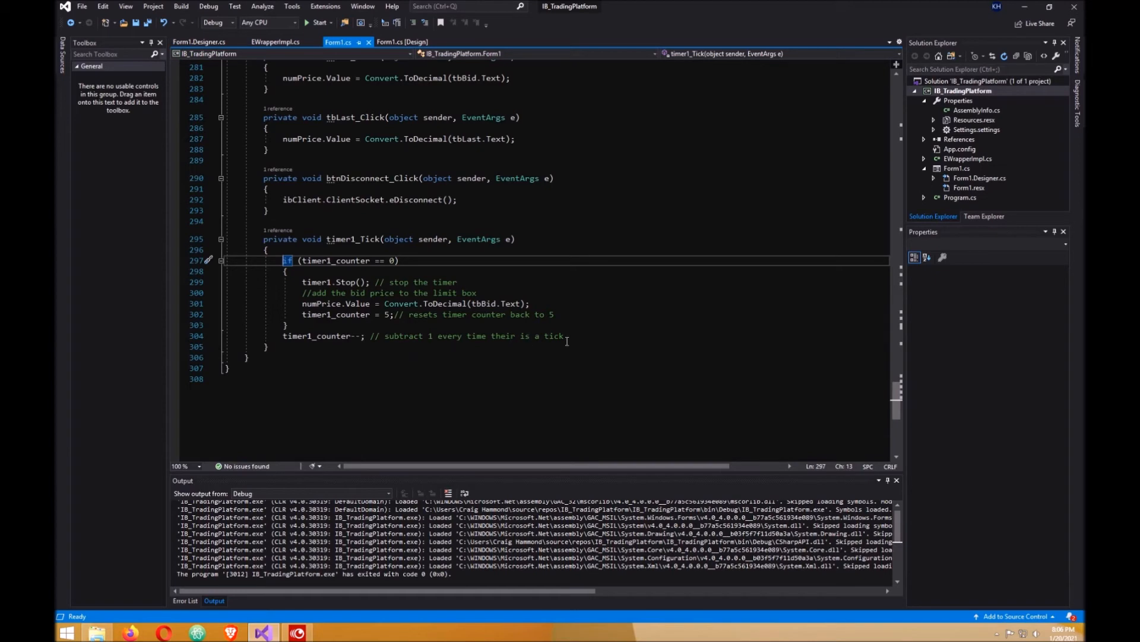
{"action": "left_click", "coordinate": [403, 41]}
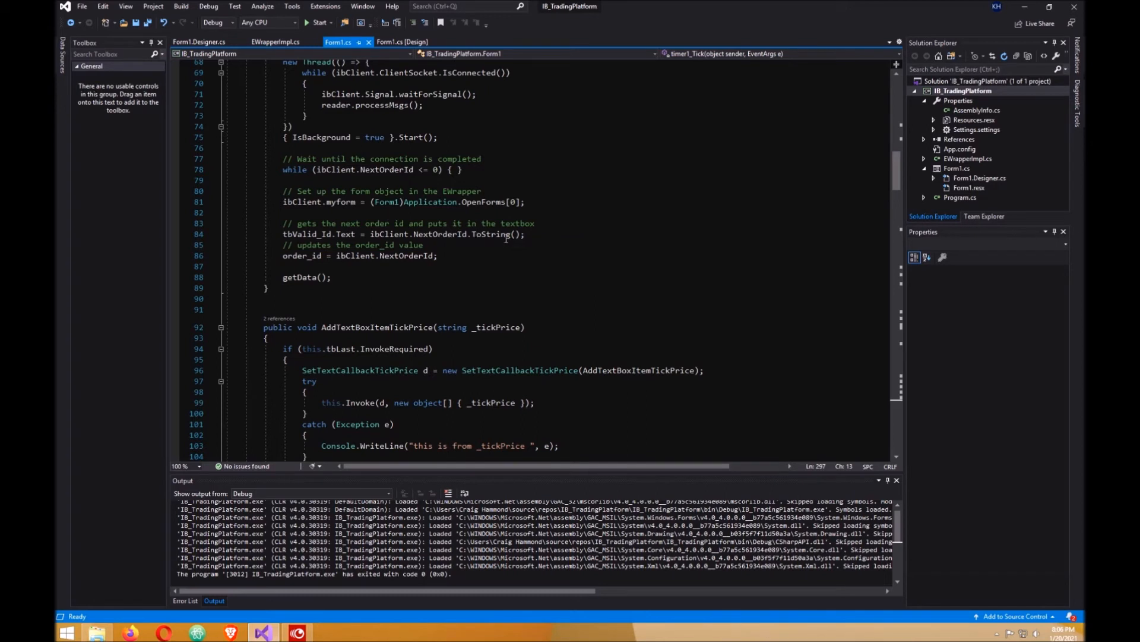
{"action": "mouse_move", "coordinate": [494, 234]}
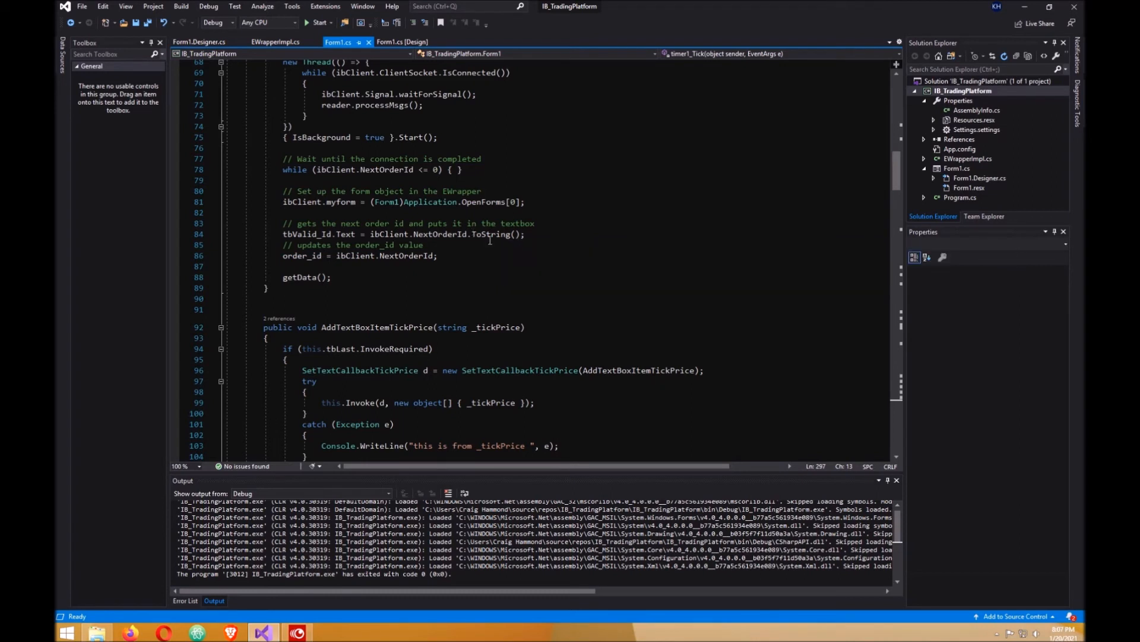
{"action": "mouse_move", "coordinate": [340, 233]}
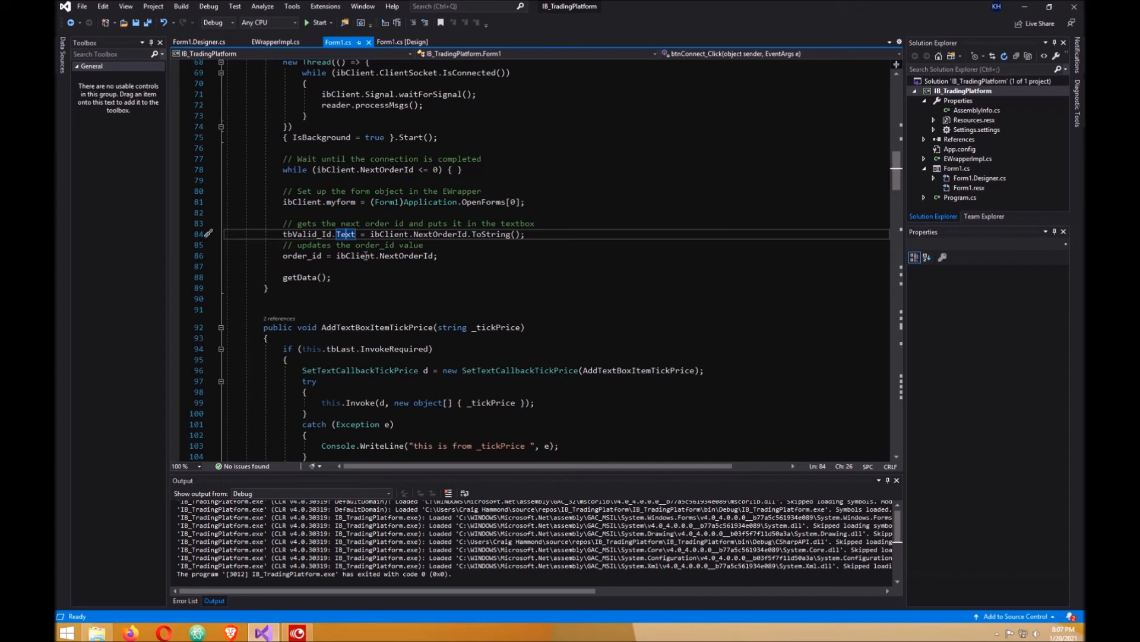
{"action": "mouse_move", "coordinate": [382, 256]}
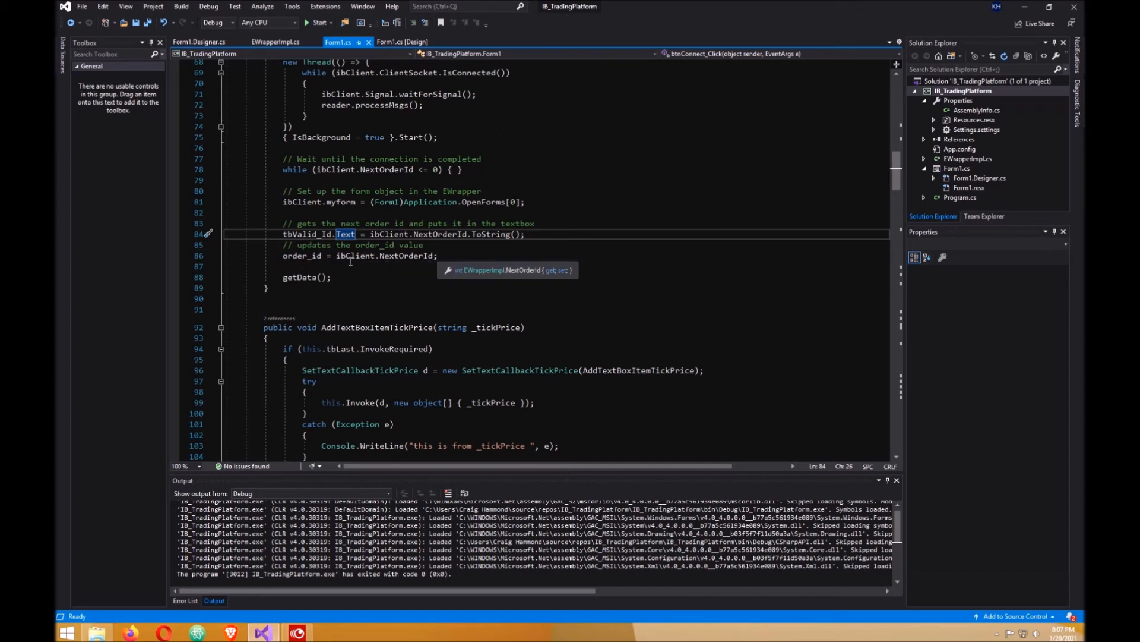
{"action": "mouse_move", "coordinate": [427, 255]}
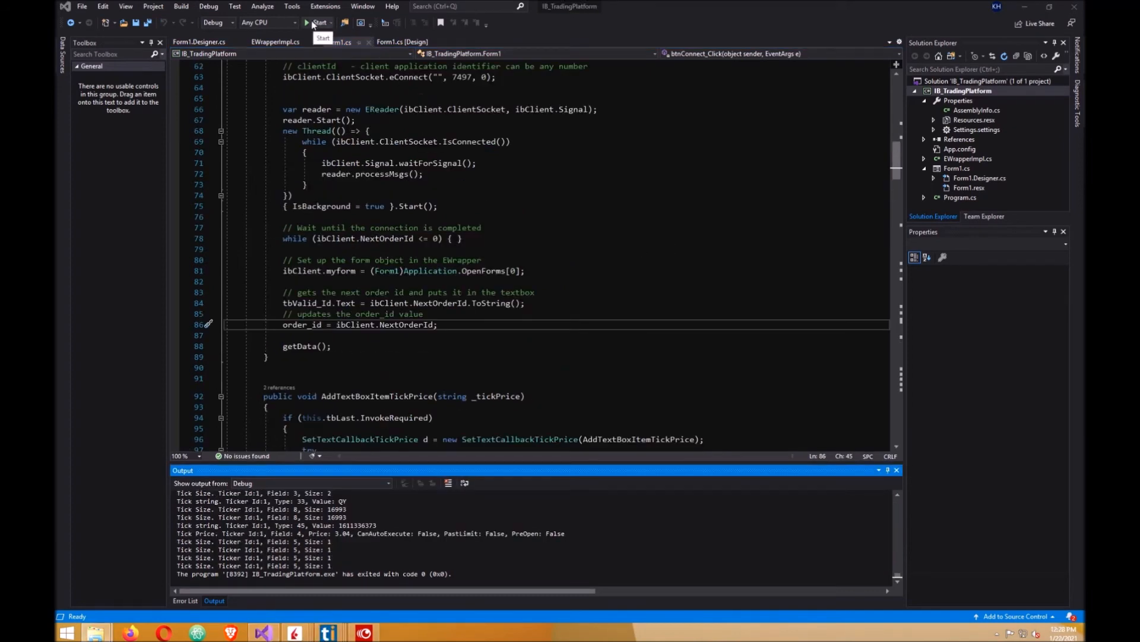
Step: Run the app and connect to TWS, showing order id 2181 with live MSFT bid, ask and tick data
{"action": "left_click", "coordinate": [315, 22]}
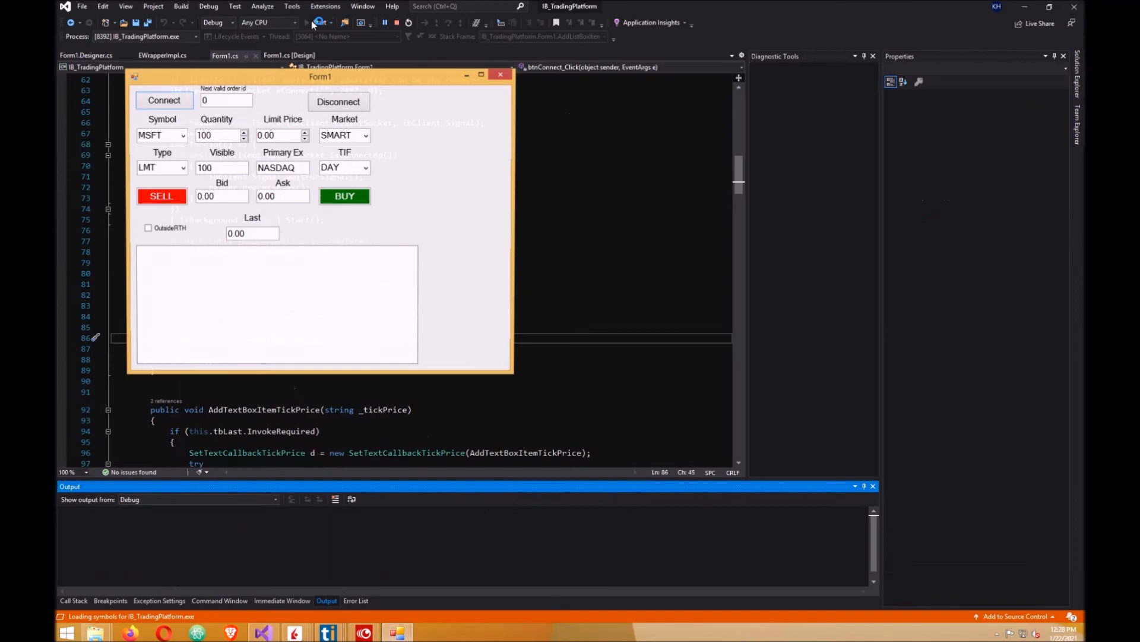
{"action": "left_click", "coordinate": [319, 23]}
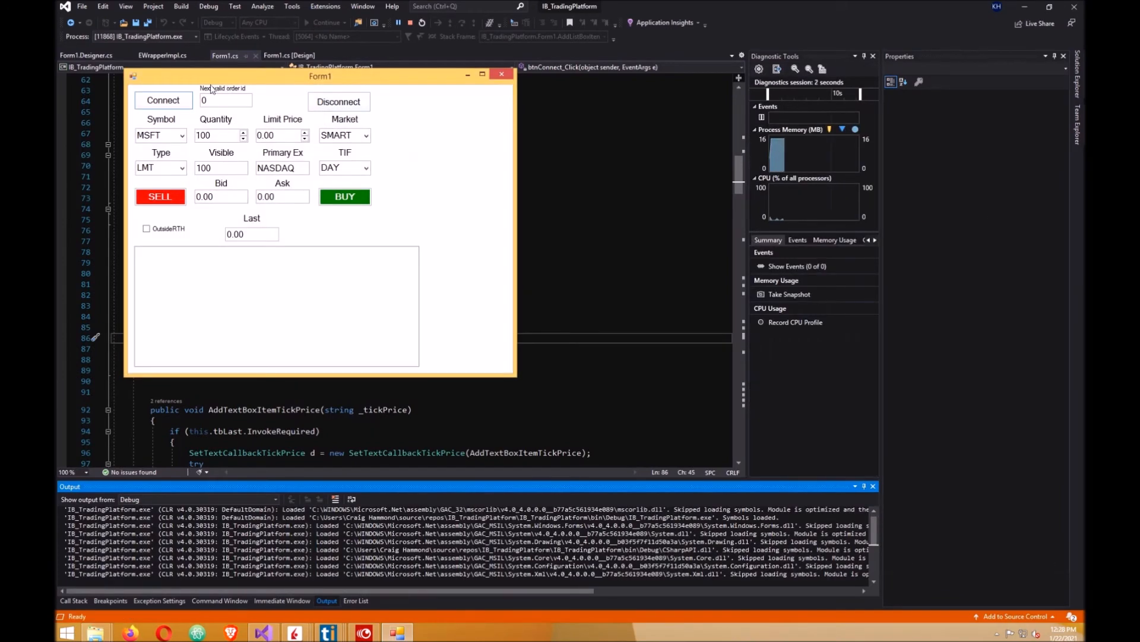
{"action": "left_click", "coordinate": [163, 101]}
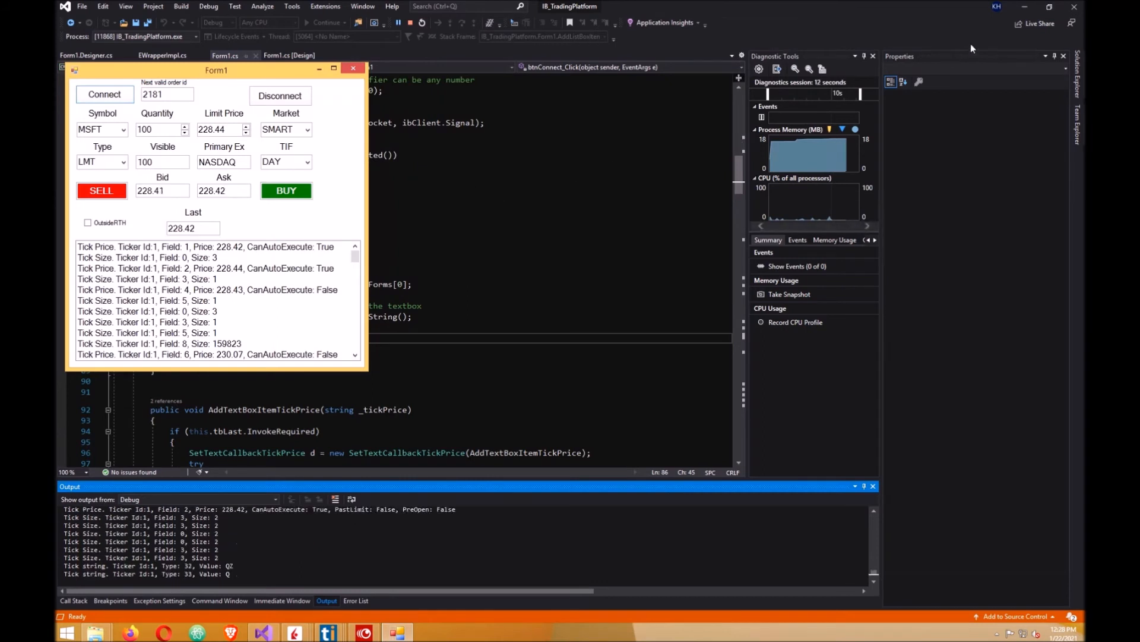
{"action": "mouse_move", "coordinate": [1026, 8]}
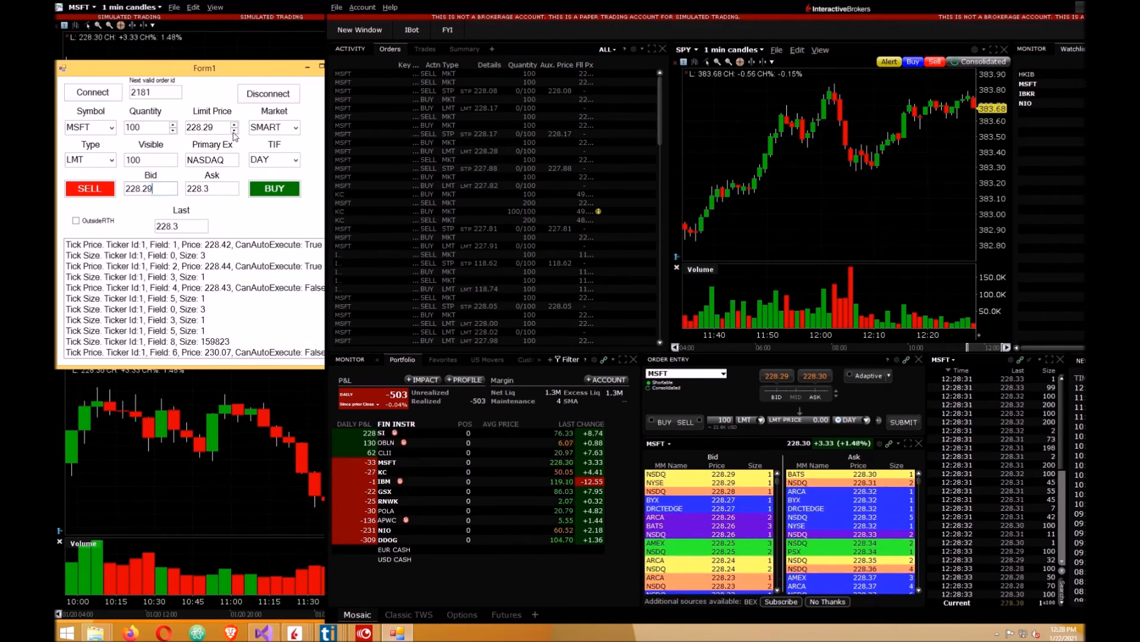
Step: Lower the limit price to 228.16 and send a limit buy for MSFT
{"action": "left_click", "coordinate": [234, 130]}
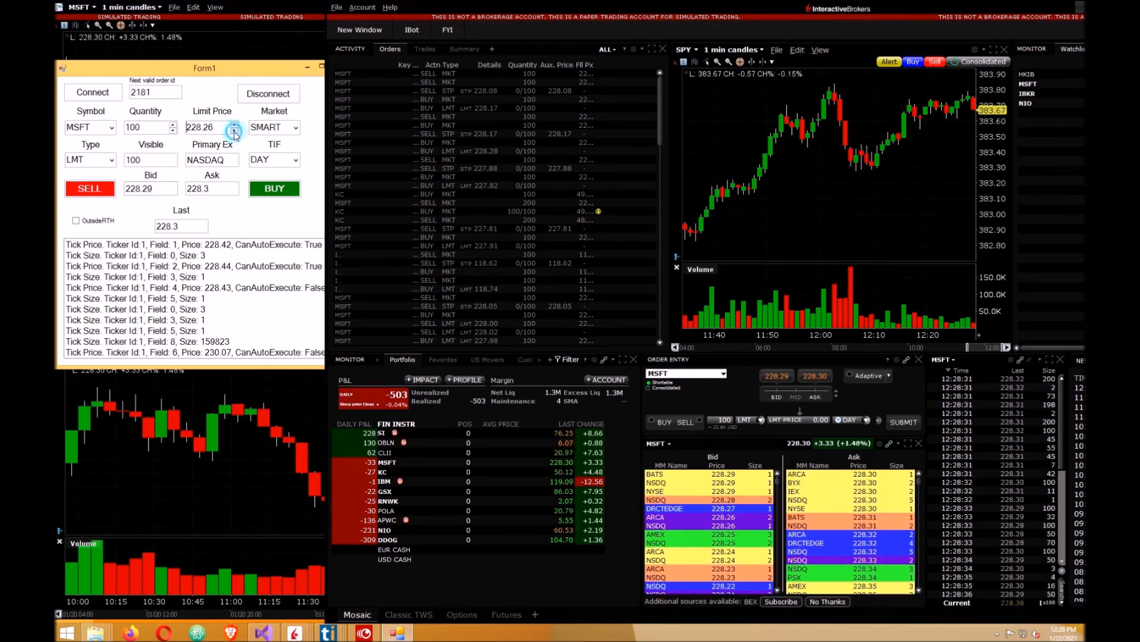
{"action": "left_click", "coordinate": [234, 130]}
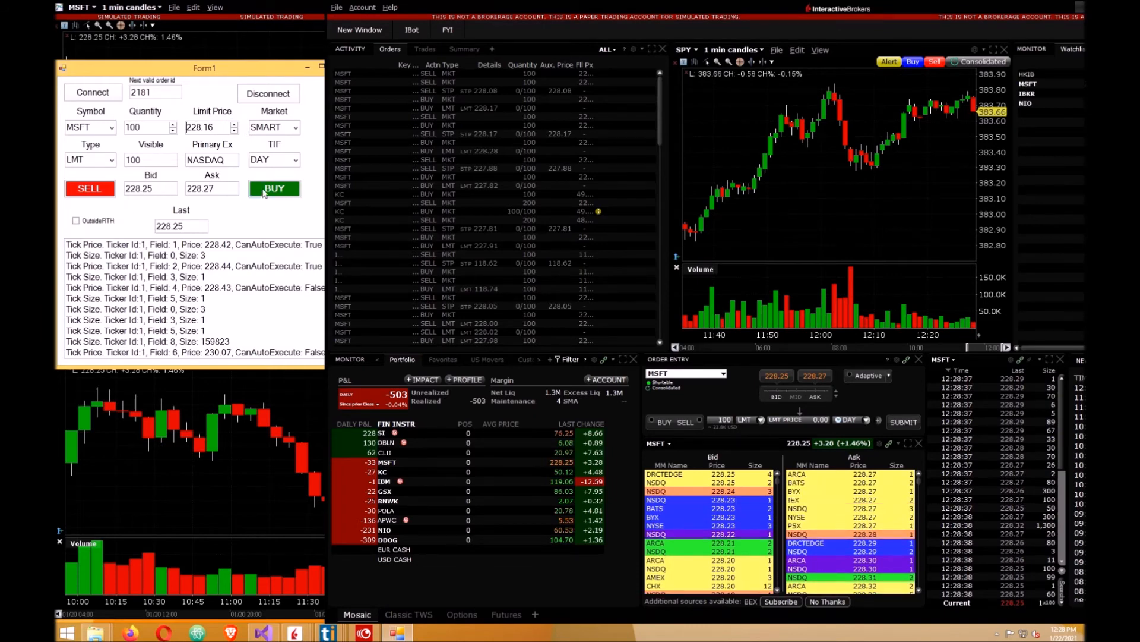
{"action": "left_click", "coordinate": [275, 188]}
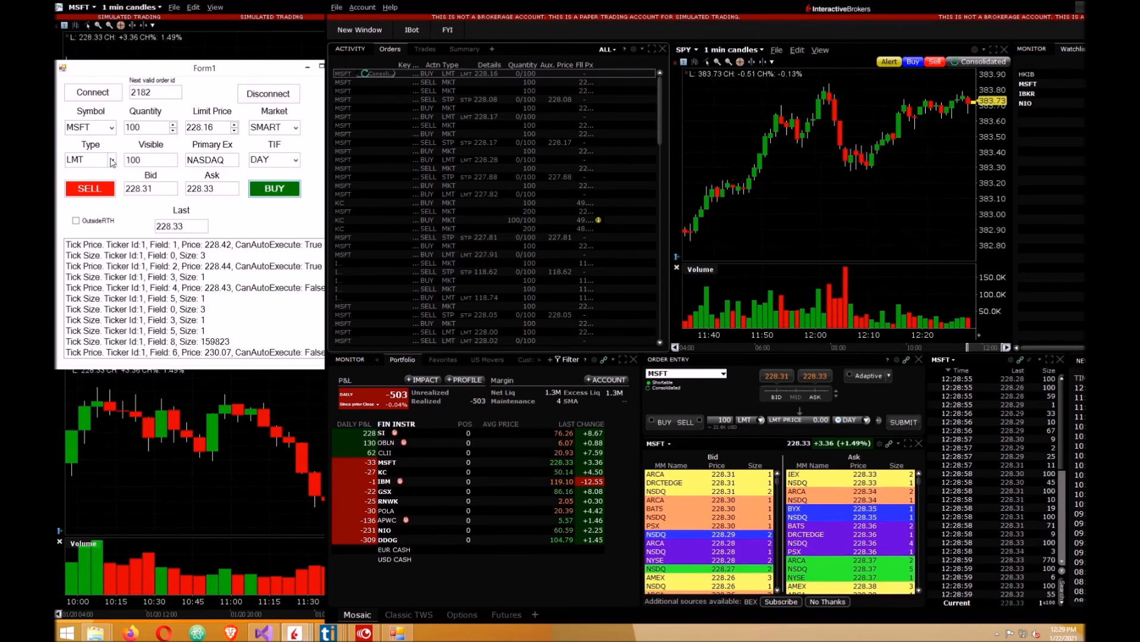
Step: Switch the order type to MKT and send a market buy of 100 MSFT, filled at 228.30
{"action": "left_click", "coordinate": [111, 159]}
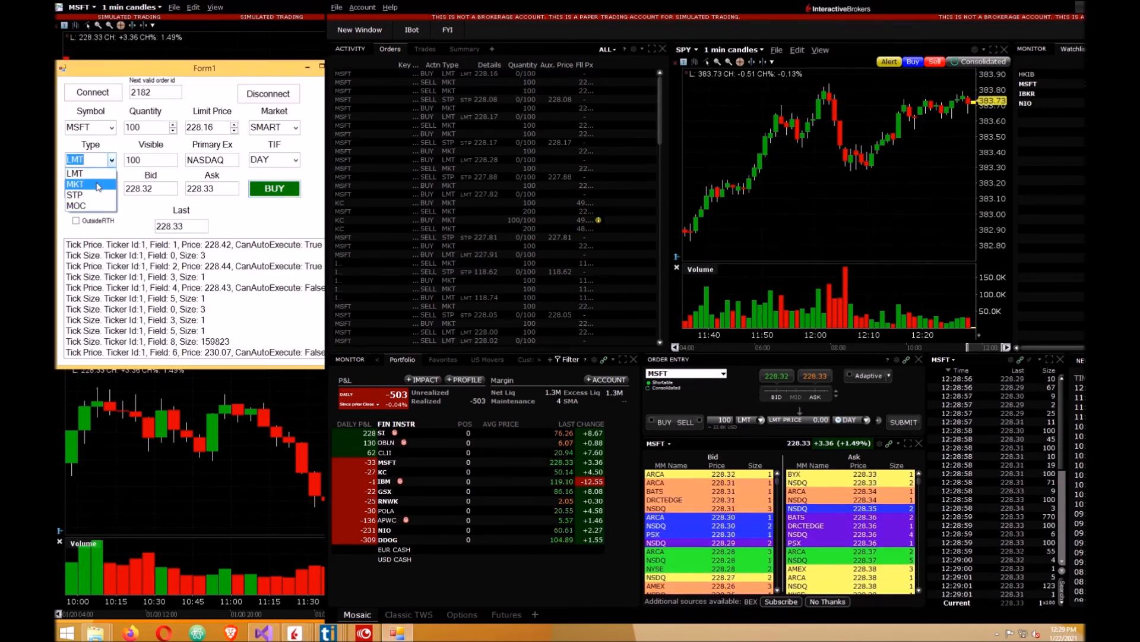
{"action": "left_click", "coordinate": [75, 184]}
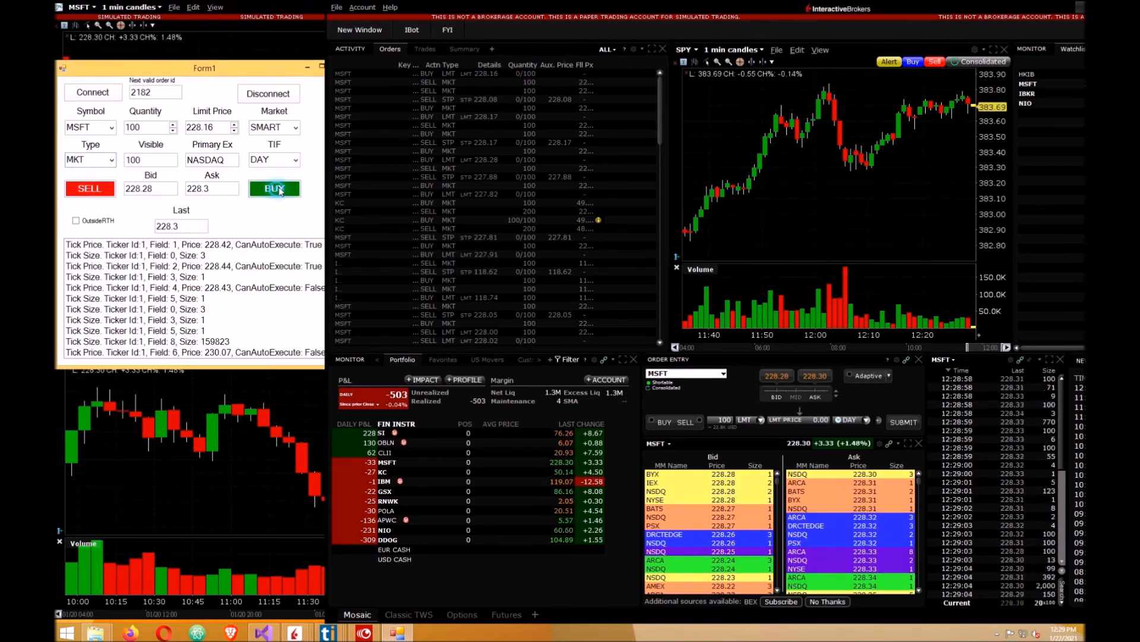
{"action": "left_click", "coordinate": [274, 188]}
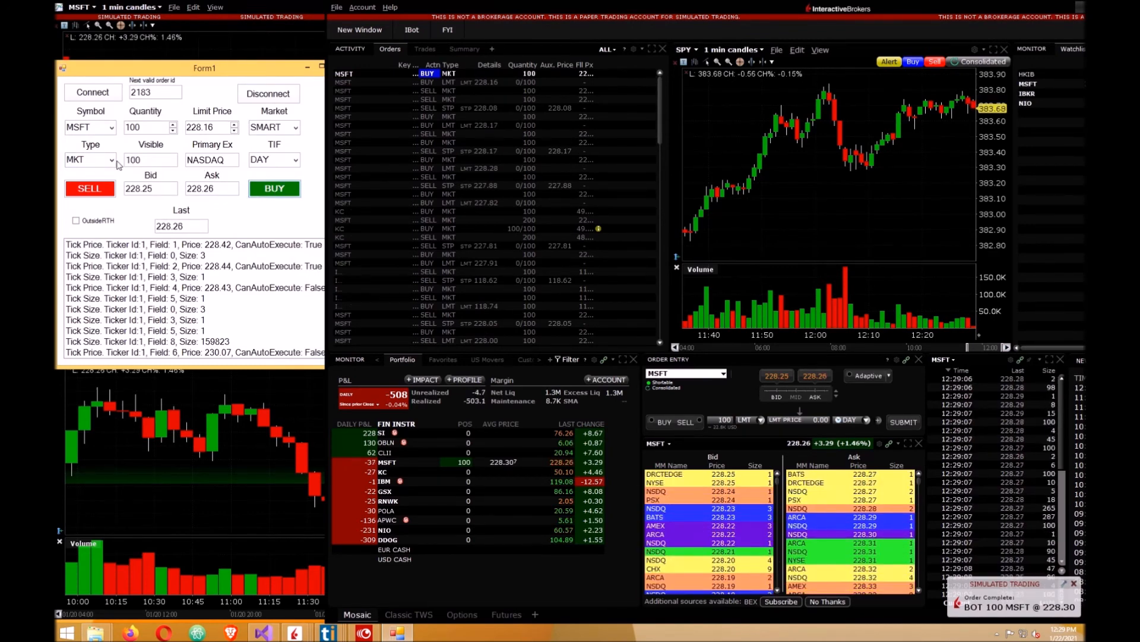
Step: Switch the order type to STP and lower the stop price to 228.15 for the sell stop
{"action": "left_click", "coordinate": [111, 159]}
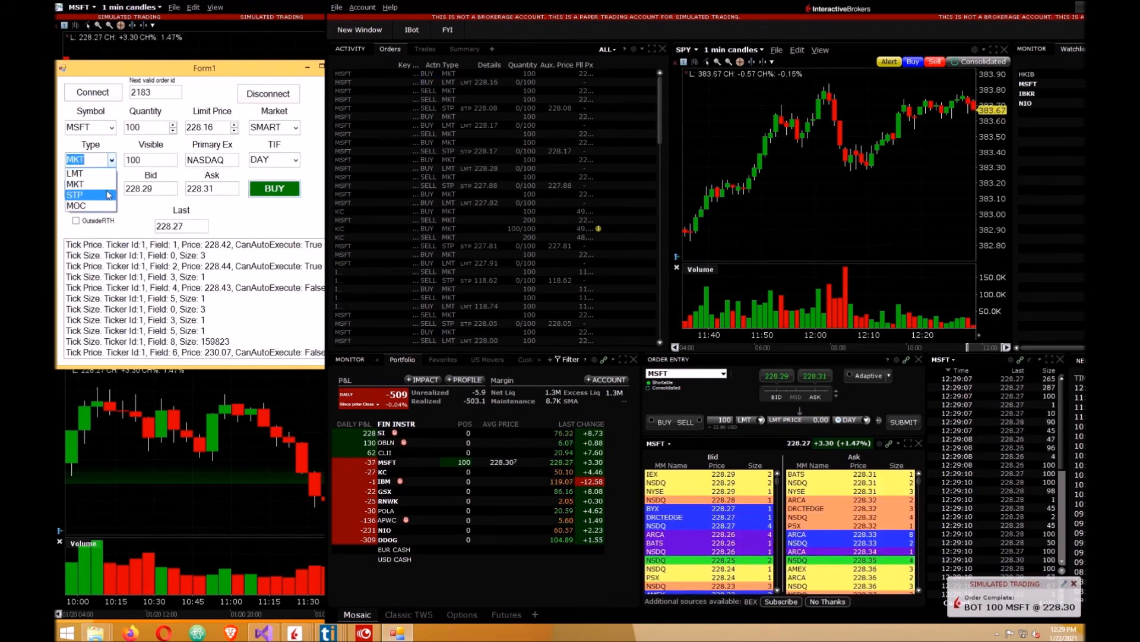
{"action": "left_click", "coordinate": [74, 194]}
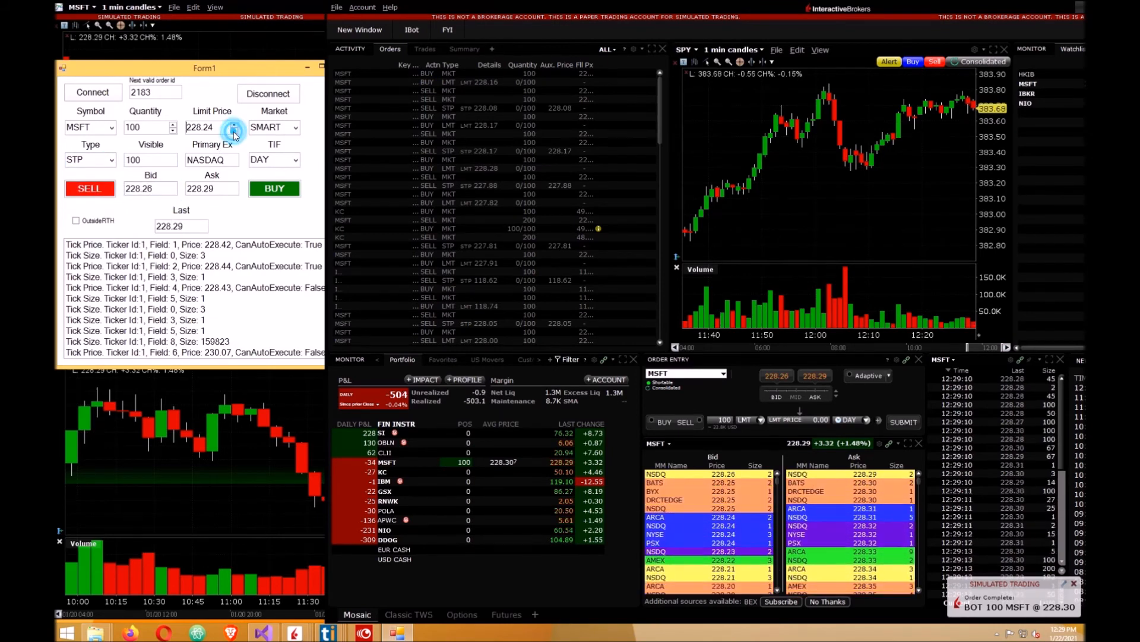
{"action": "left_click", "coordinate": [233, 127]}
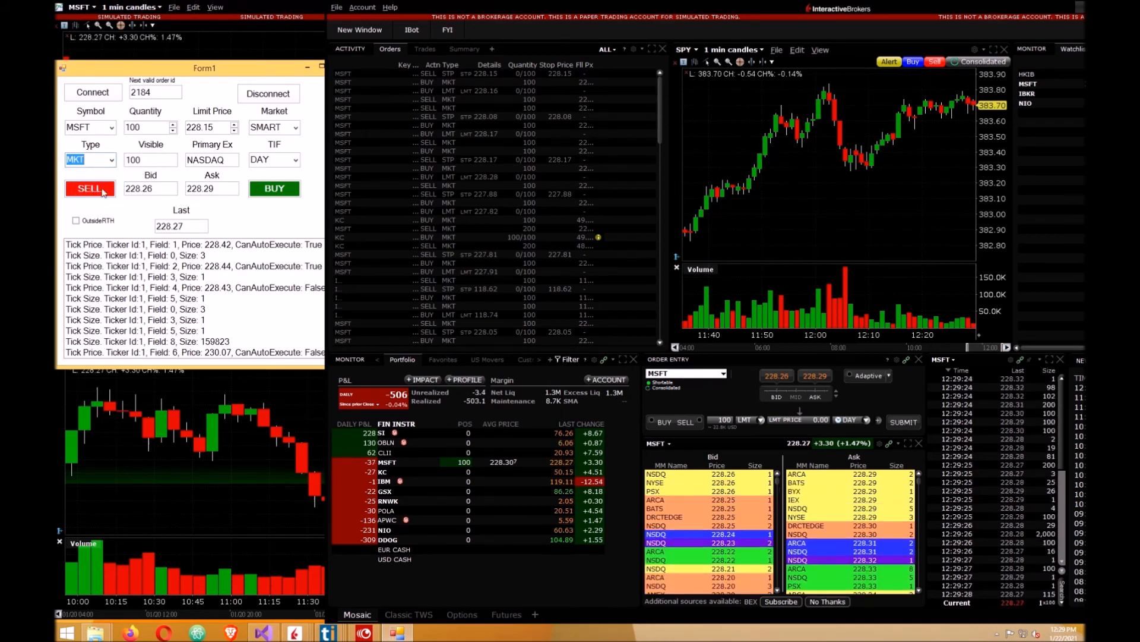
Step: Send a market sell of 100 MSFT to flatten the position, with the form then quoting IBM
{"action": "left_click", "coordinate": [89, 188]}
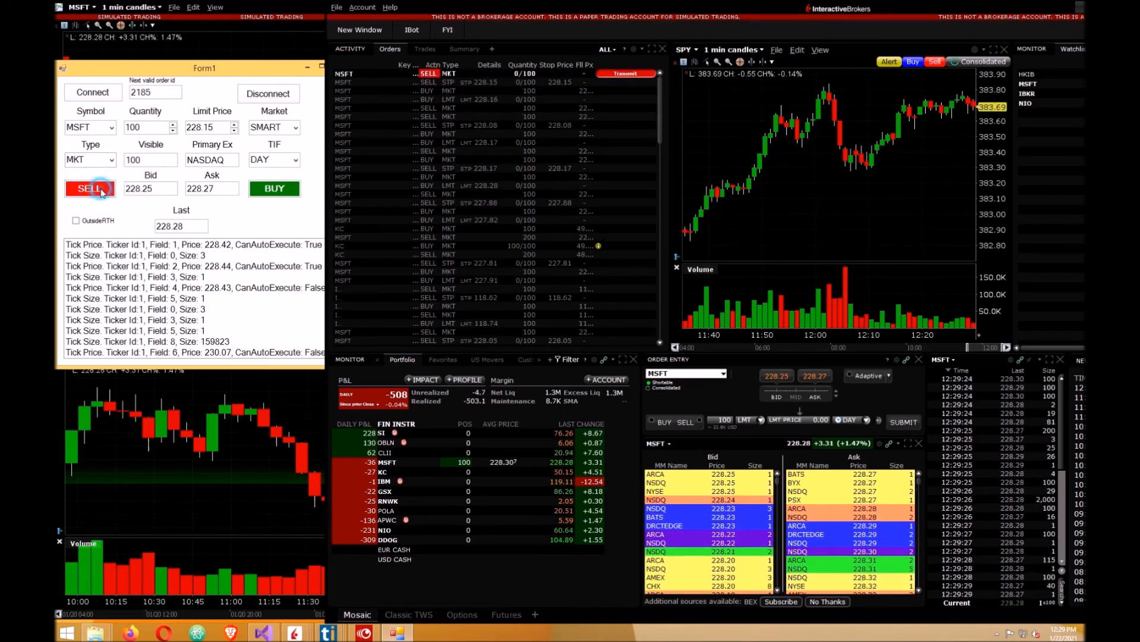
{"action": "left_click", "coordinate": [89, 188]}
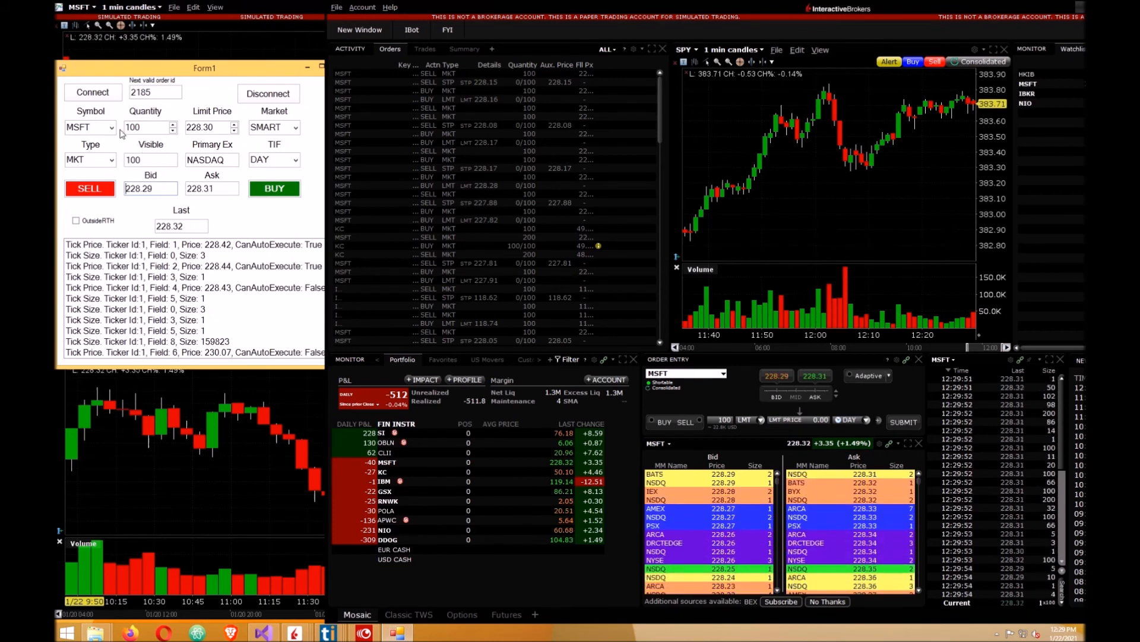
{"action": "left_click", "coordinate": [81, 127]}
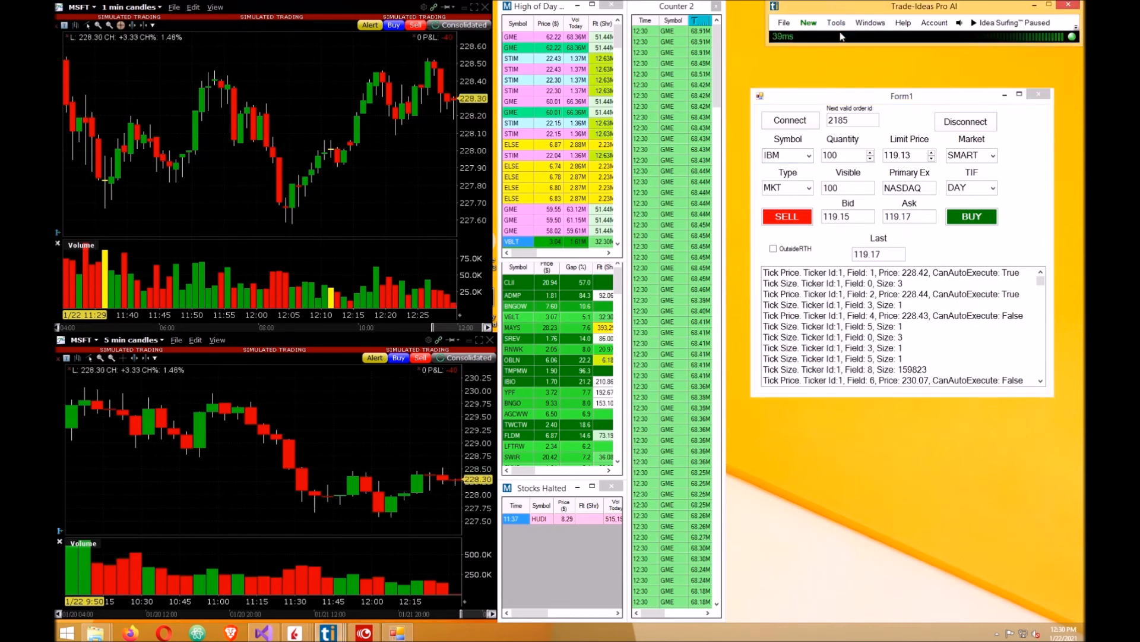
Step: Start a new link from Tools > External Linking > Add Link
{"action": "left_click", "coordinate": [836, 23]}
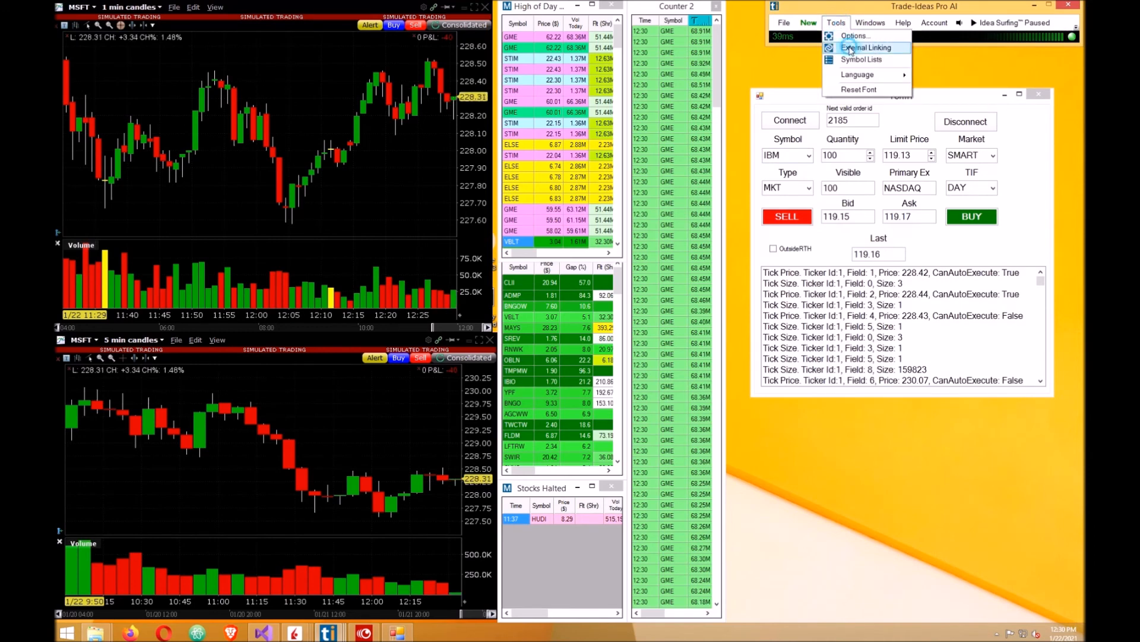
{"action": "left_click", "coordinate": [866, 48]}
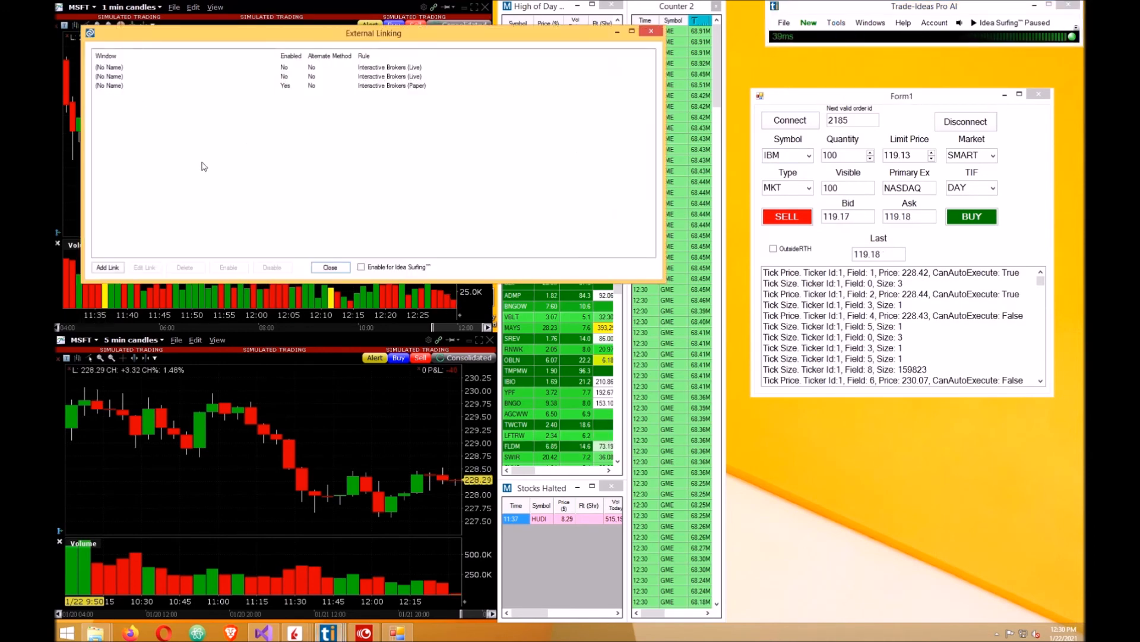
{"action": "left_click", "coordinate": [107, 267]}
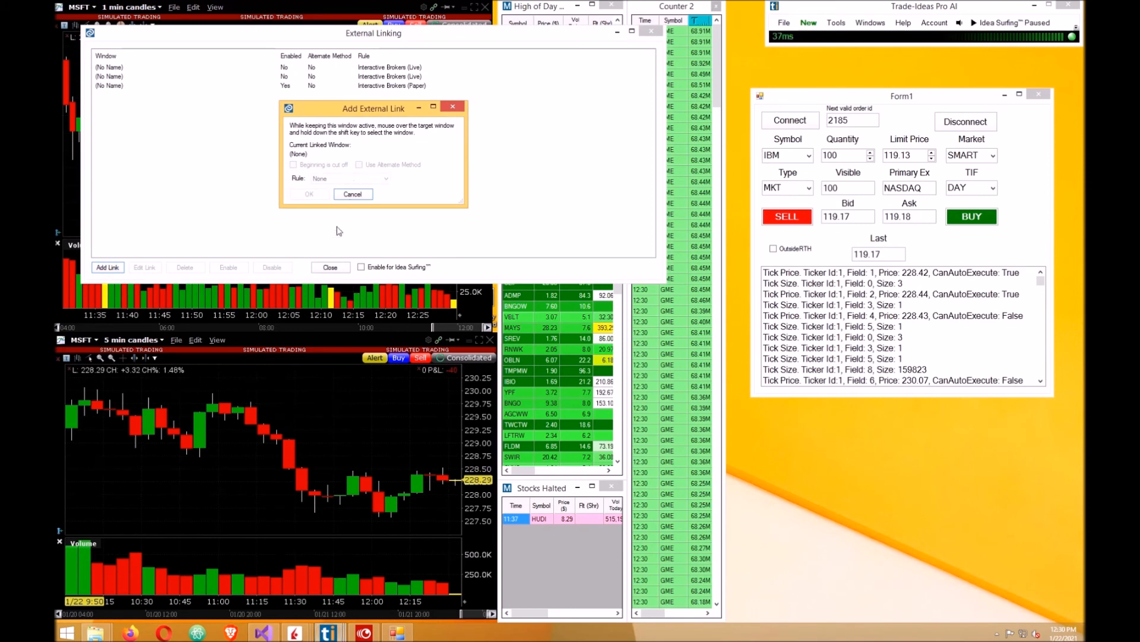
{"action": "mouse_move", "coordinate": [521, 181]}
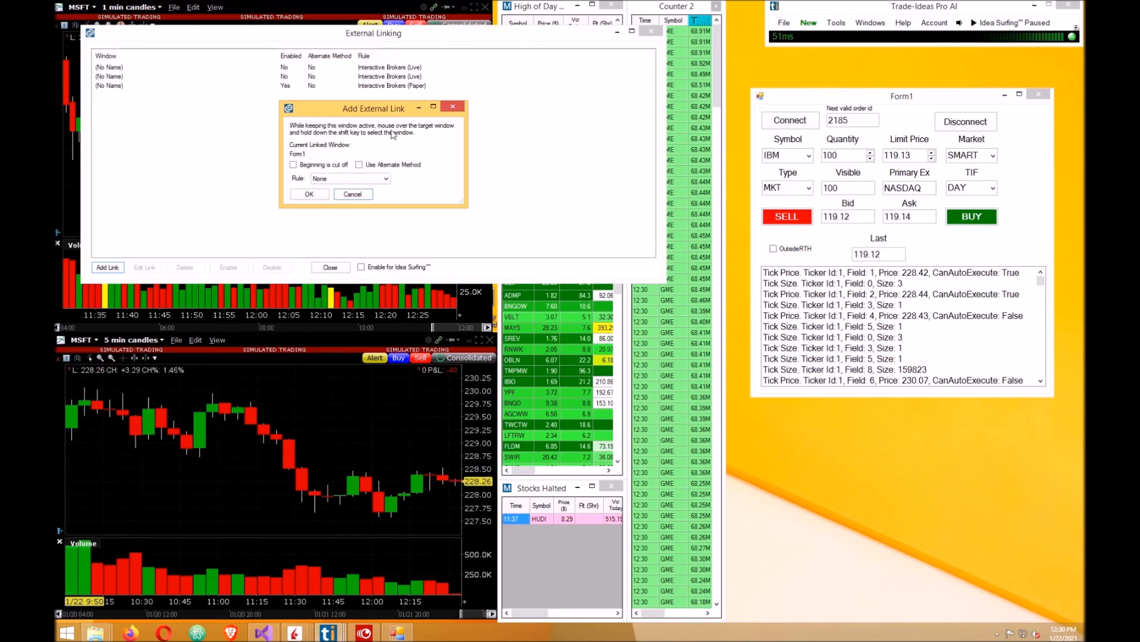
Step: Confirm Form1 as the enabled linked window with rule None and close the linking settings
{"action": "left_click", "coordinate": [308, 194]}
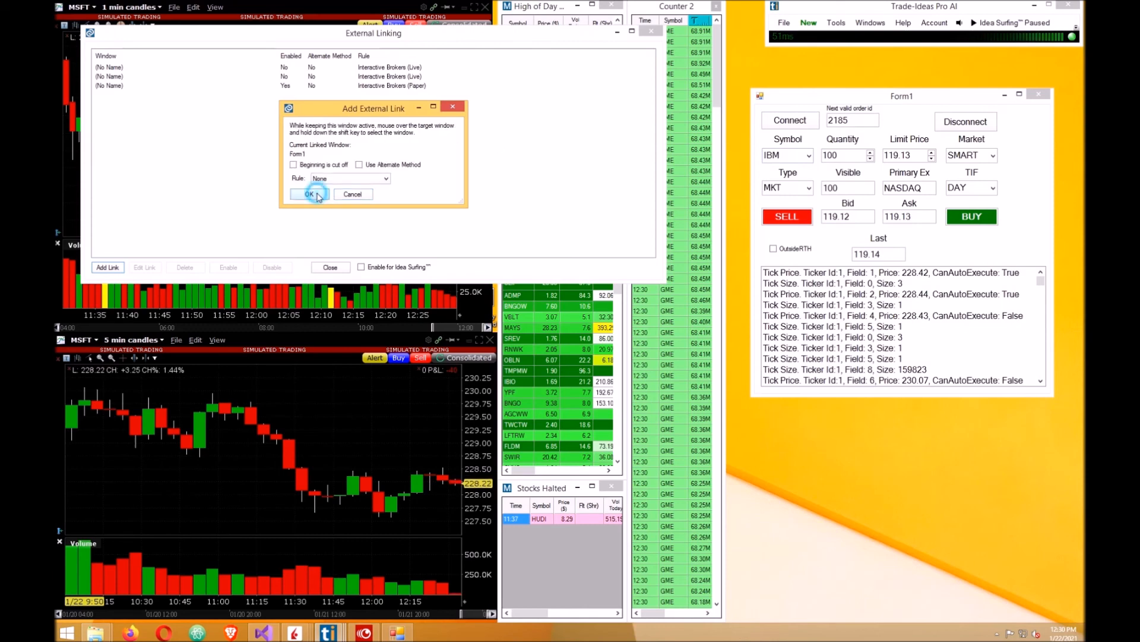
{"action": "left_click", "coordinate": [308, 194]}
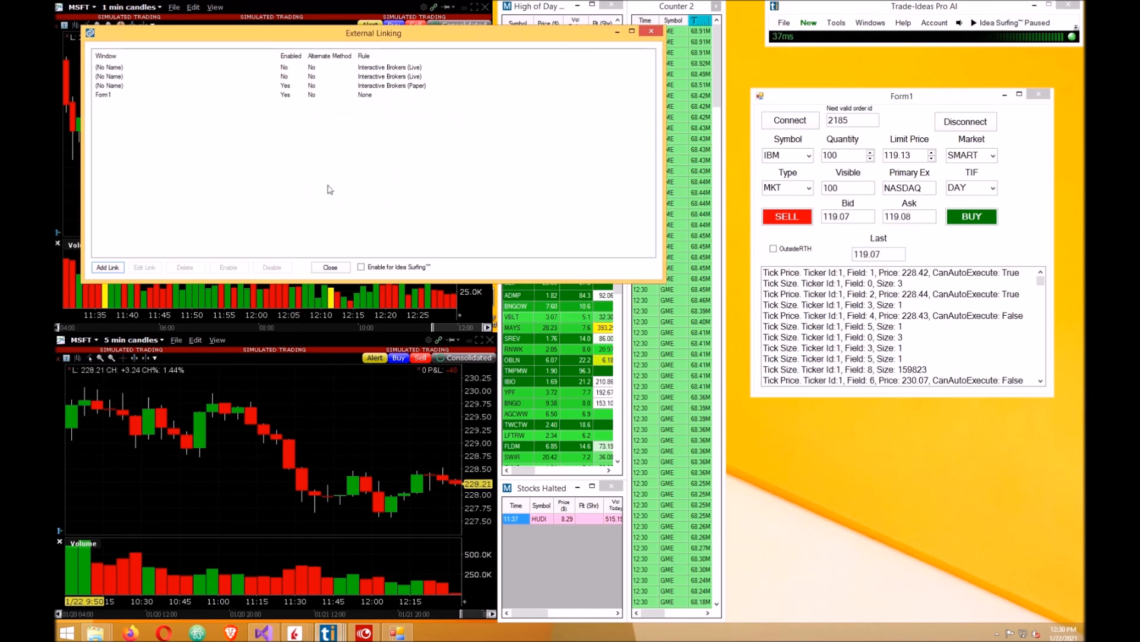
{"action": "left_click", "coordinate": [329, 267]}
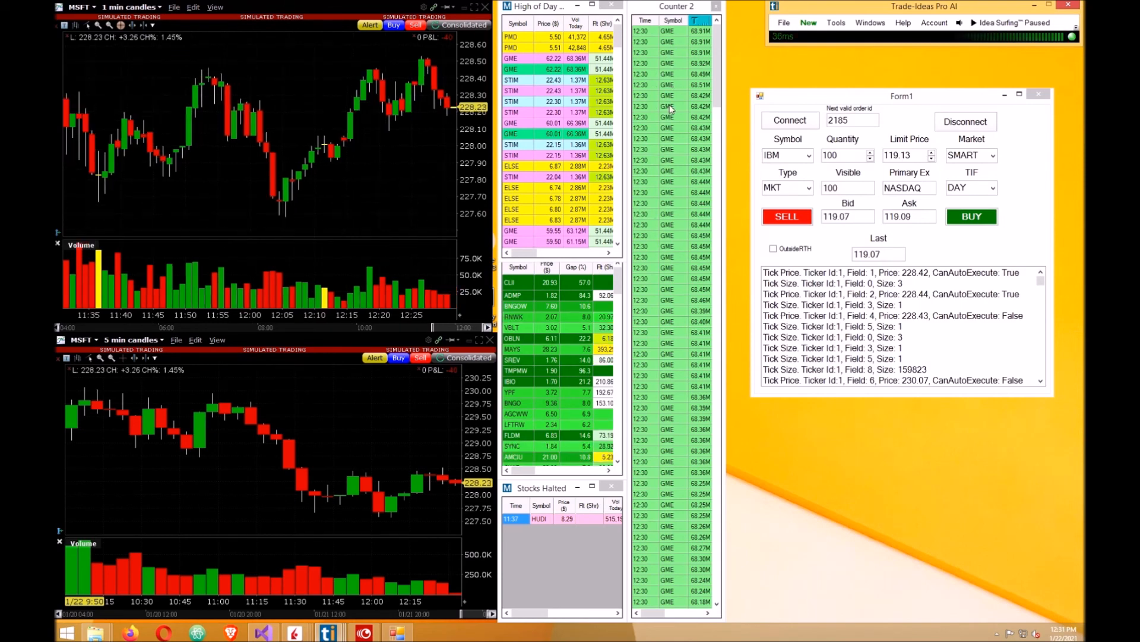
Step: Send GME from Counter 2 then PMD from High of Day to Form1, quoting PMD at 5.38
{"action": "left_click", "coordinate": [672, 106]}
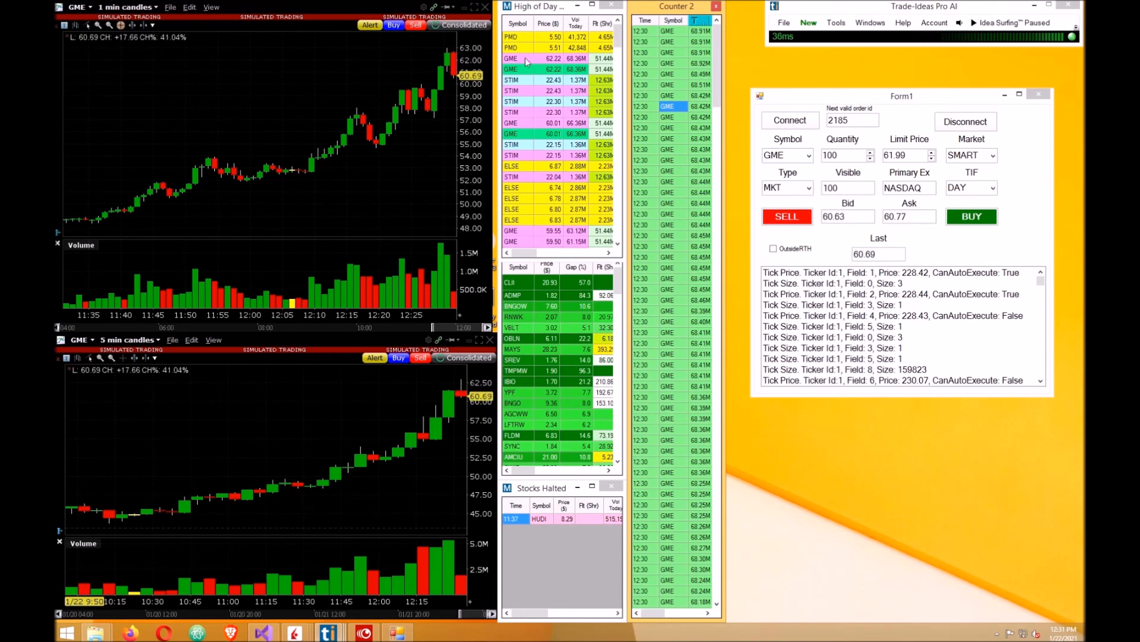
{"action": "left_click", "coordinate": [511, 37]}
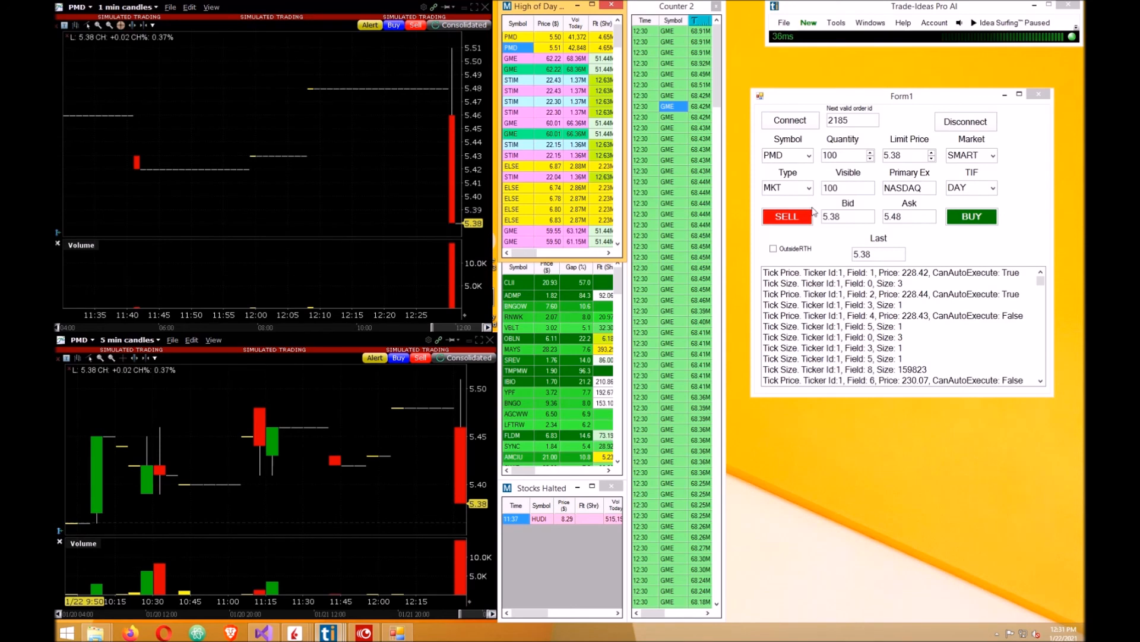
{"action": "mouse_move", "coordinate": [656, 148]}
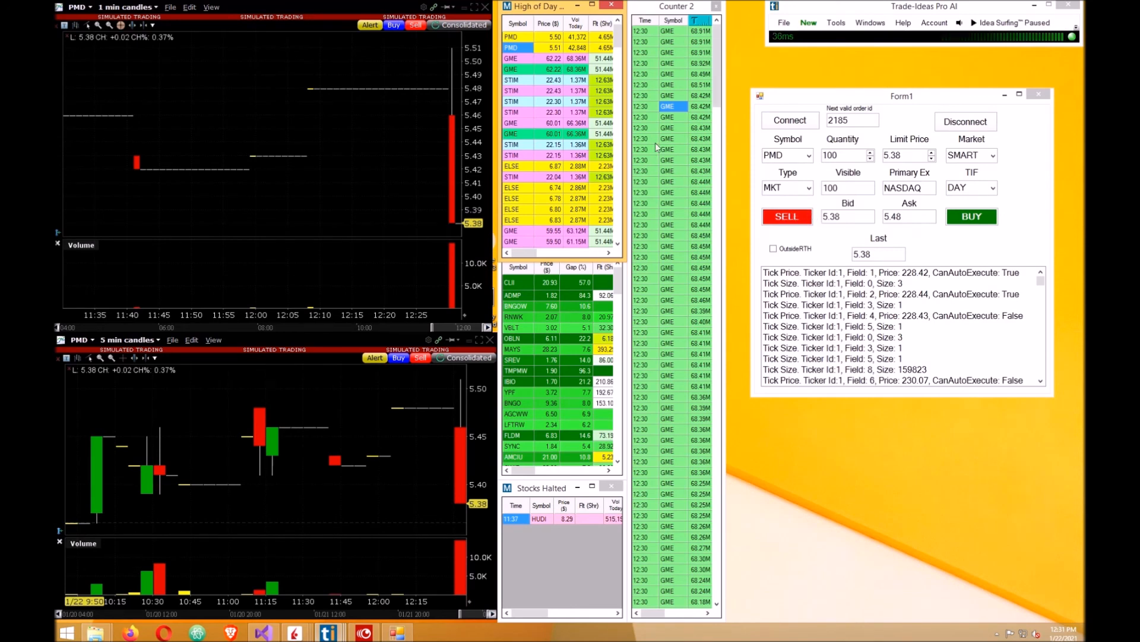